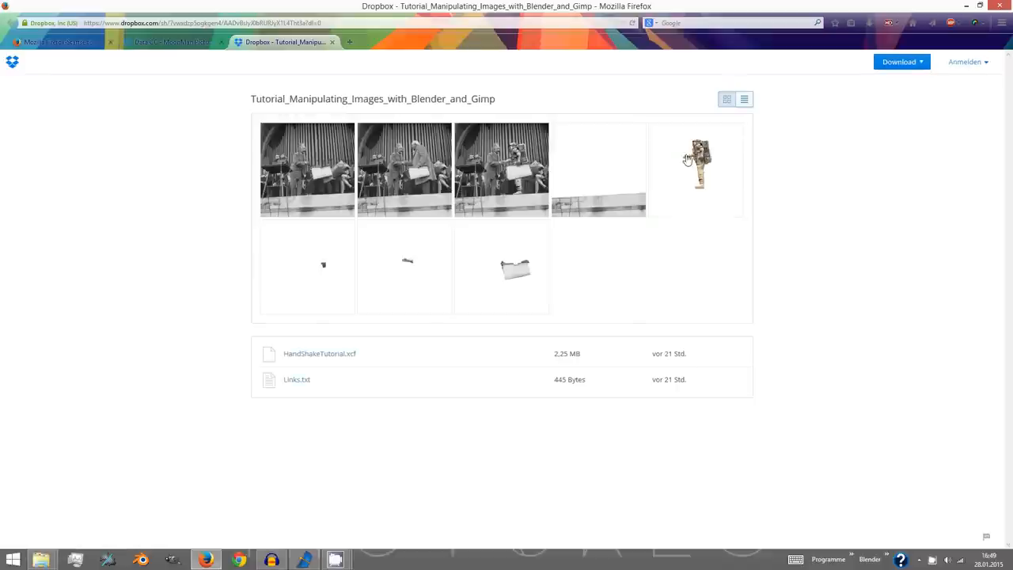
pyautogui.moveTo(744, 99)
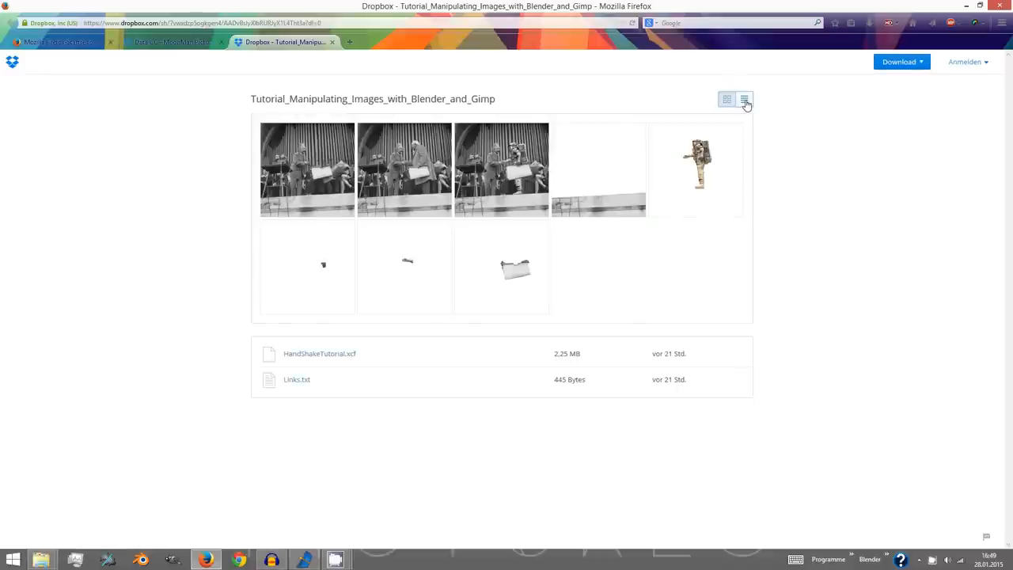
# - Switch the Dropbox tutorial folder to list view and open the original handshake photo
pyautogui.click(743, 99)
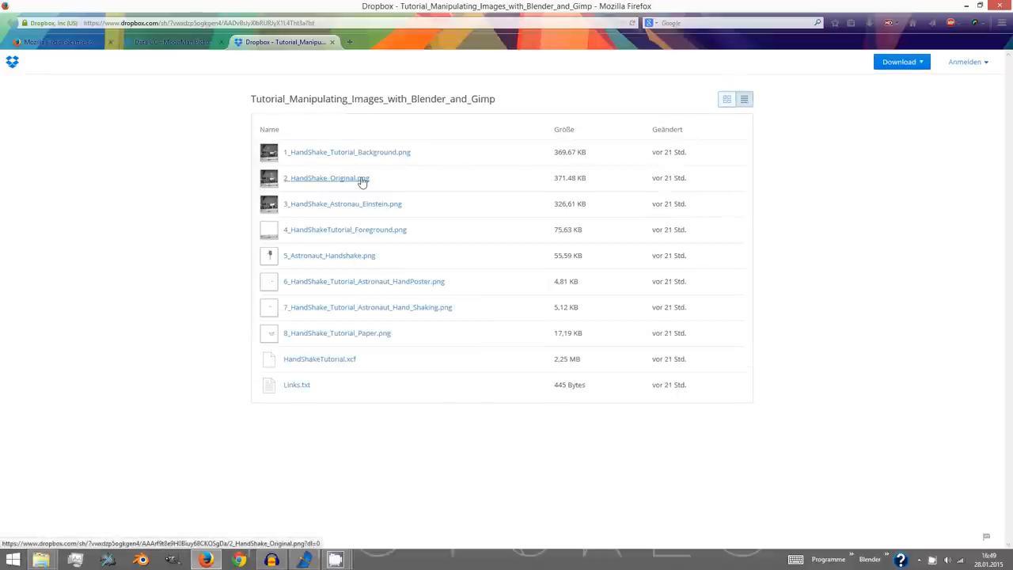
pyautogui.click(326, 177)
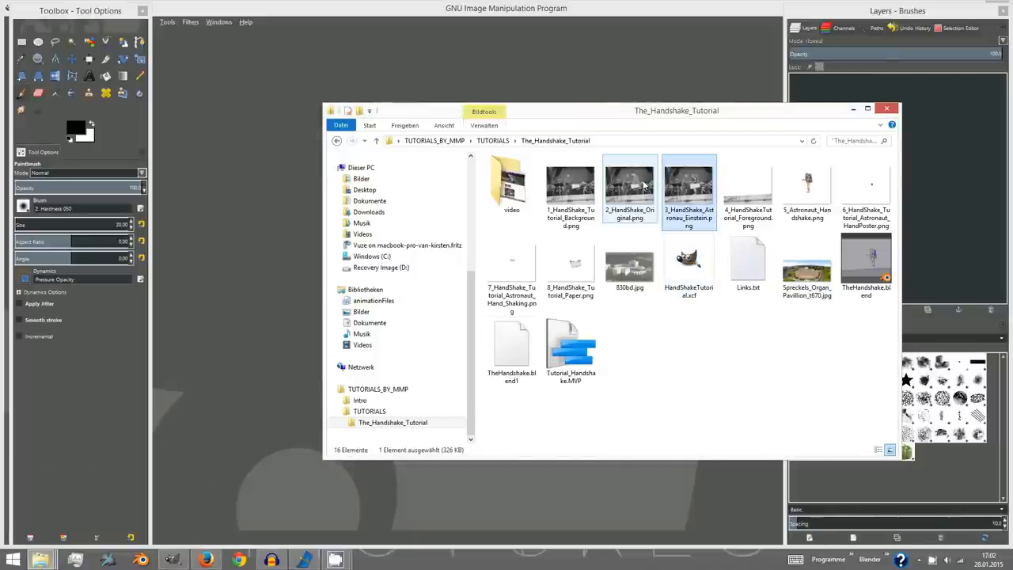
# - Drag 2_HandShake_Original.png into GIMP and remove the extra layer
pyautogui.click(630, 184)
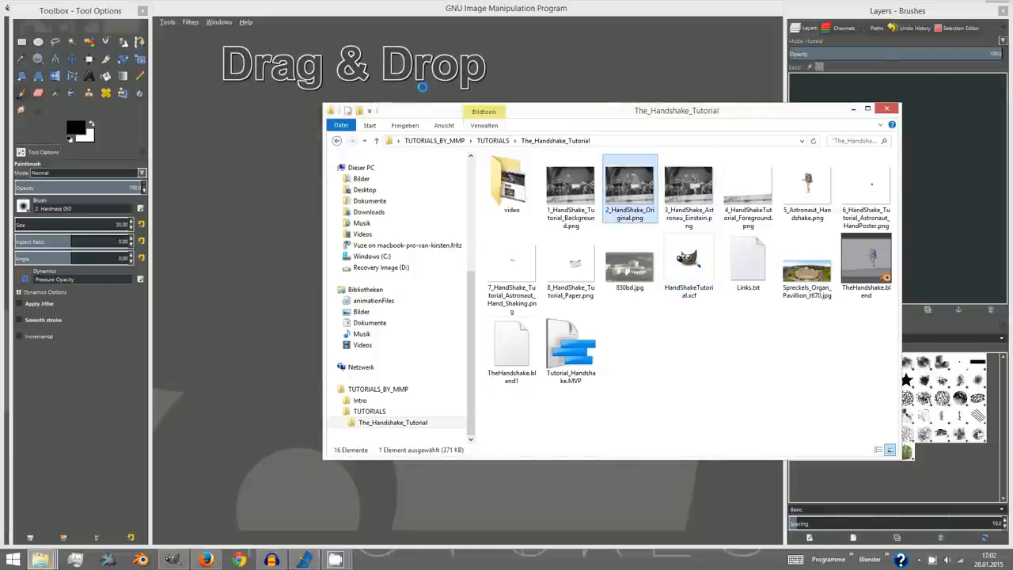
pyautogui.moveTo(630, 186); pyautogui.dragTo(507, 277)
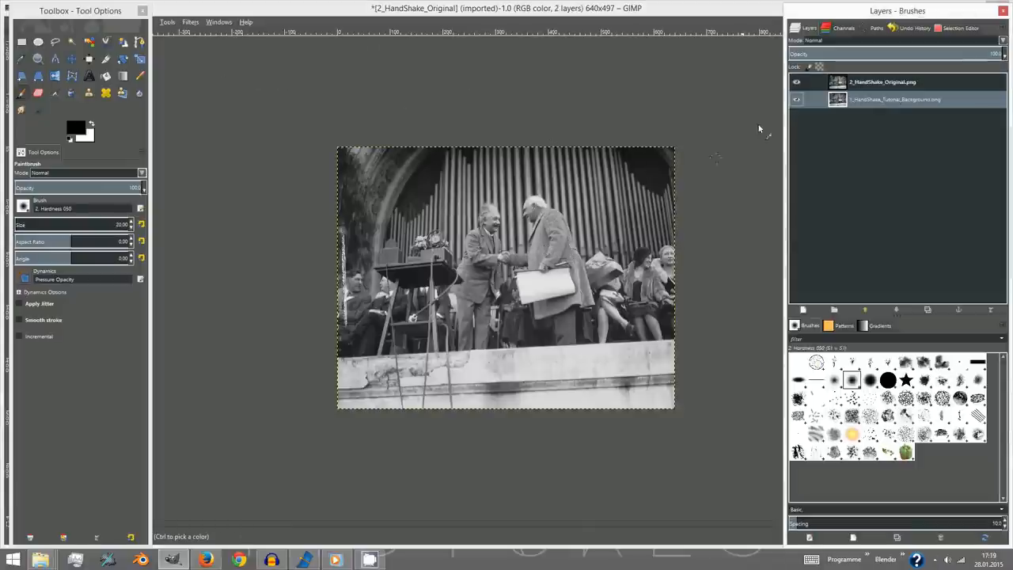
pyautogui.click(798, 81)
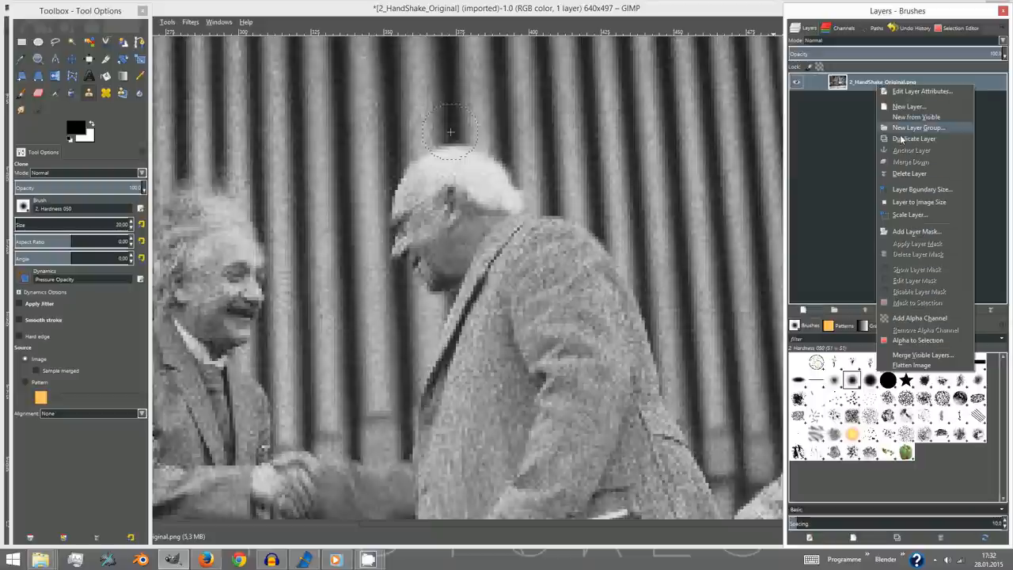
# - Duplicate the handshake photo layer in the Layers panel as a safety copy
pyautogui.click(914, 138)
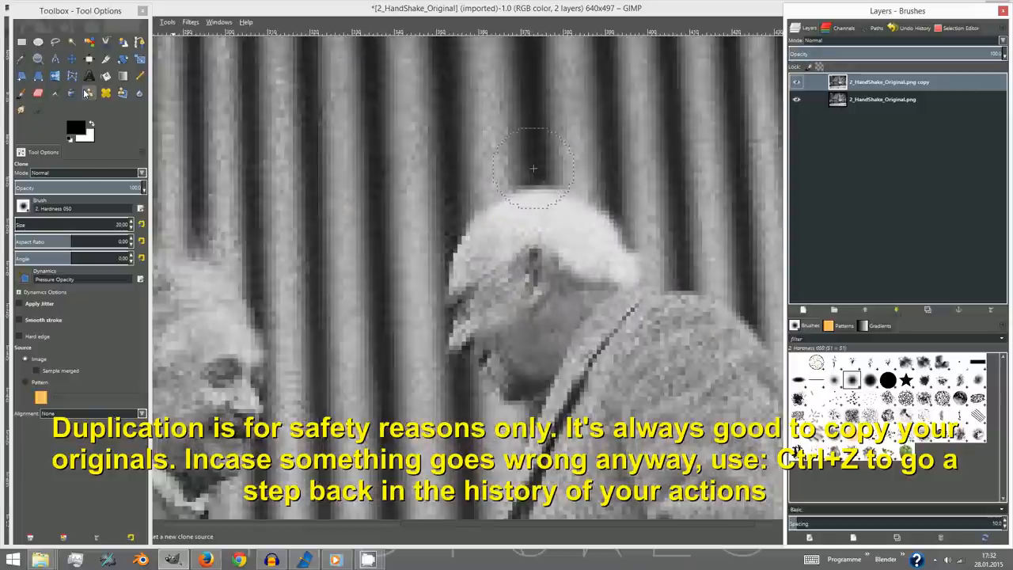
pyautogui.moveTo(451, 166)
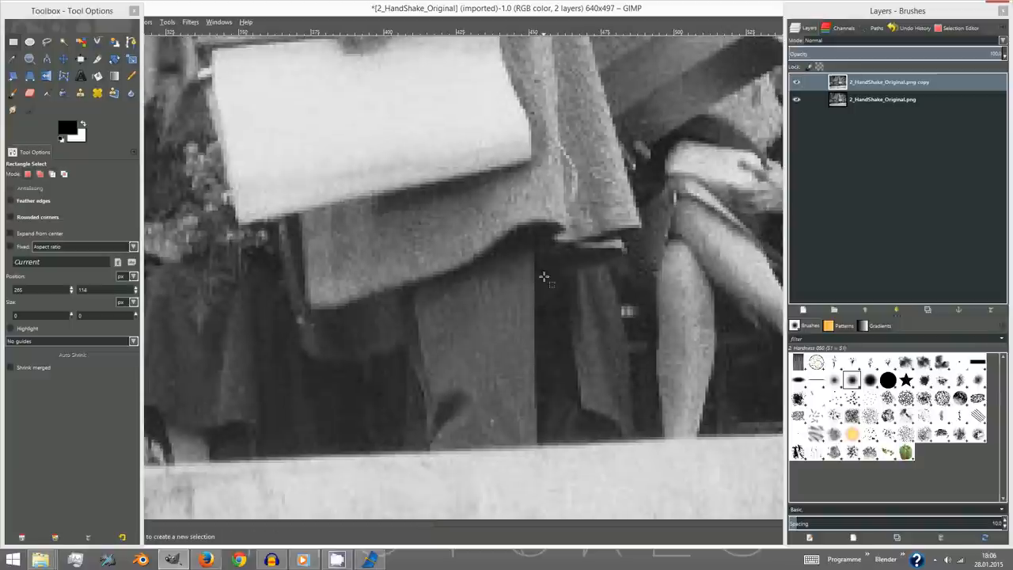
# - Copy the dark clothing patch, paste and mirror it, and turn it into a layer
pyautogui.moveTo(544, 268); pyautogui.dragTo(646, 441)
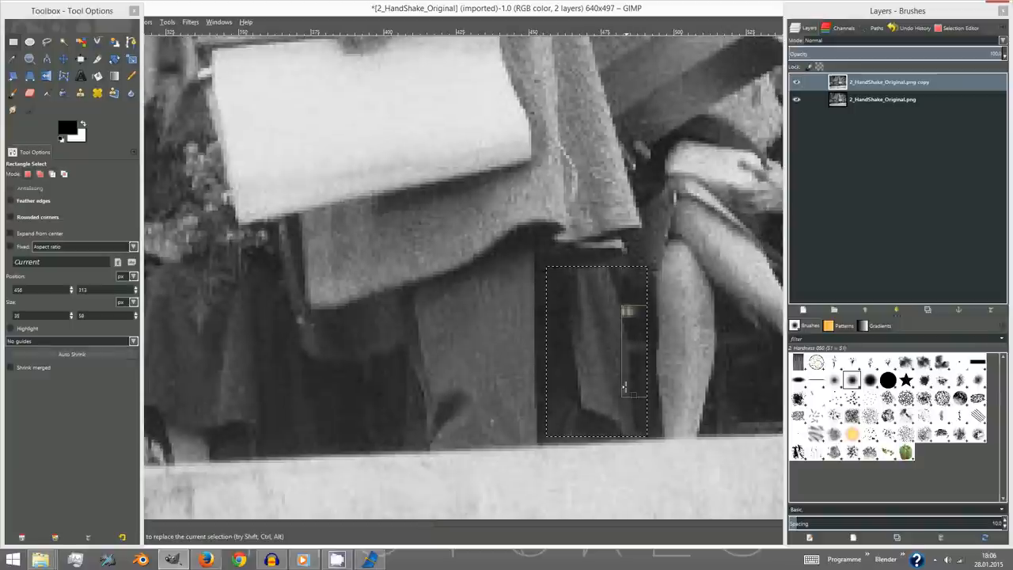
pyautogui.press('ctrl+c')
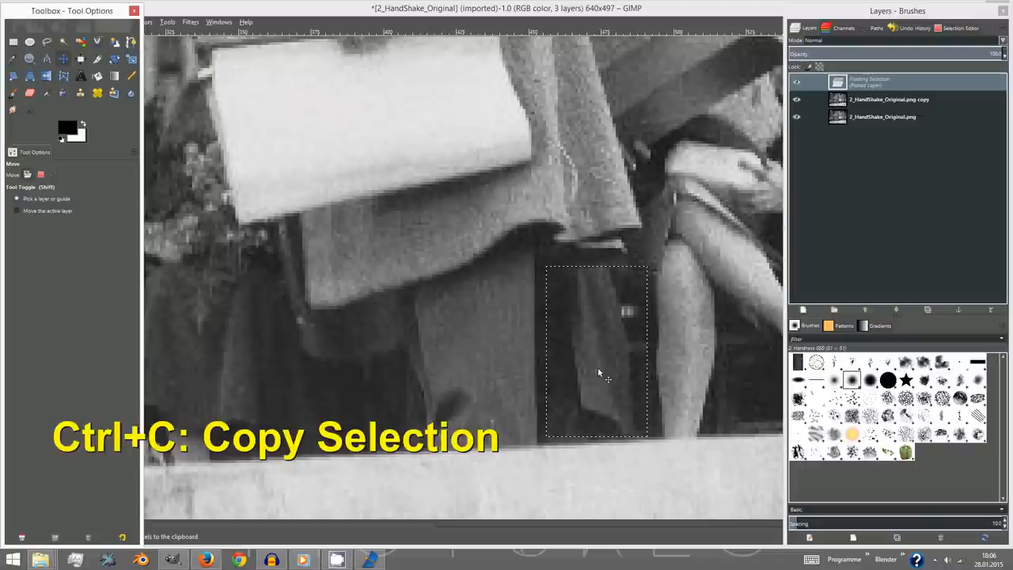
pyautogui.press('ctrl+v')
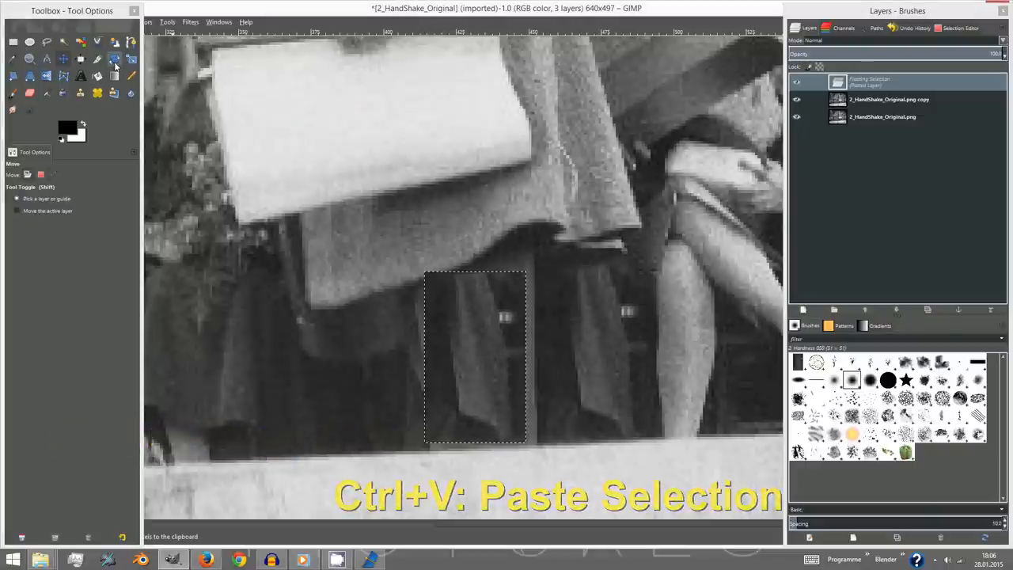
pyautogui.click(46, 76)
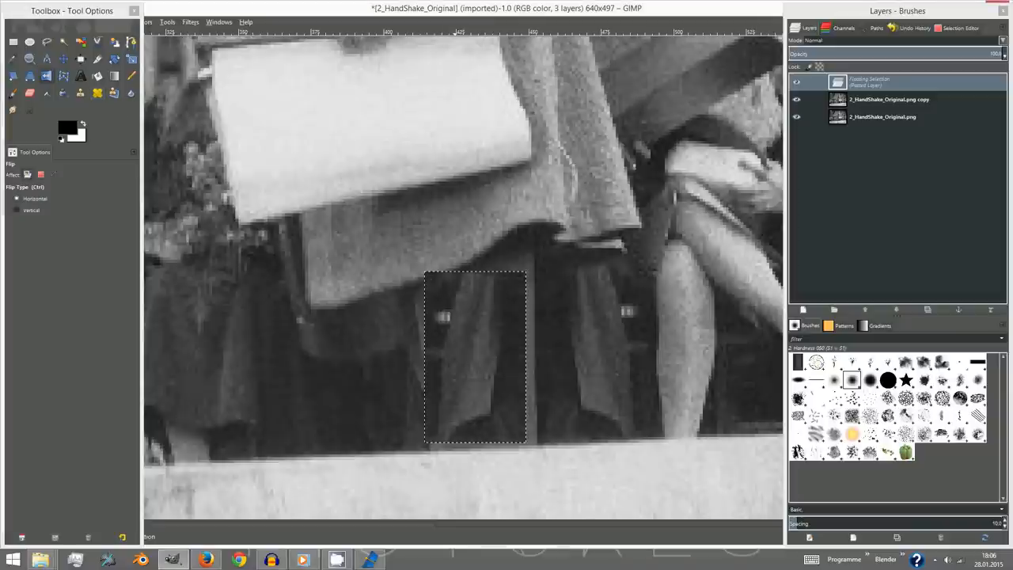
pyautogui.moveTo(438, 325)
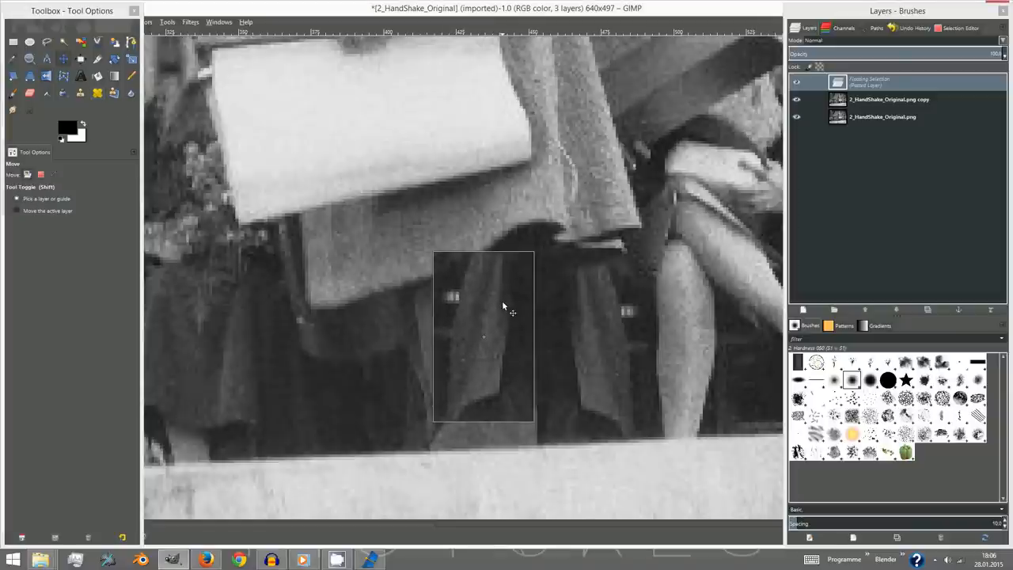
pyautogui.rightClick(869, 81)
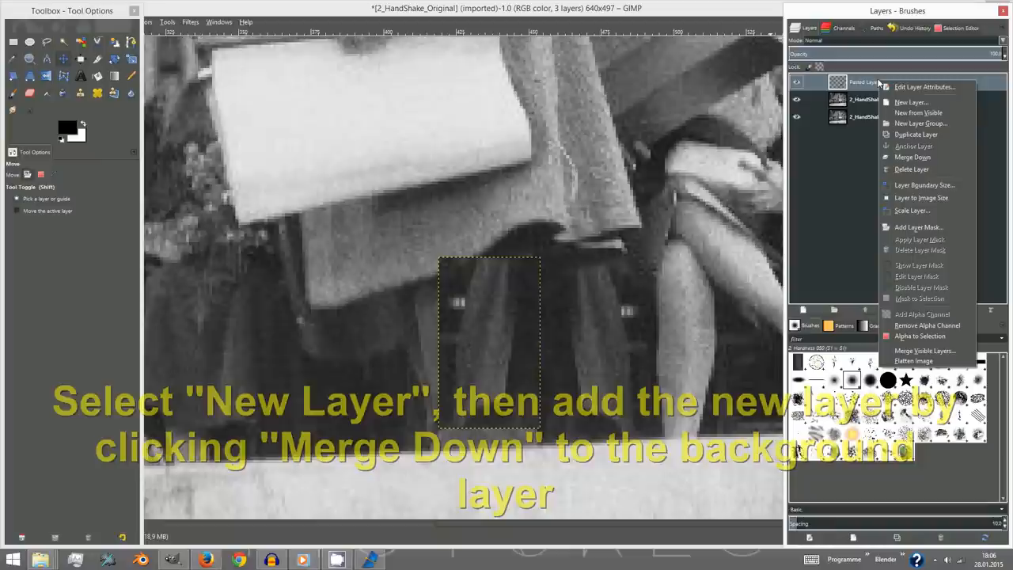
pyautogui.click(913, 156)
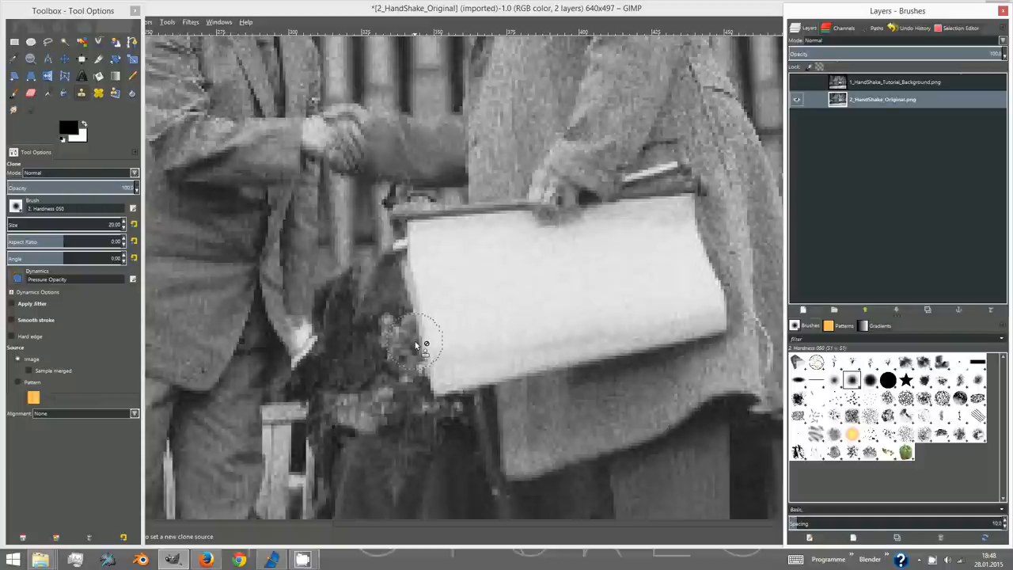
pyautogui.moveTo(132, 42)
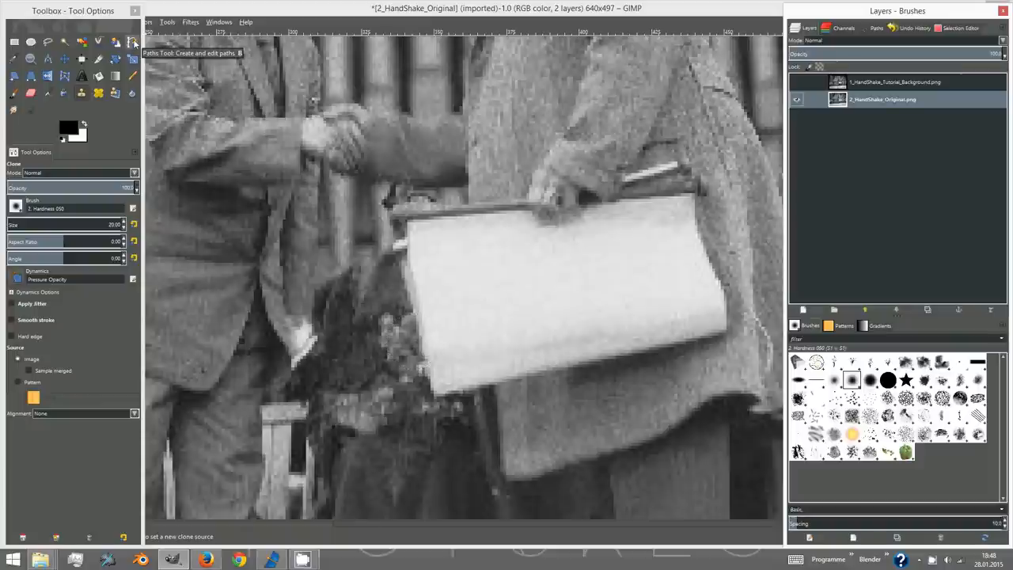
# - Trace the rolled paper with a path, copy it, and paste it onto a new layer
pyautogui.click(132, 42)
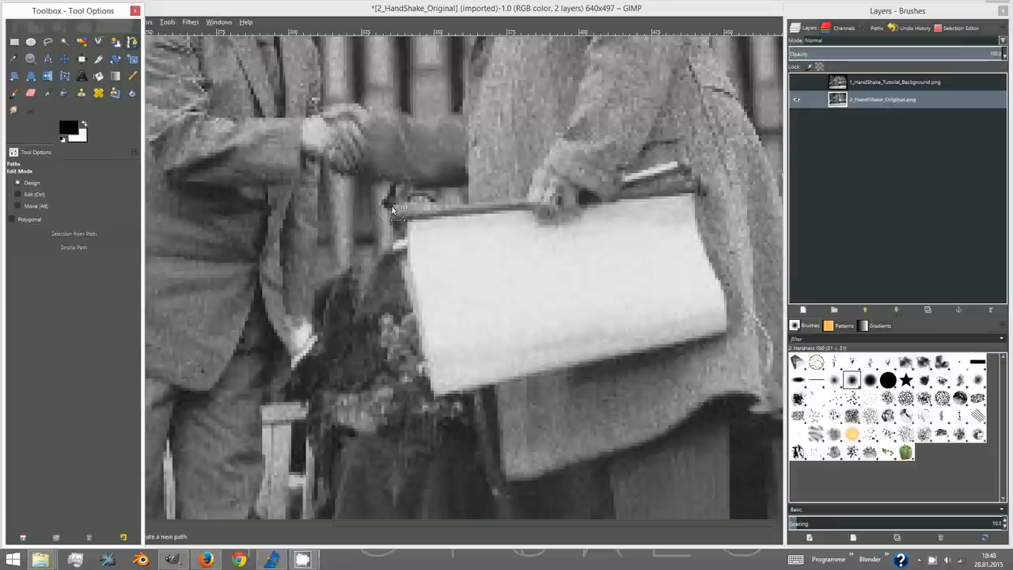
pyautogui.click(393, 205)
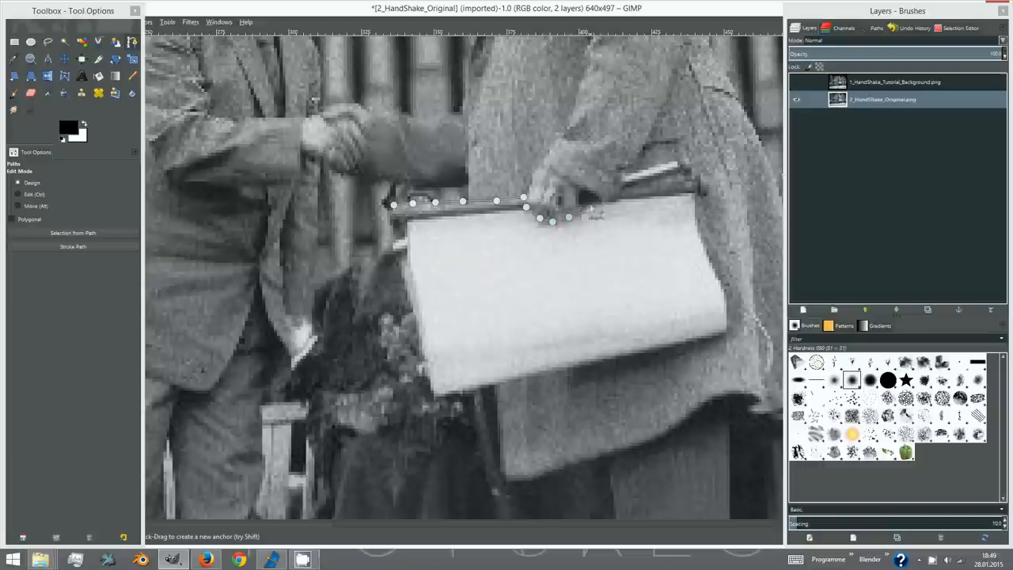
pyautogui.click(690, 164)
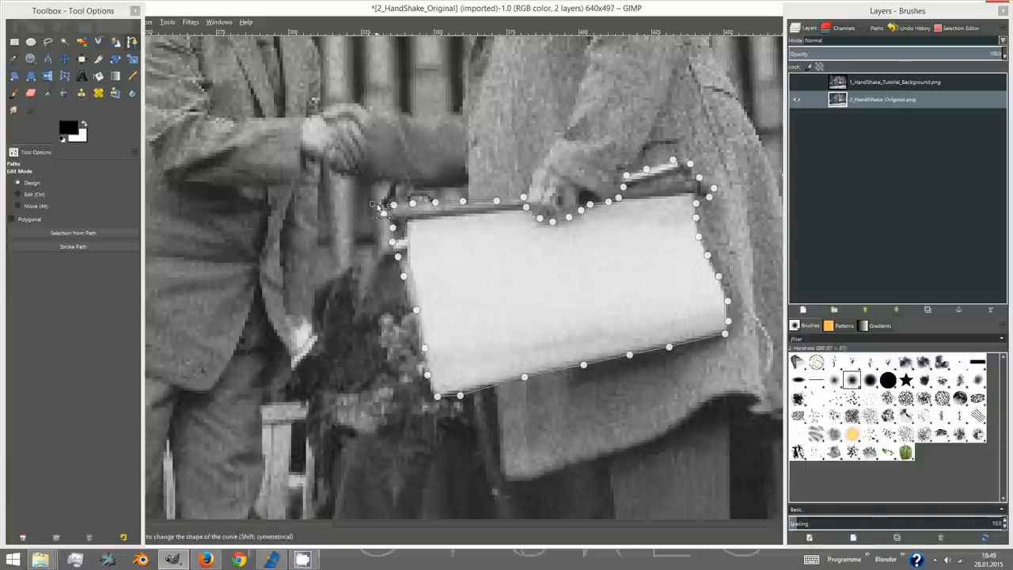
pyautogui.press('shift+v')
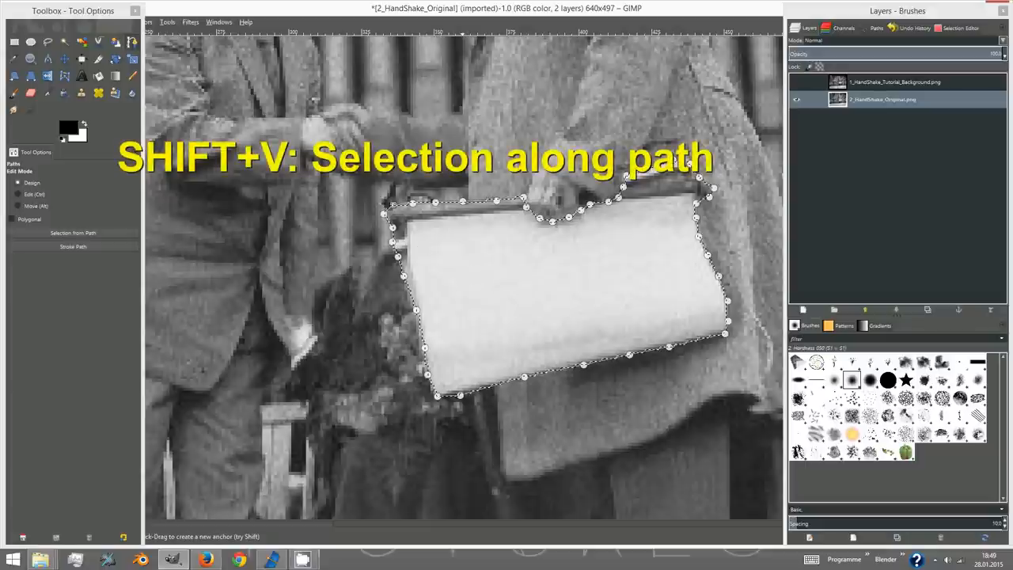
pyautogui.press('ctrl+c')
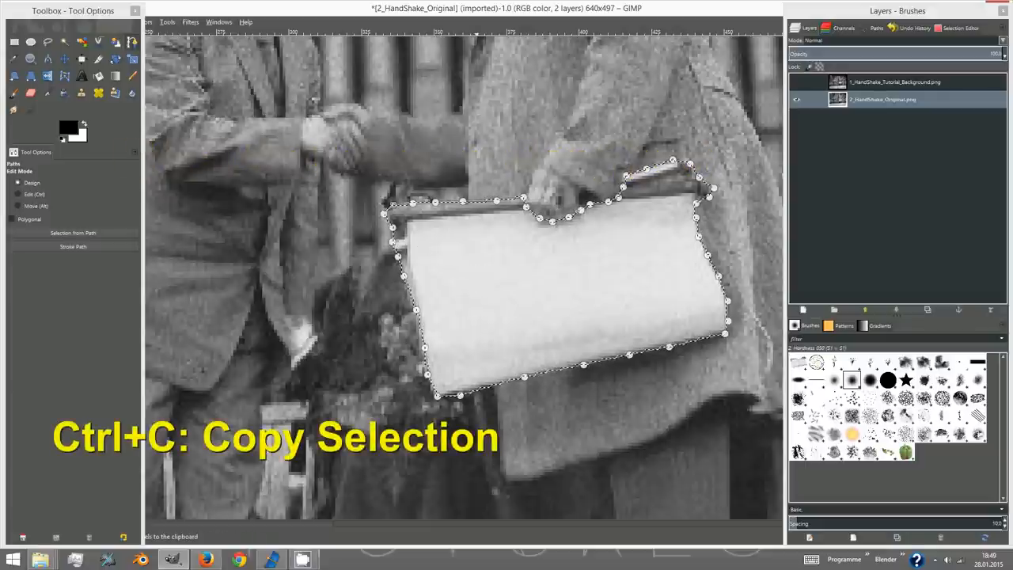
pyautogui.press('ctrl+v')
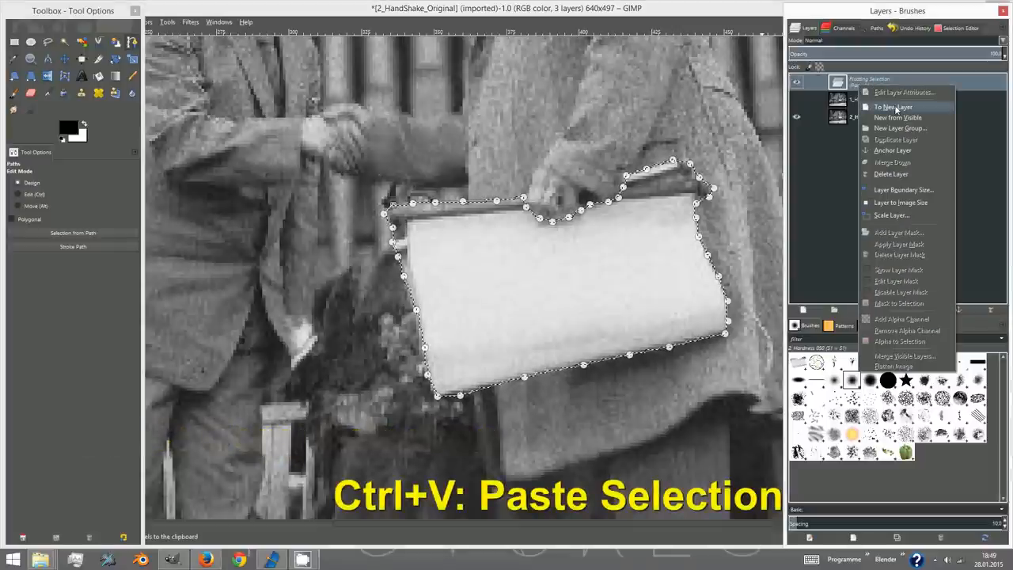
pyautogui.click(893, 107)
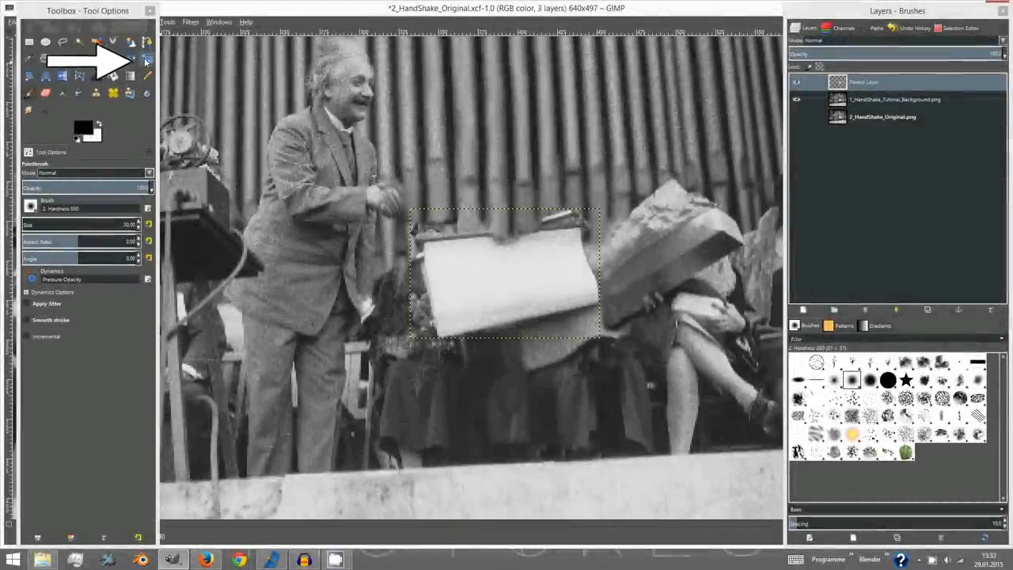
# - Choose a transform tool to reposition the paper layer beside Einstein's hand
pyautogui.click(148, 60)
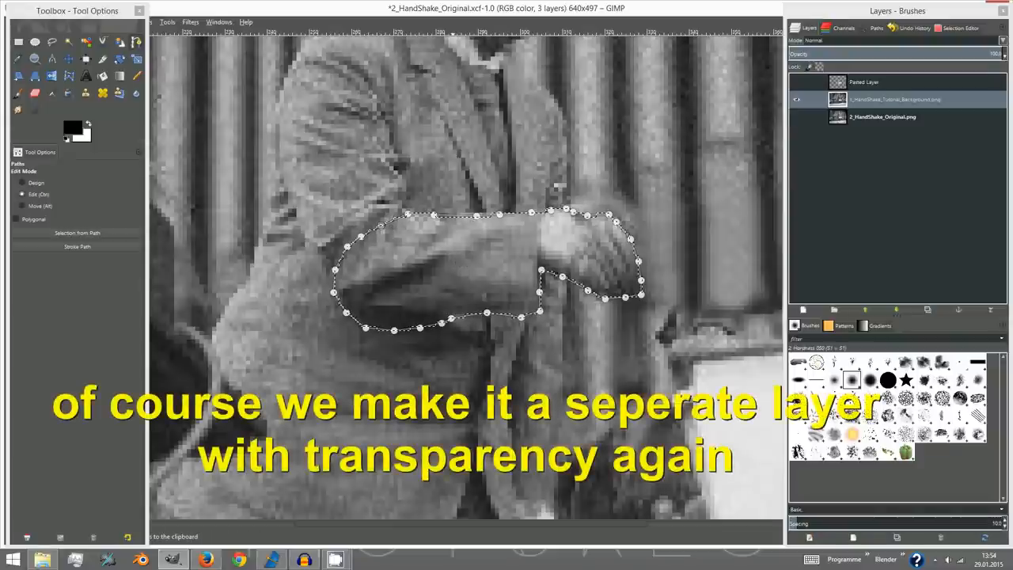
# - Turn the pasted forearm and hand into its own transparent layer
pyautogui.rightClick(863, 82)
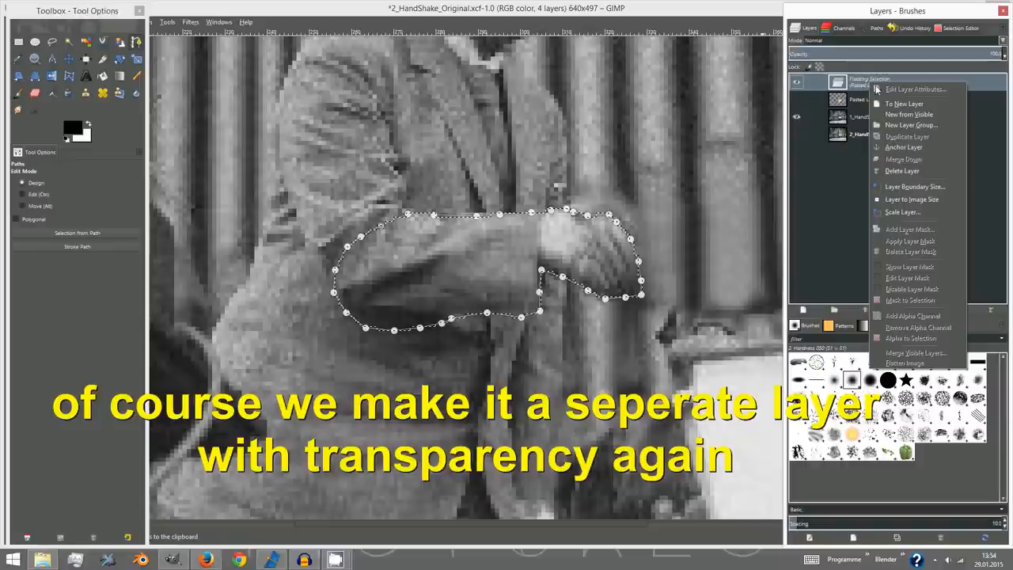
pyautogui.click(905, 103)
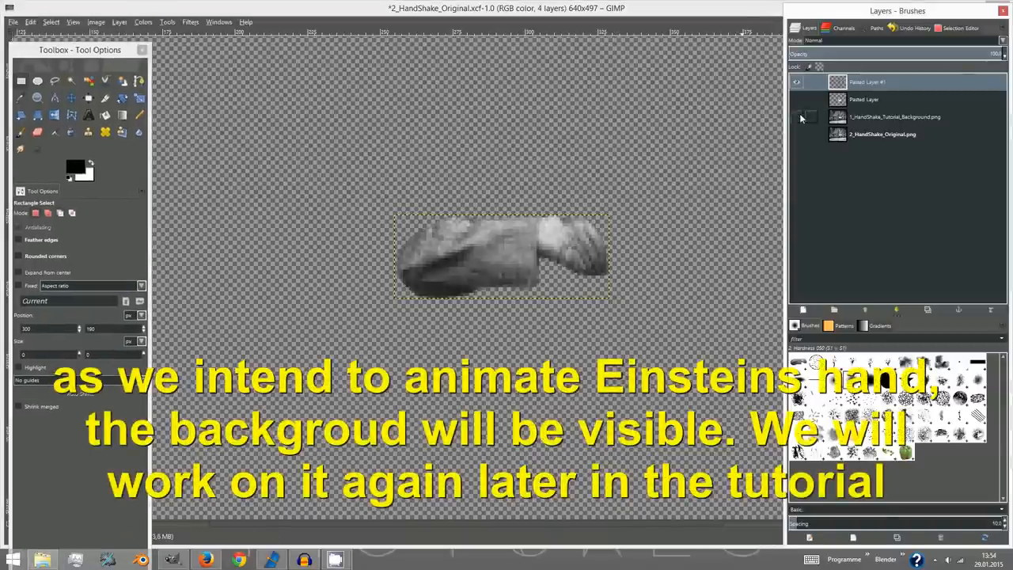
# - Start exporting the image from the File menu, then cancel the export
pyautogui.click(13, 21)
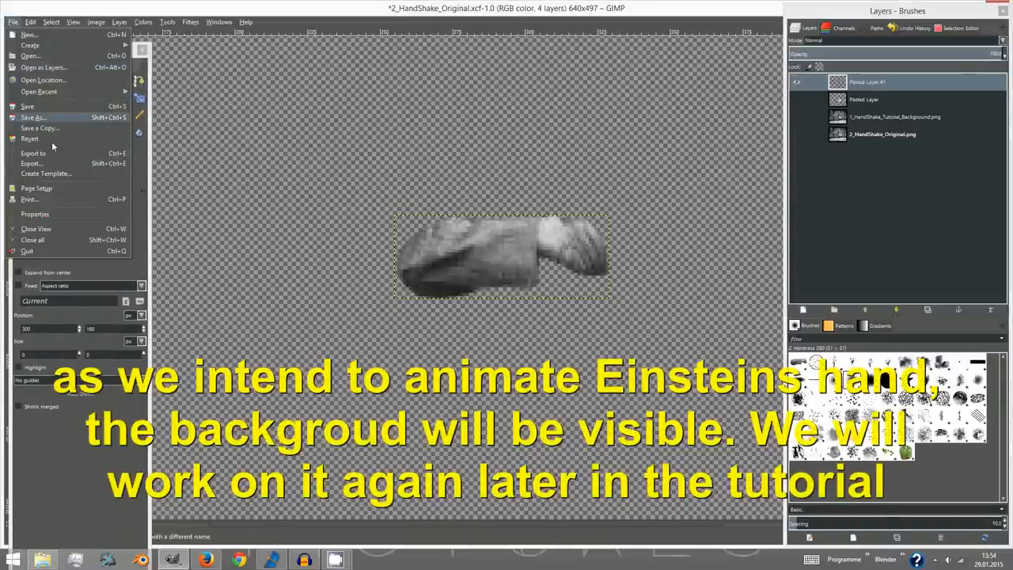
pyautogui.click(31, 163)
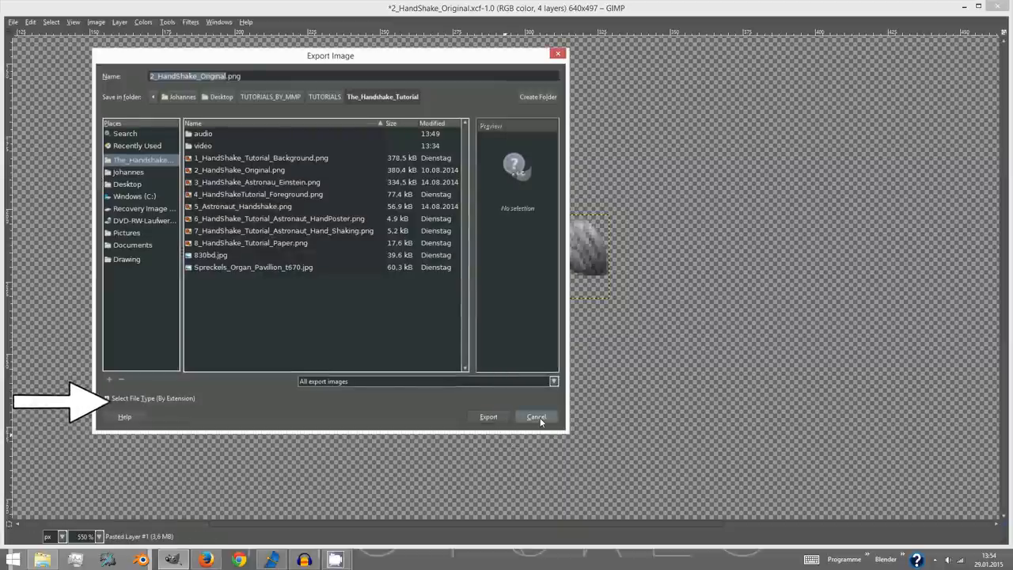
pyautogui.click(536, 417)
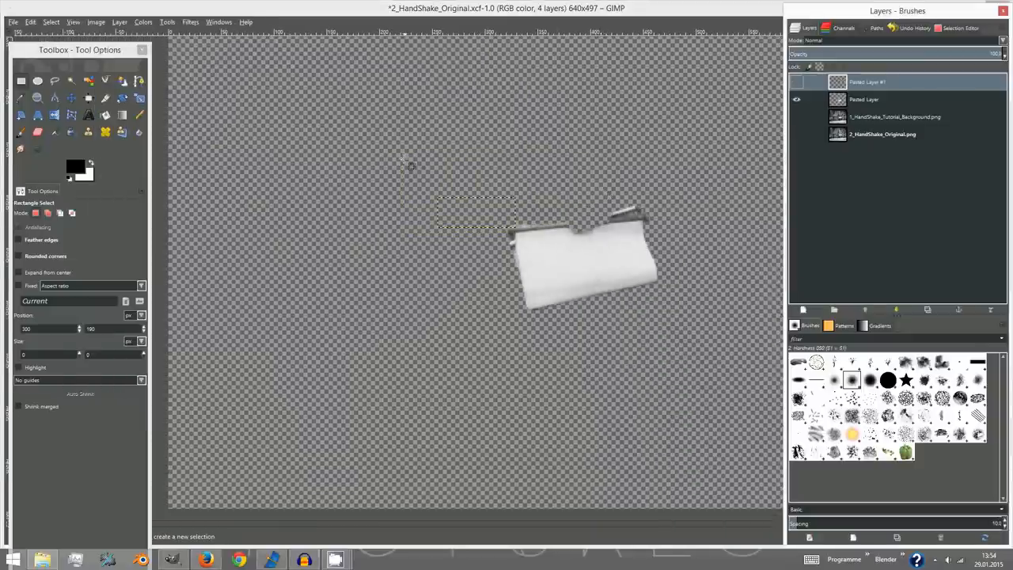
# - Hide the pasted paper layer, show the Einstein background layer, and export it
pyautogui.click(13, 21)
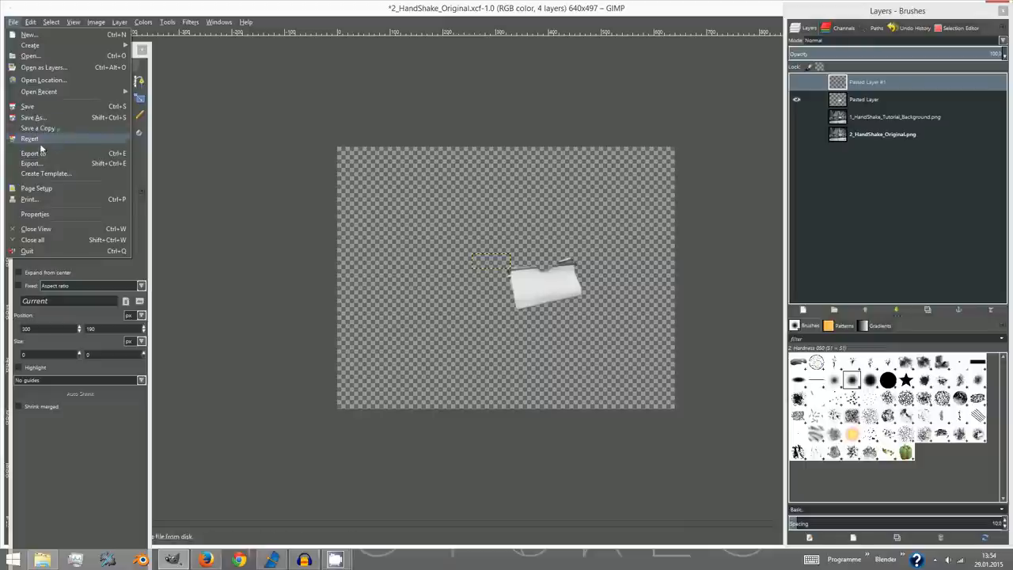
pyautogui.click(32, 163)
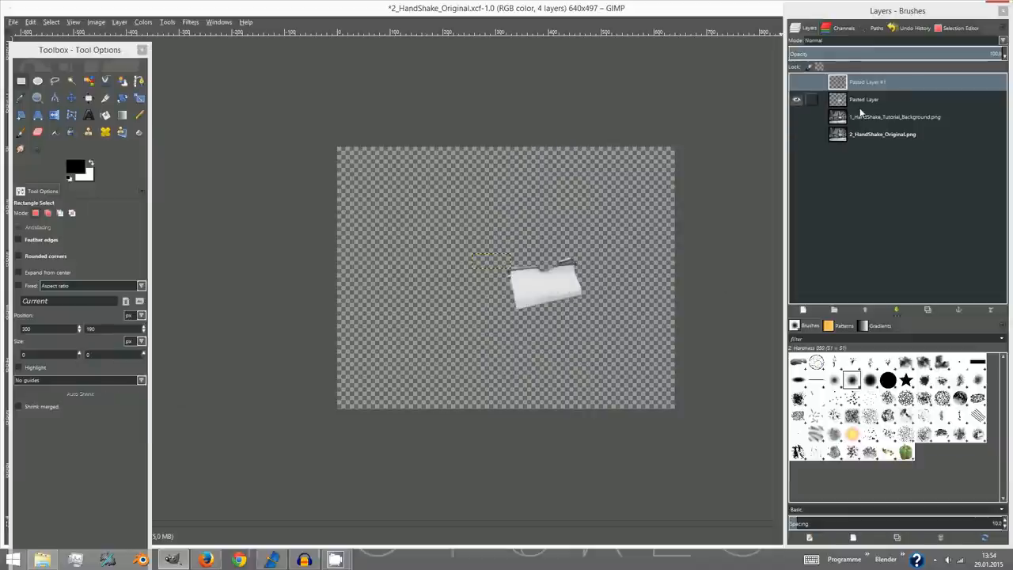
pyautogui.click(797, 116)
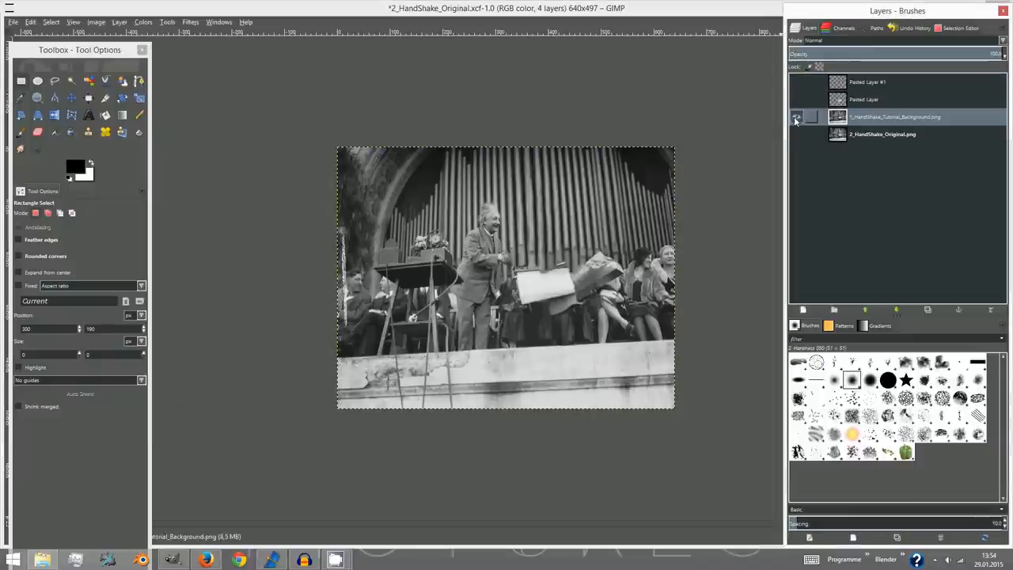
pyautogui.click(13, 21)
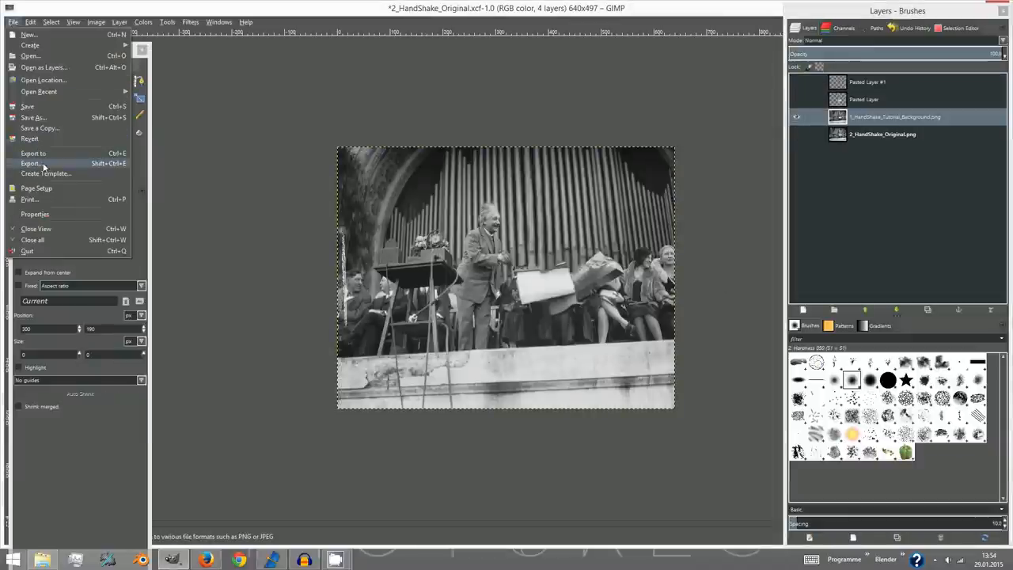
pyautogui.click(32, 163)
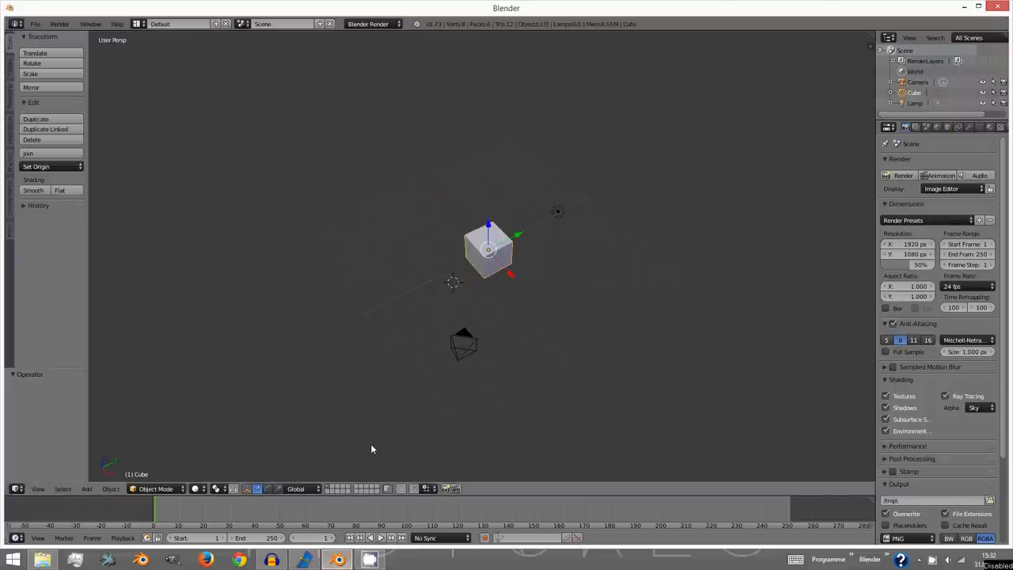
pyautogui.moveTo(530, 237)
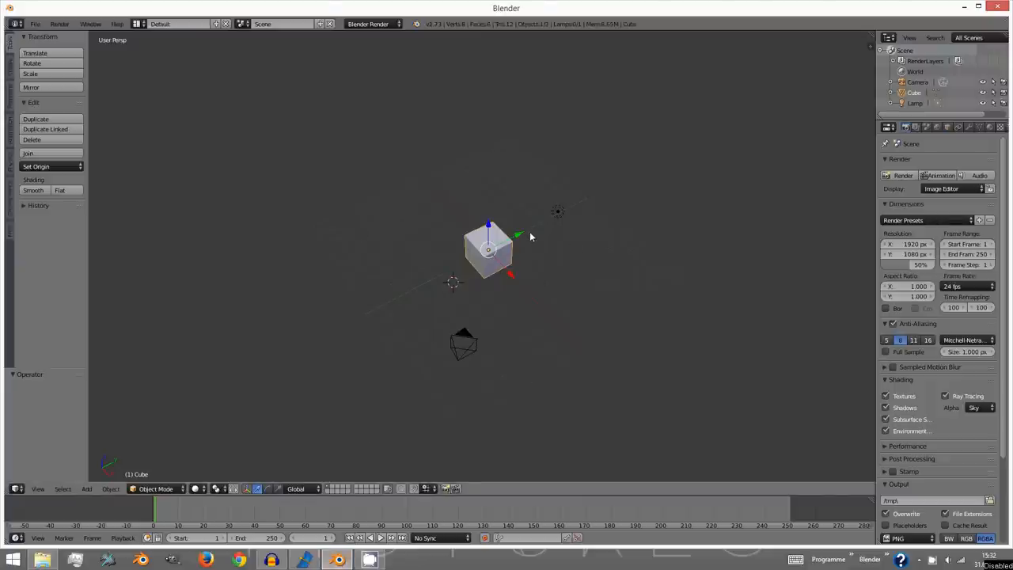
pyautogui.moveTo(527, 253)
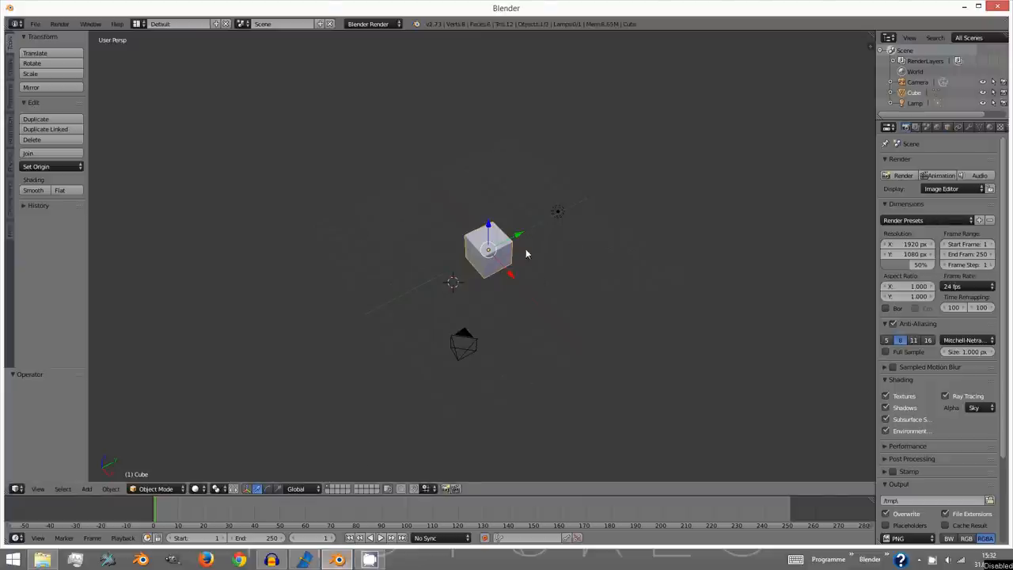
# - Clear the camera's location and rotation, move it back along Y, tilt it on X, and delete the cube
pyautogui.press('alt+g')
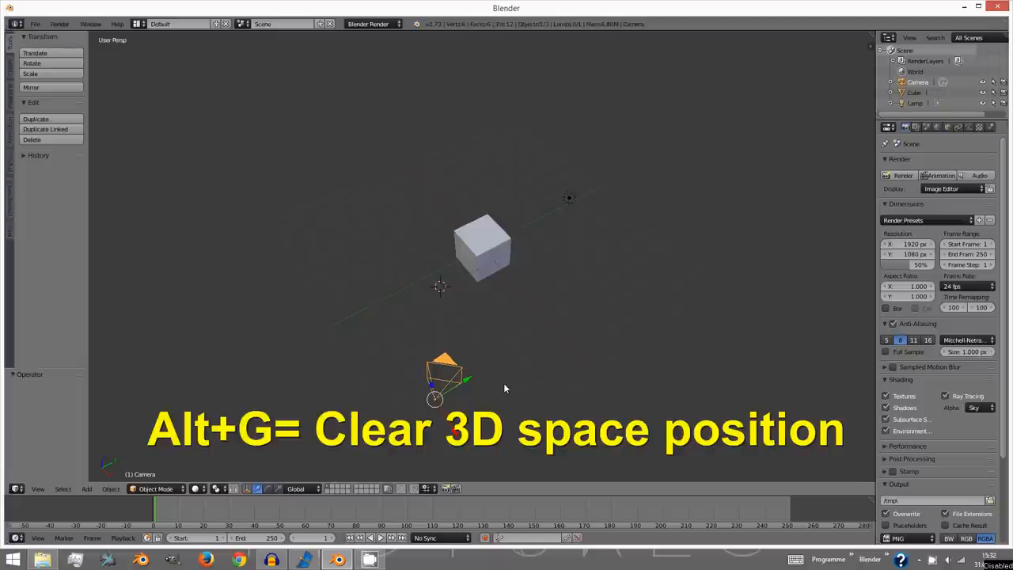
pyautogui.press('alt+r')
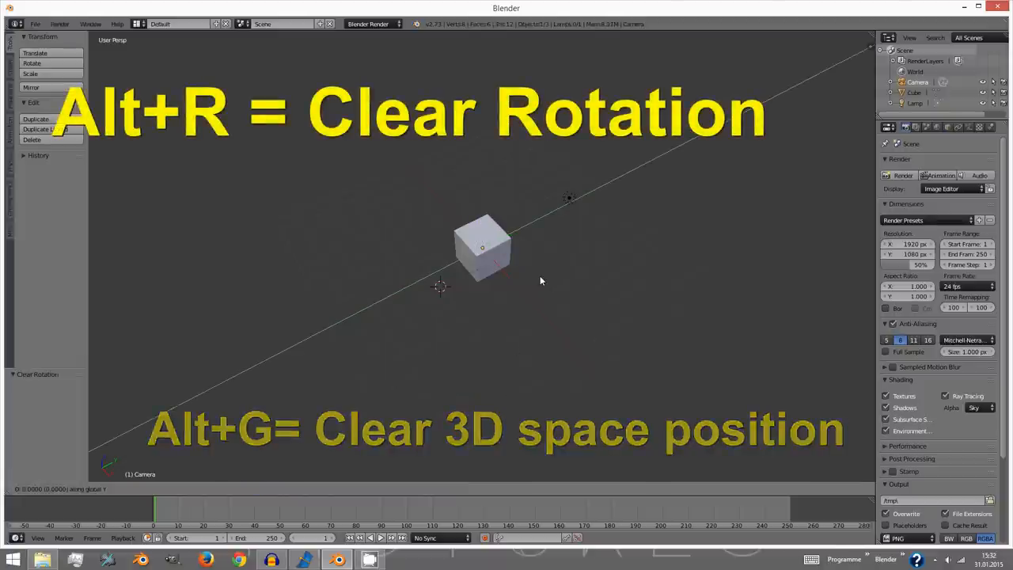
pyautogui.press('g')
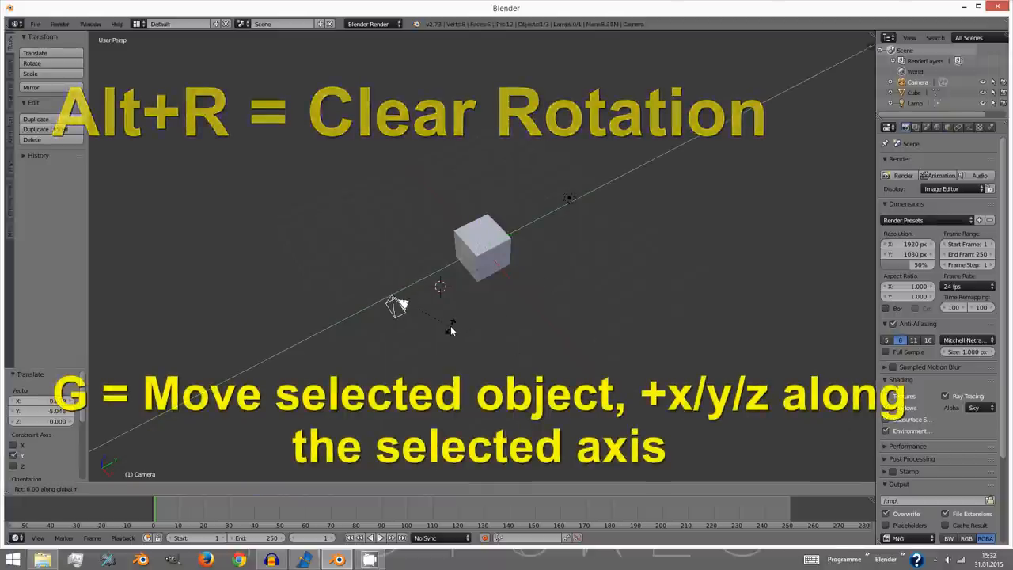
pyautogui.press('alt+r')
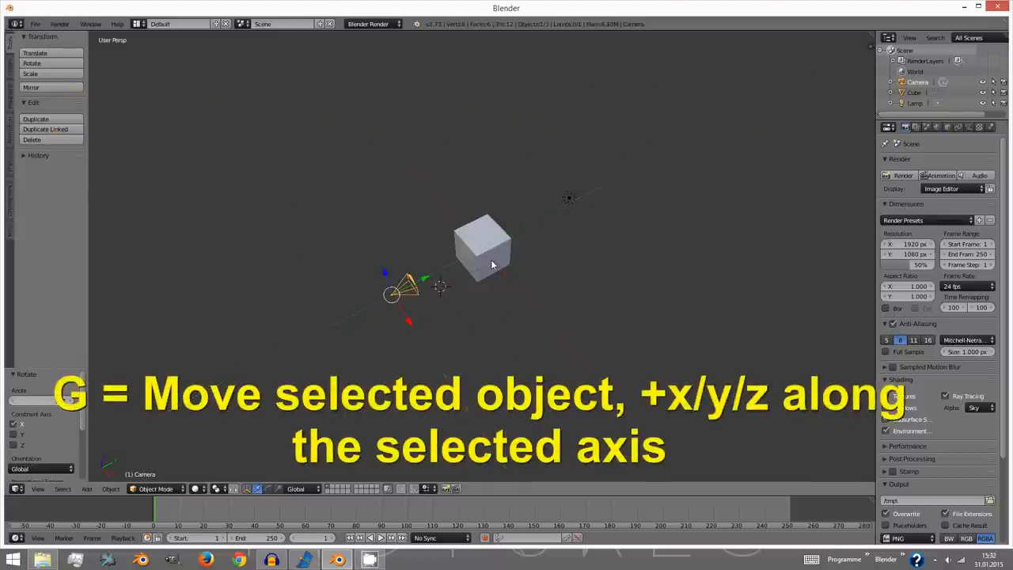
pyautogui.click(491, 245)
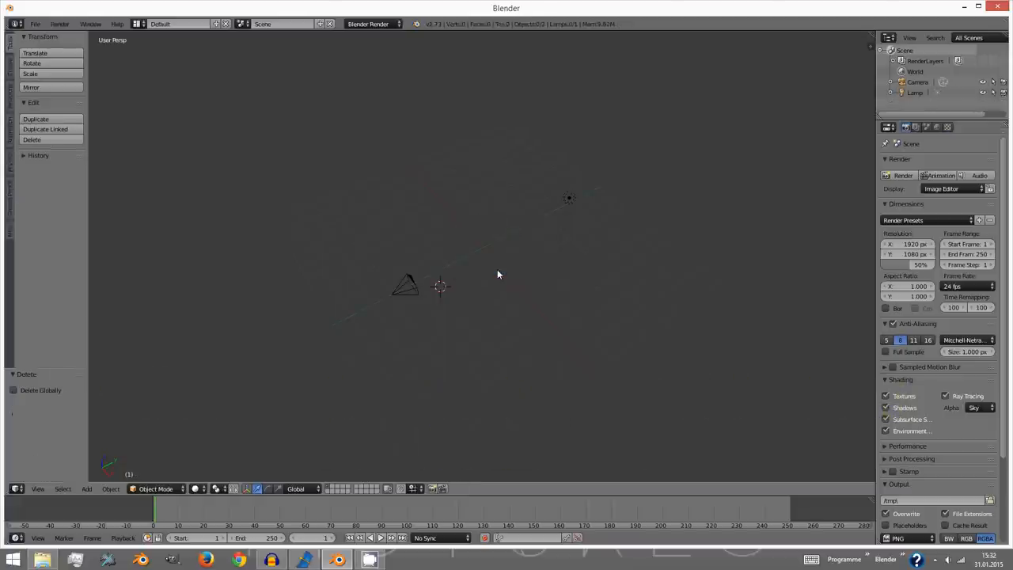
pyautogui.moveTo(486, 278)
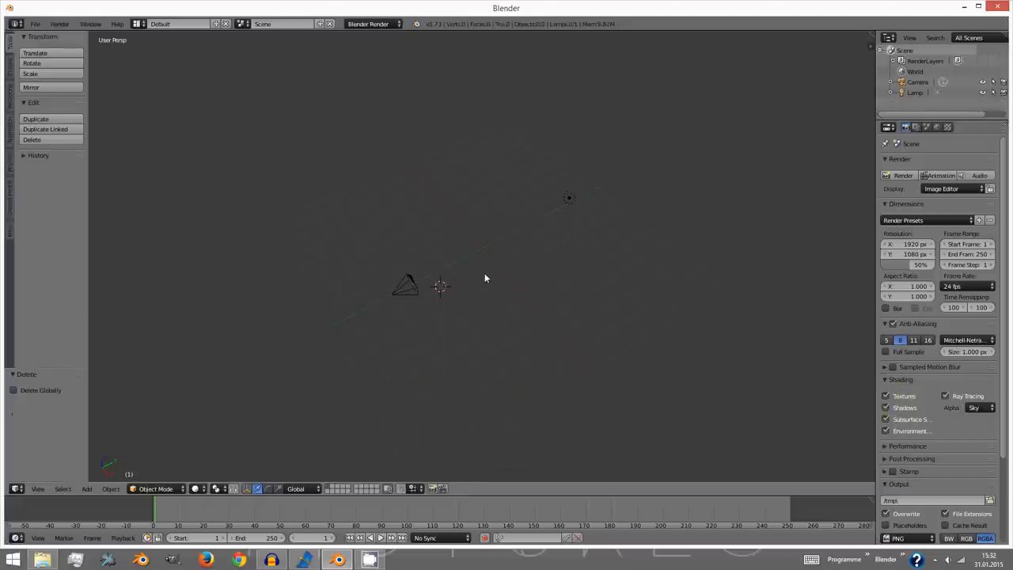
# - Snap the 3D cursor to the scene centre and add a plane mesh there
pyautogui.press('shift+s')
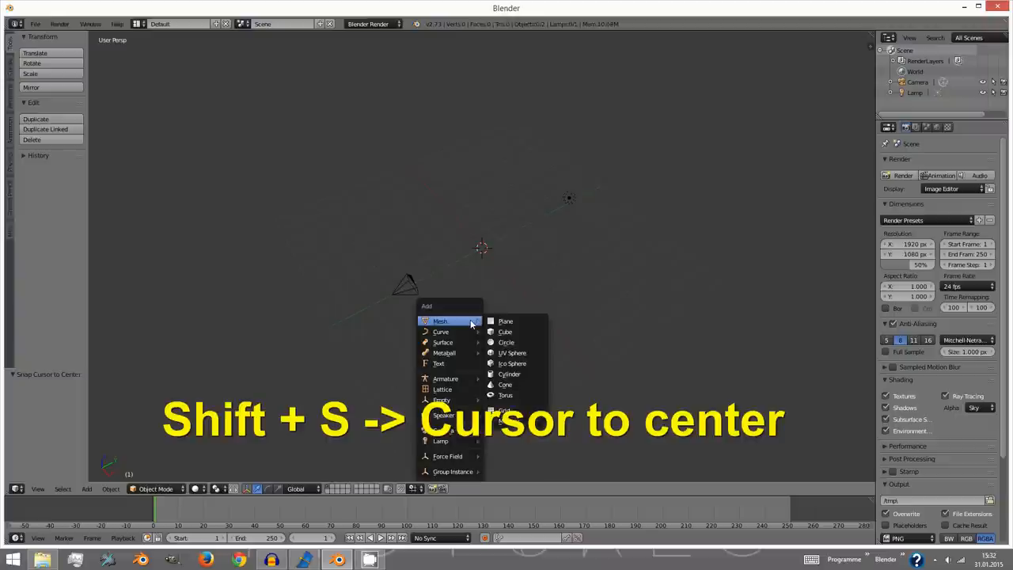
pyautogui.click(505, 321)
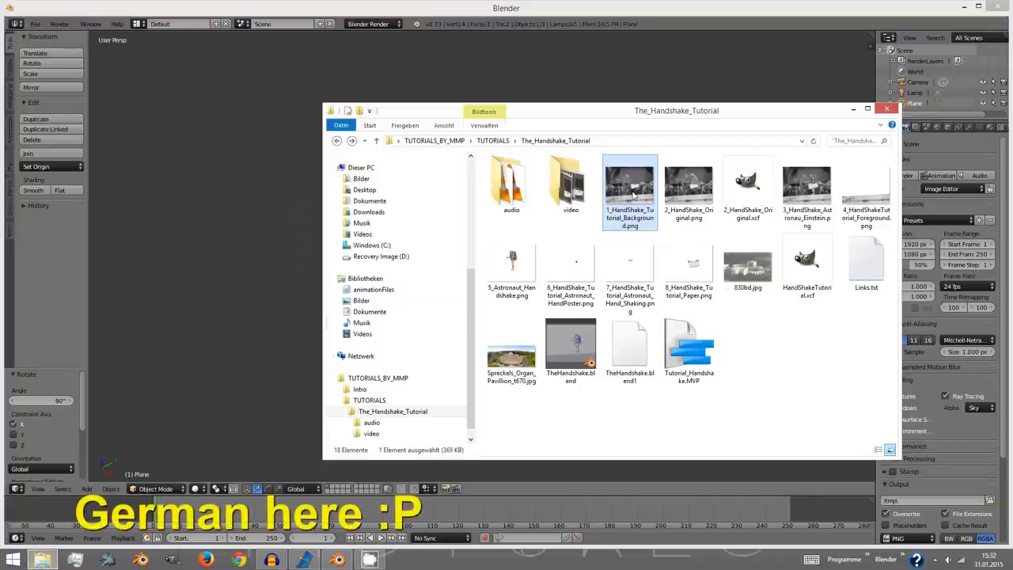
# - Open the Eigenschaften (Properties) of the background PNG in File Explorer to see its size
pyautogui.rightClick(631, 190)
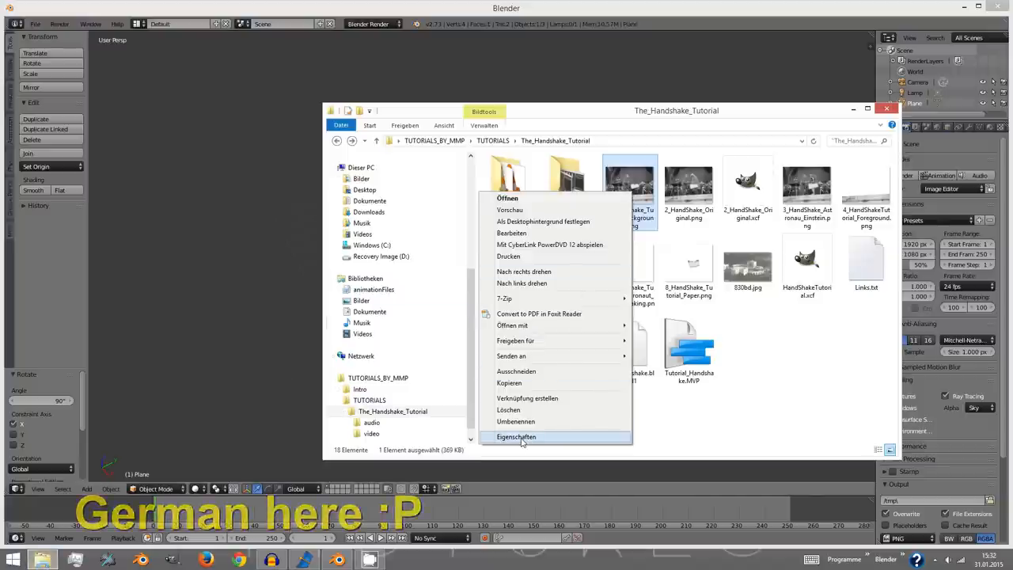
pyautogui.click(517, 437)
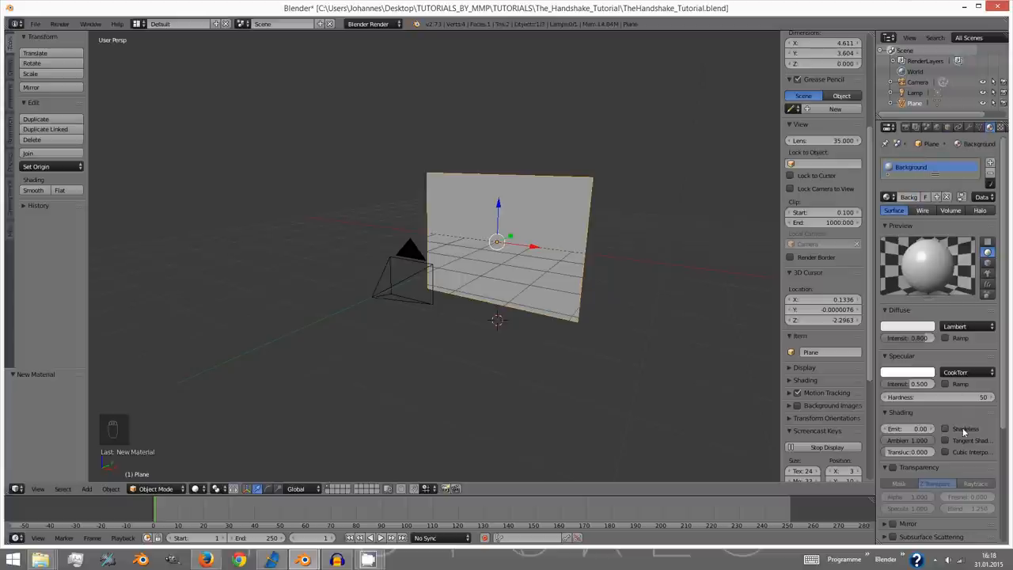
# - Create a texture named background_tex that loads 1_HandShake_Tutorial_Background.png
pyautogui.click(945, 428)
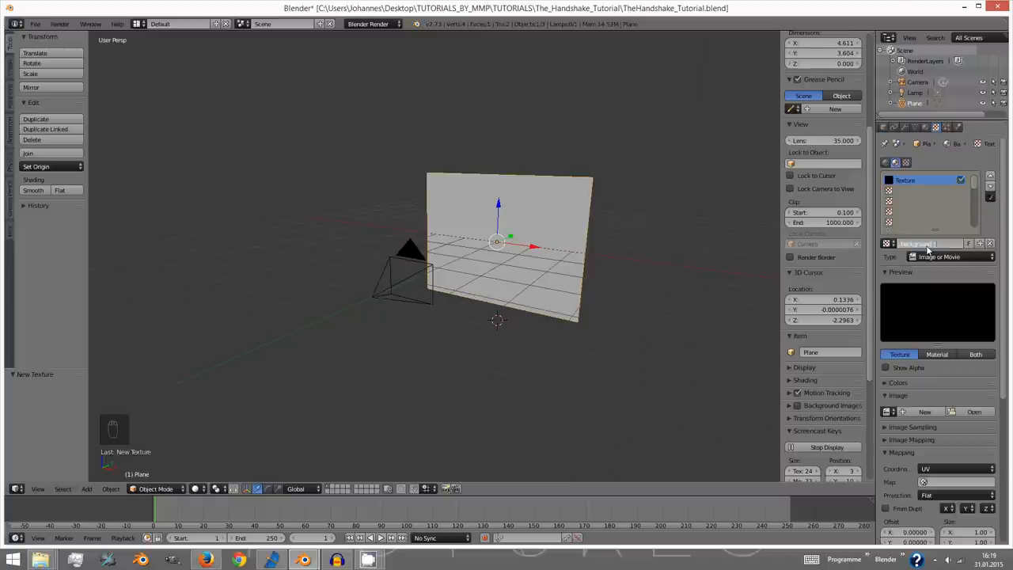
pyautogui.write('background_tex')
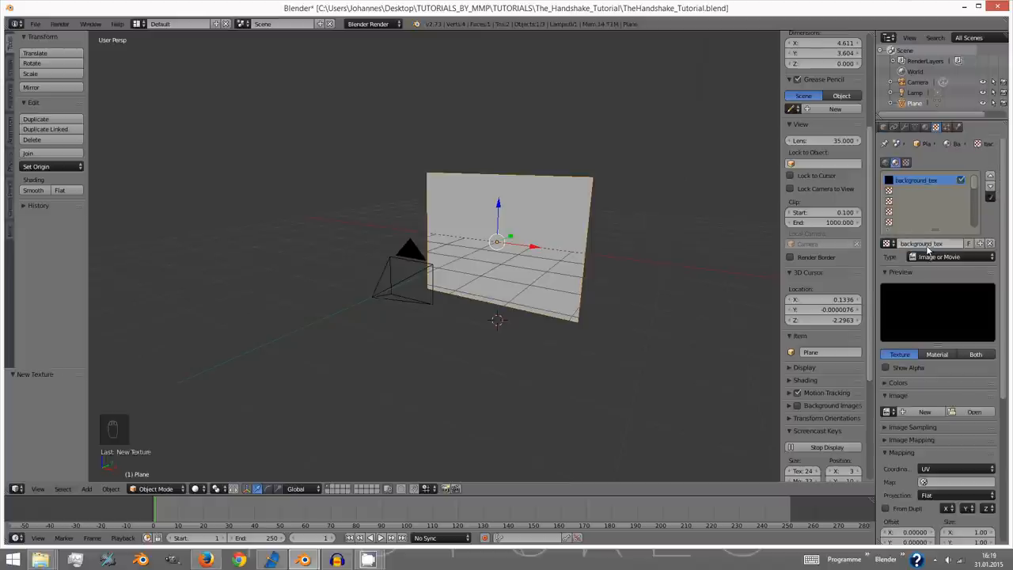
pyautogui.click(975, 412)
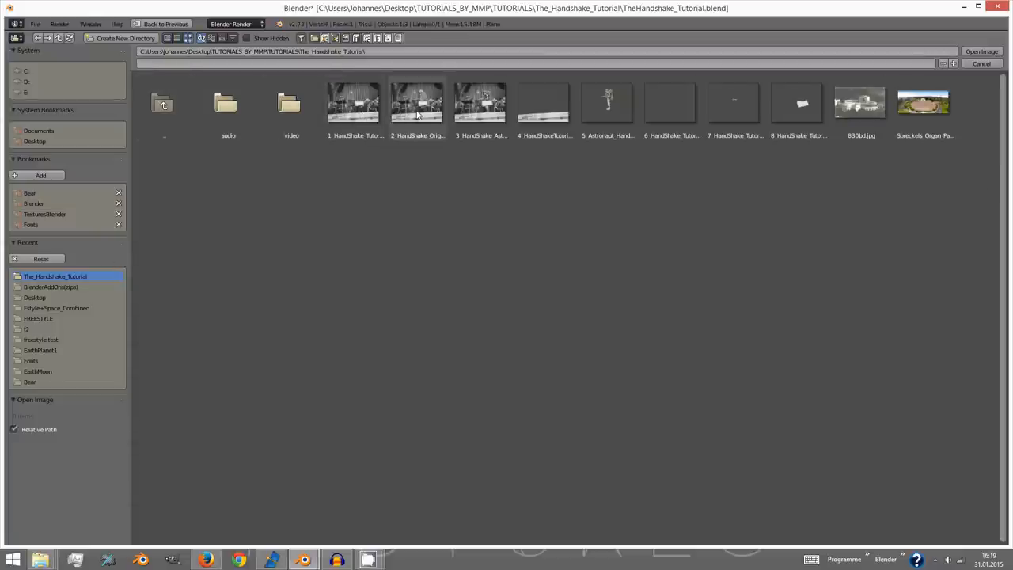
pyautogui.click(354, 103)
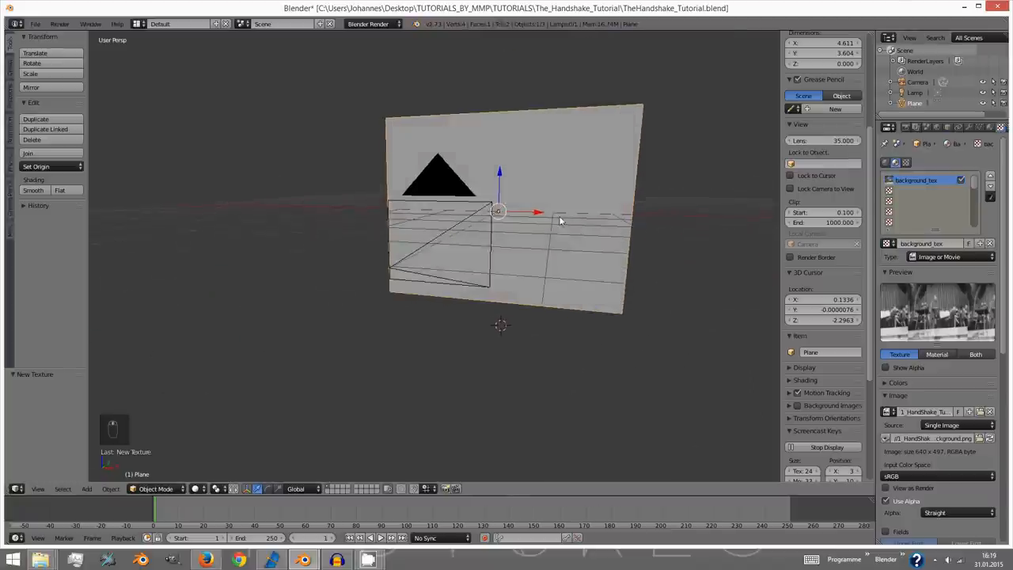
# - Unwrap the plane's mesh in Edit Mode, then render a test image through the camera
pyautogui.press('u')
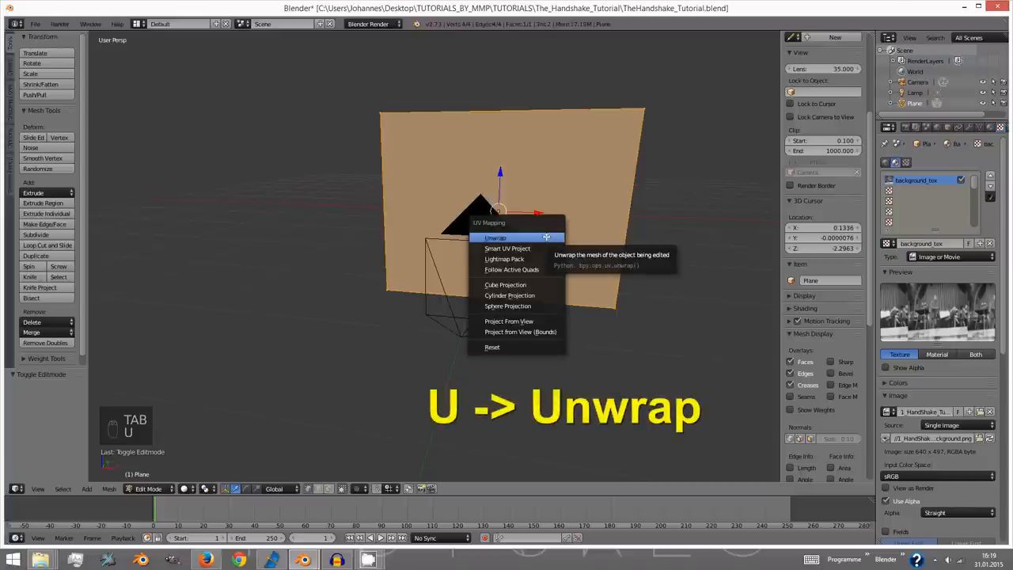
pyautogui.click(495, 238)
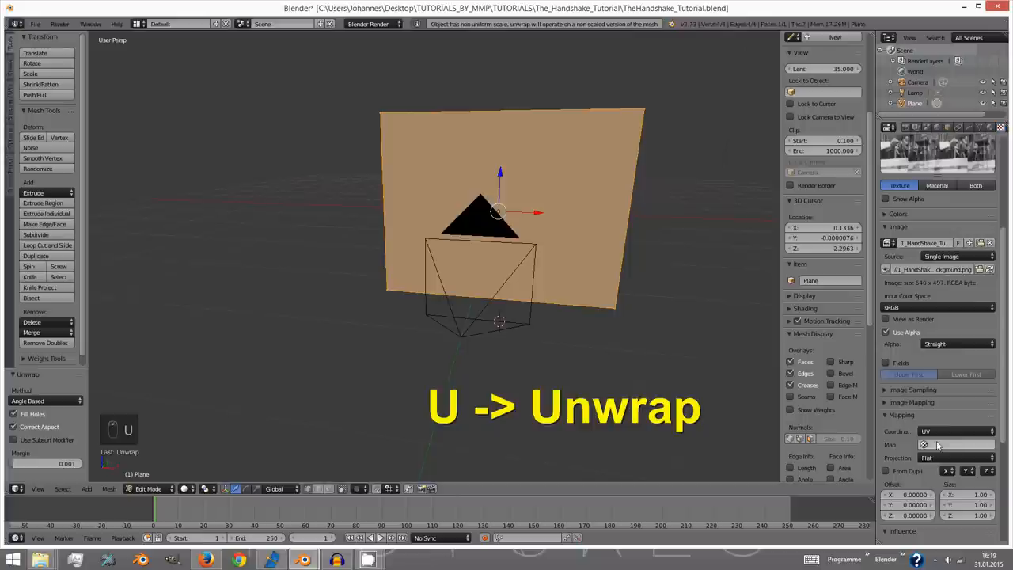
pyautogui.press('u')
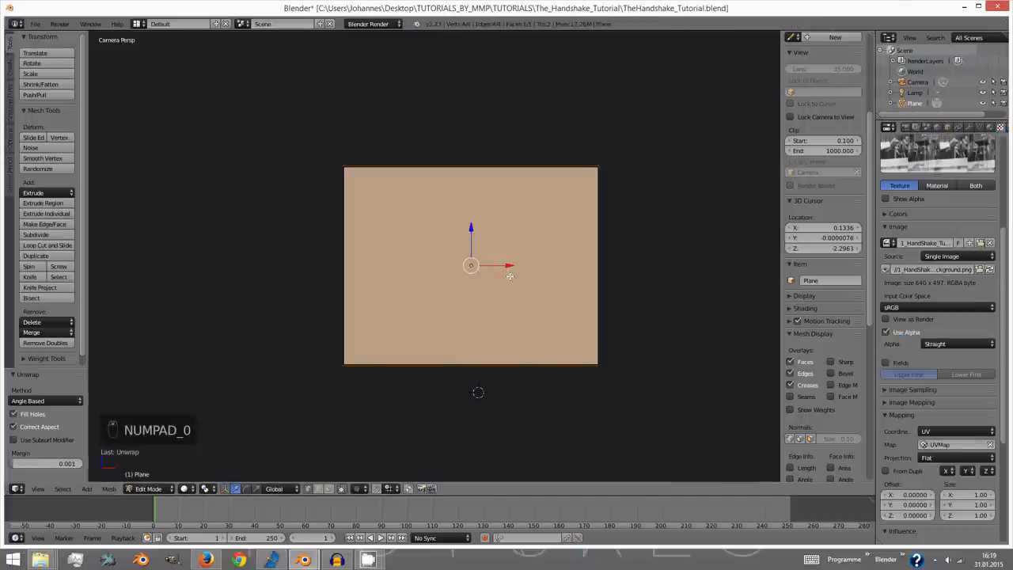
pyautogui.press('F12')
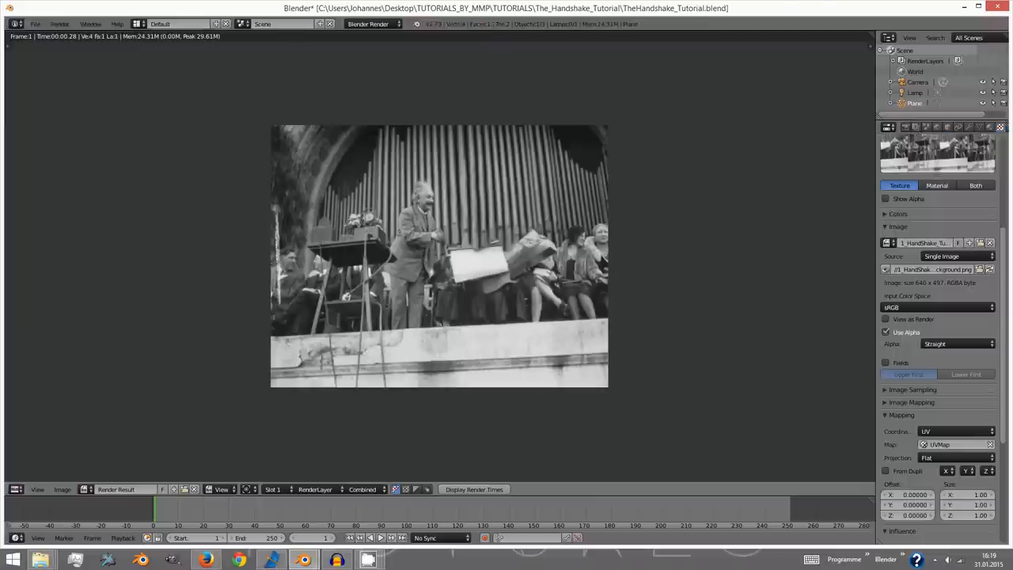
pyautogui.moveTo(483, 285)
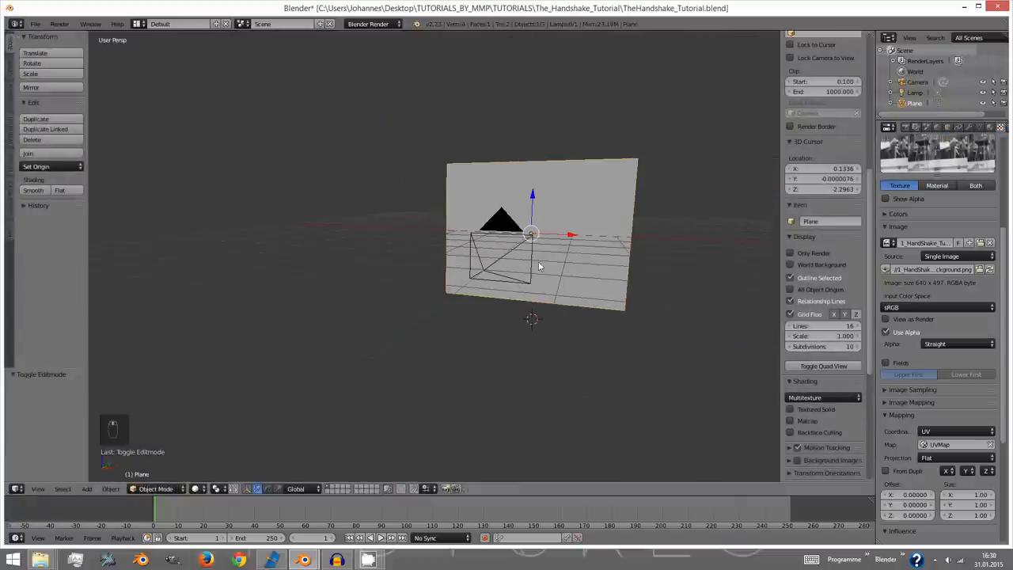
# - Switch the viewport to Textured display and set the shelf's Shading to GLSL
pyautogui.click(197, 488)
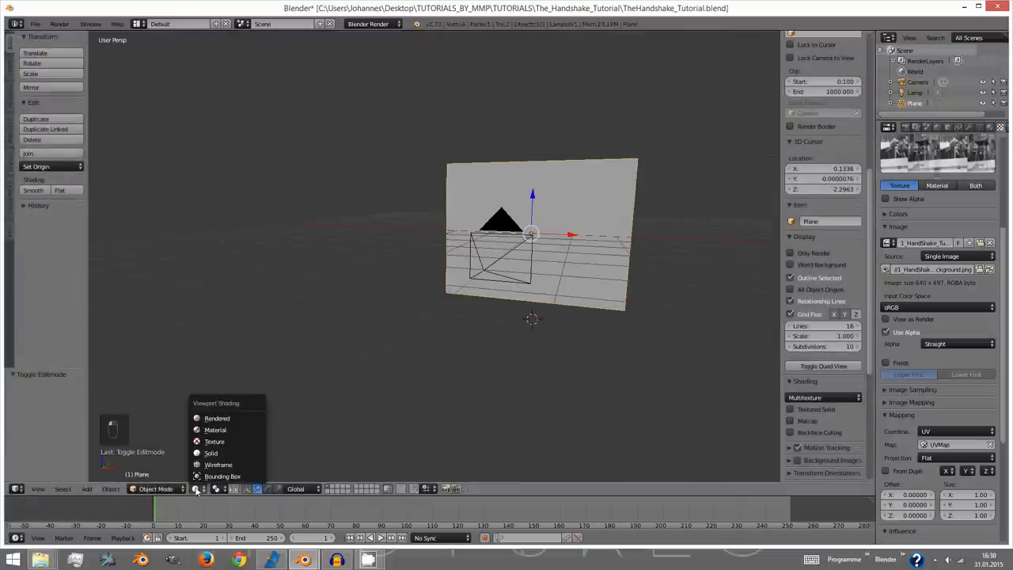
pyautogui.click(212, 452)
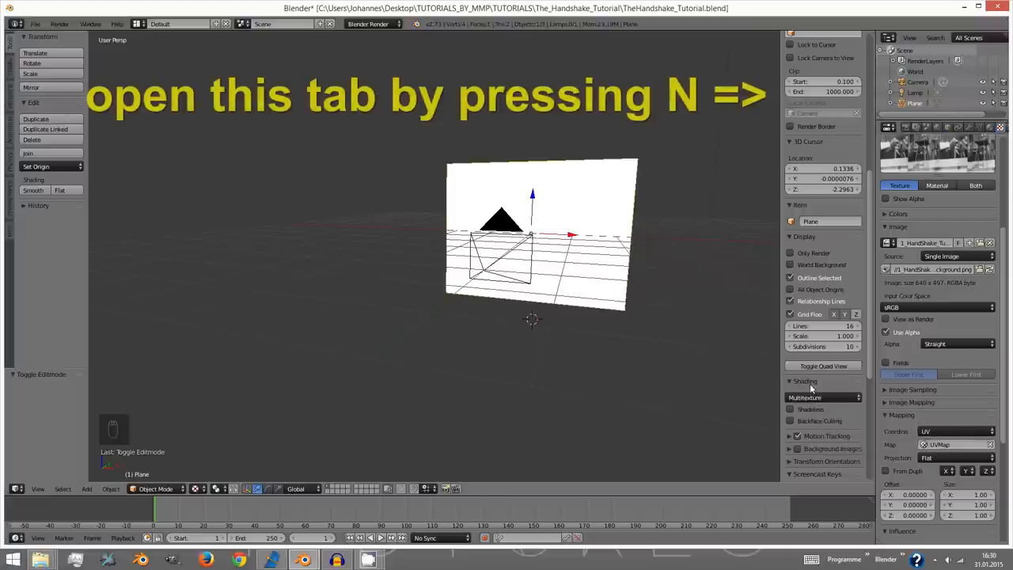
pyautogui.click(805, 381)
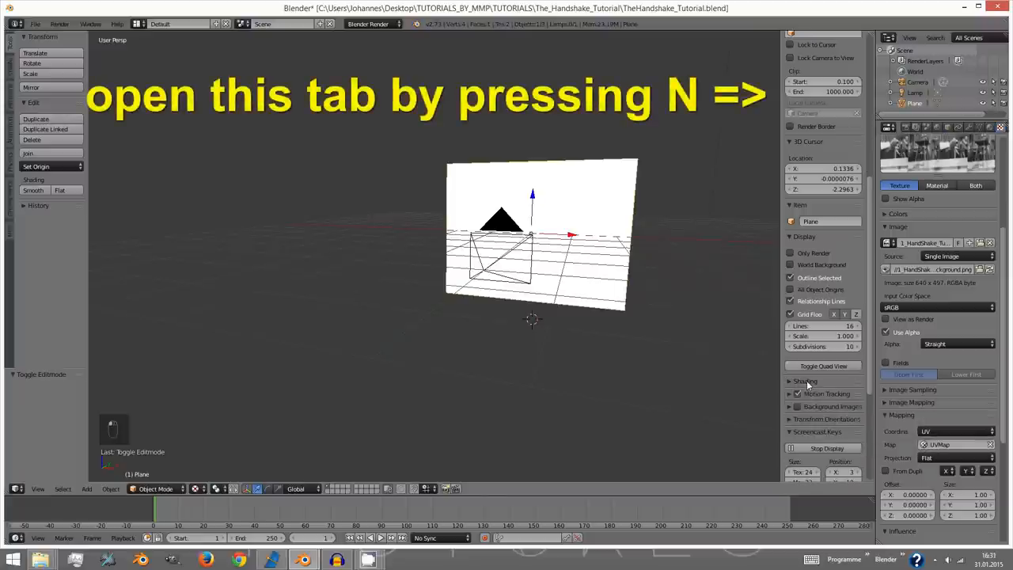
pyautogui.click(823, 381)
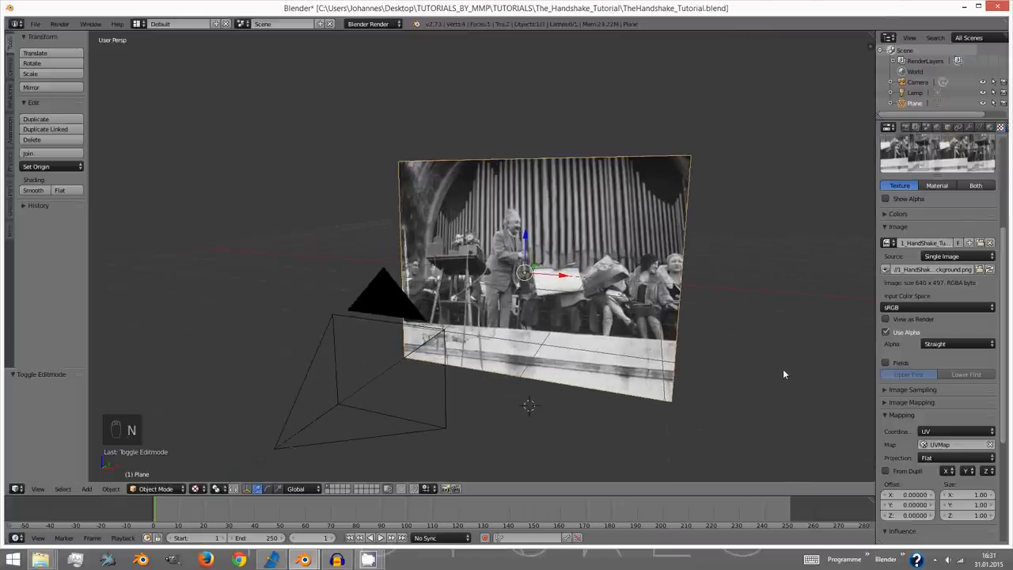
# - In camera view, add a cube at the stage ledge, then raise and widen it
pyautogui.press('KP_0')
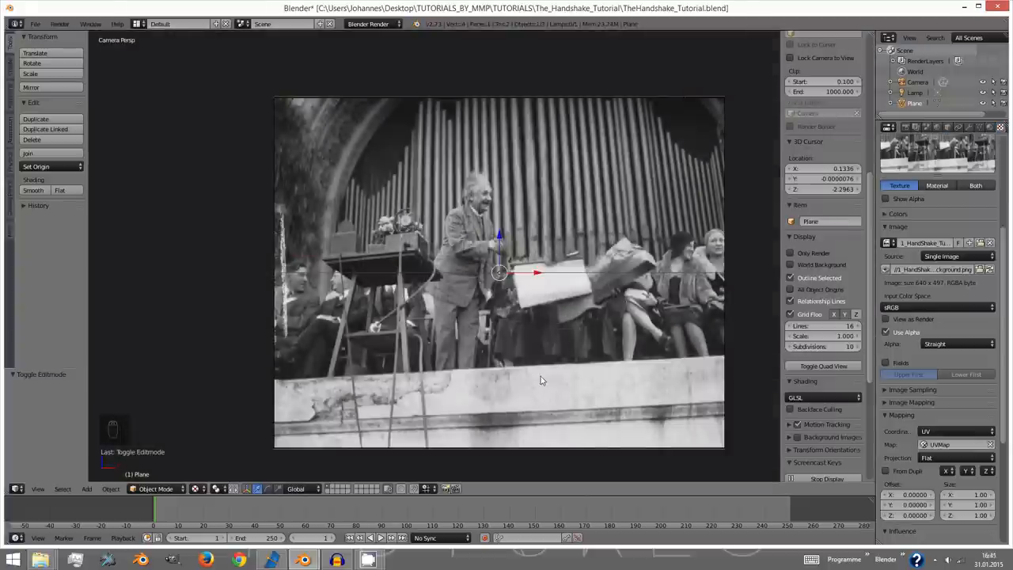
pyautogui.click(503, 398)
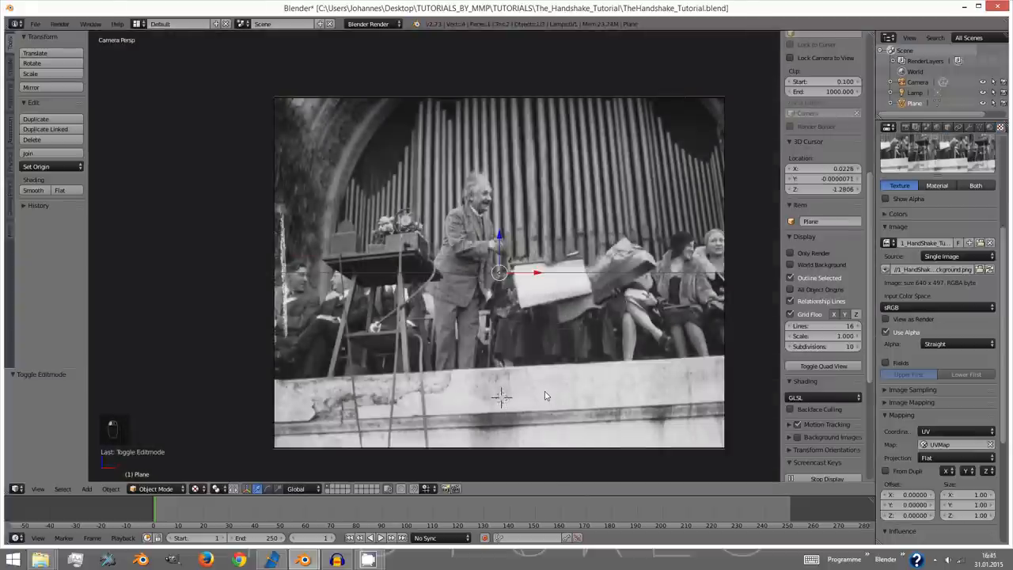
pyautogui.press('shift+a')
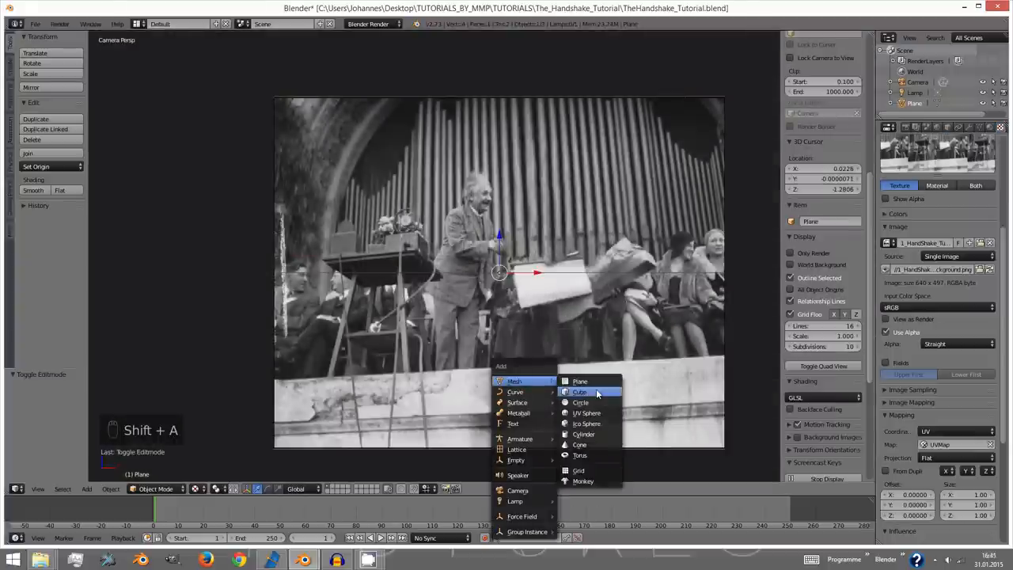
pyautogui.click(580, 392)
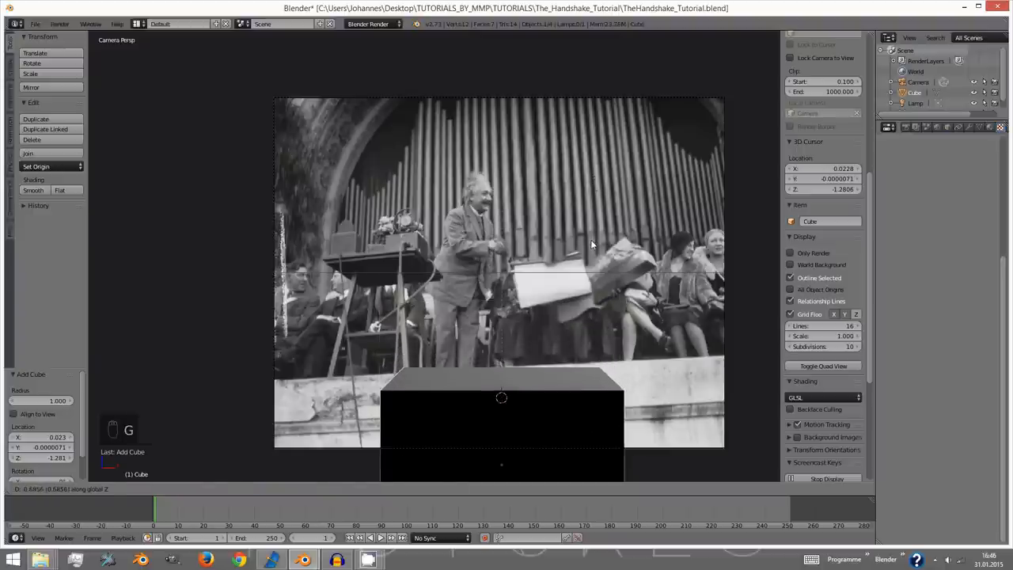
pyautogui.press('s')
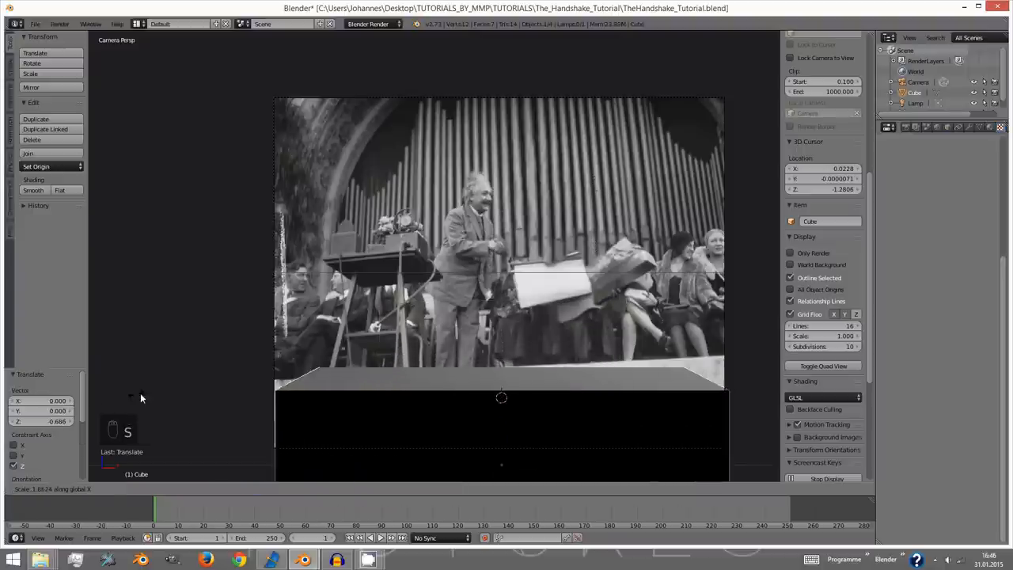
pyautogui.press('r')
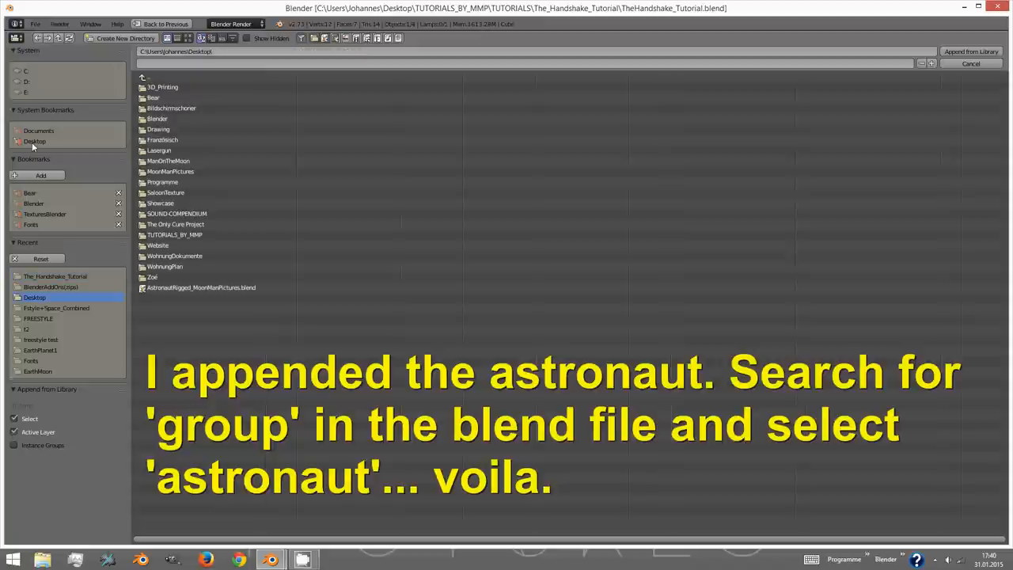
# - Append the Astronaut group from AstronautRigged_MoonManPictures.blend
pyautogui.doubleClick(200, 287)
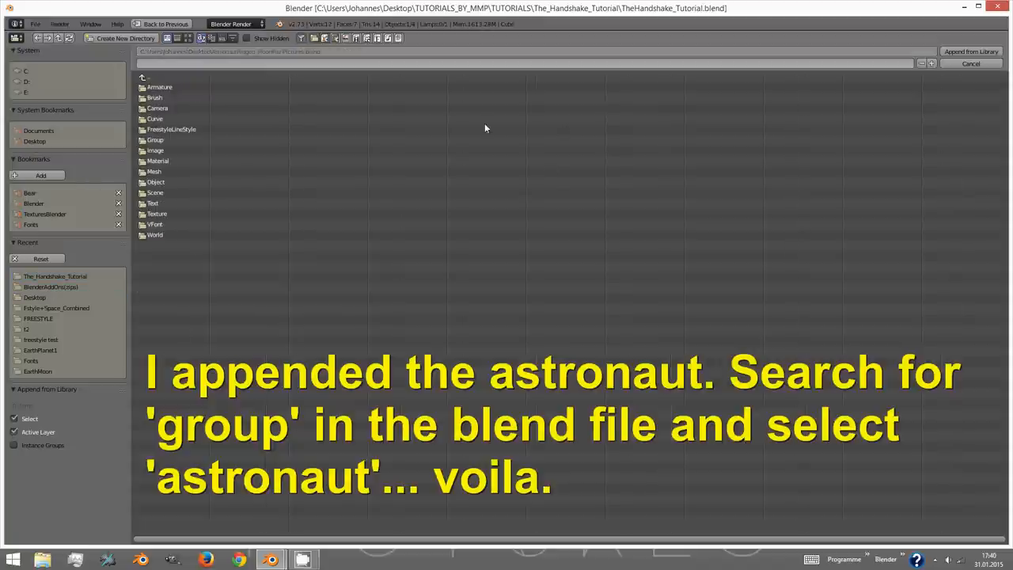
pyautogui.doubleClick(155, 140)
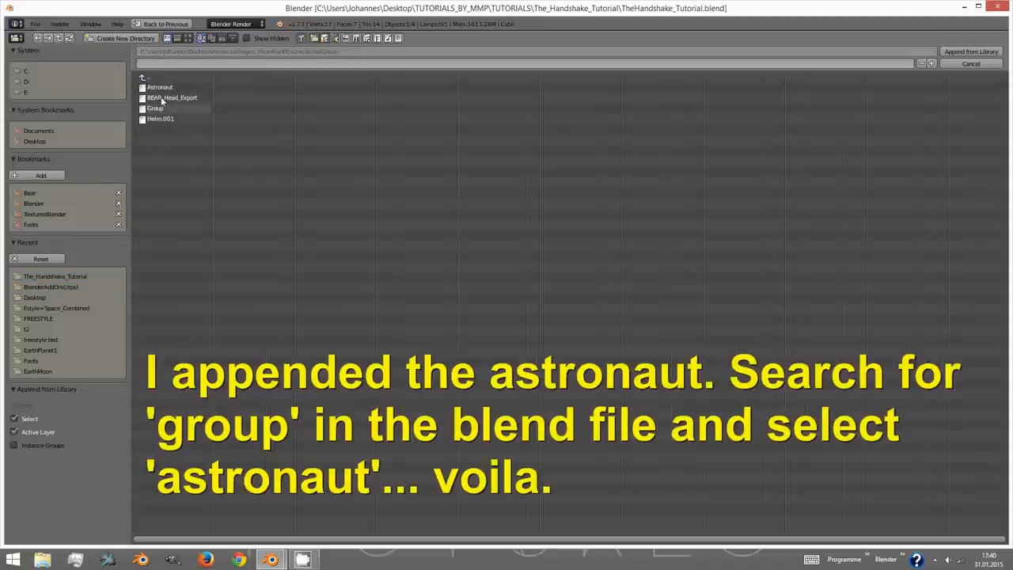
pyautogui.click(159, 87)
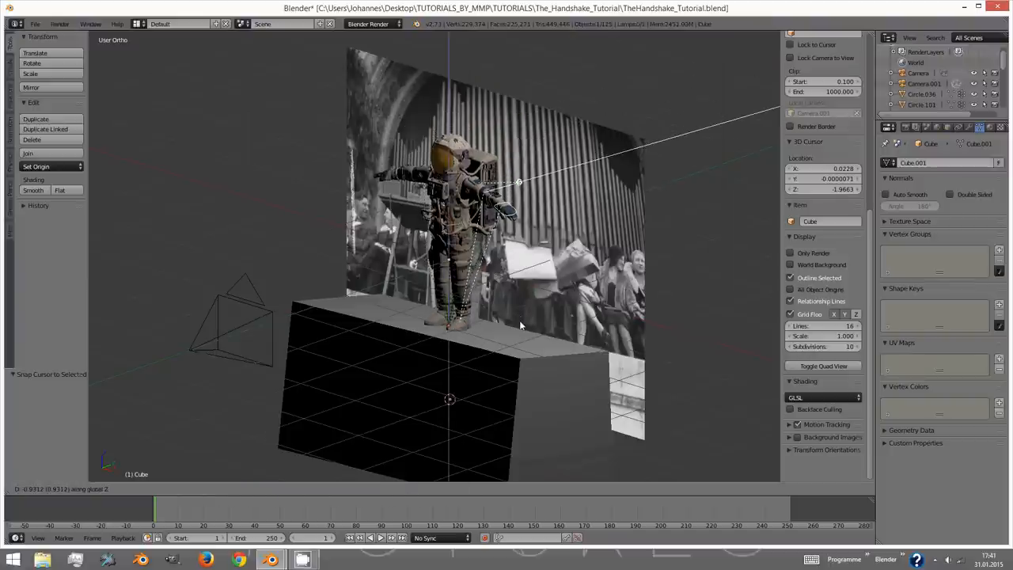
# - Rotate the astronaut -90° about Z in Right Ortho view
pyautogui.moveTo(521, 326); pyautogui.dragTo(584, 362)
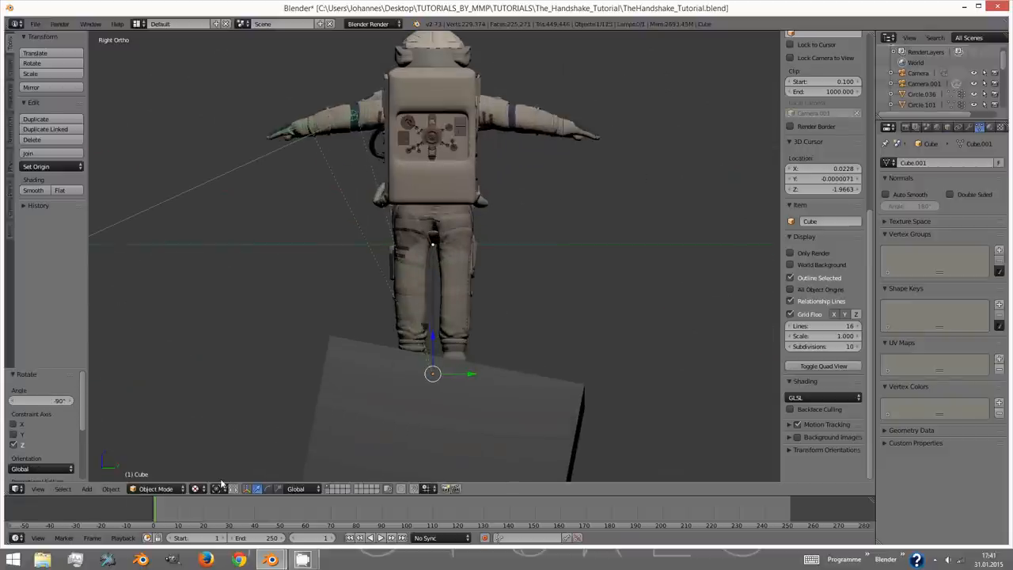
pyautogui.click(234, 489)
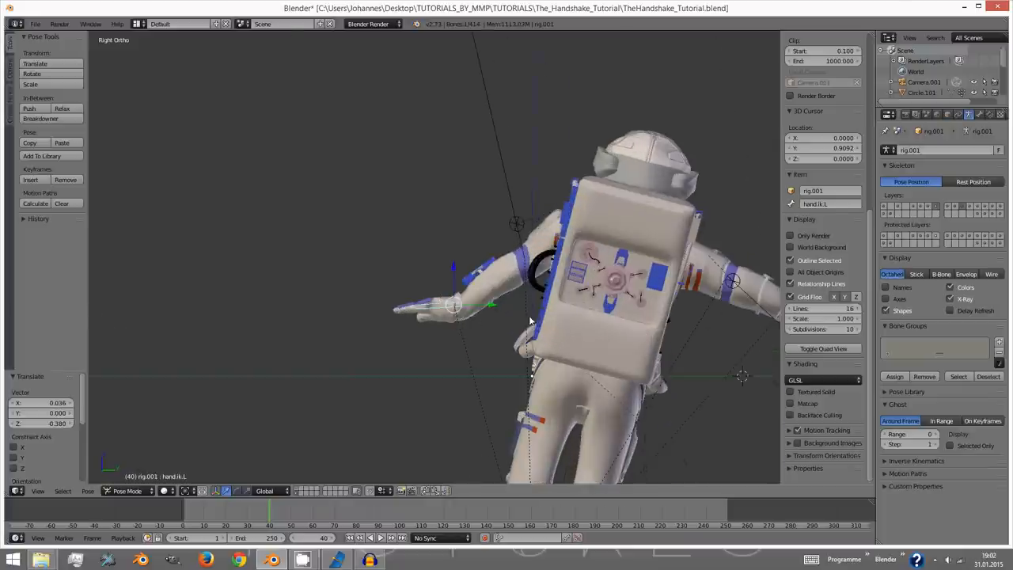
# - Set the pivot point to 3D Cursor for posing, then use Texture viewport shading
pyautogui.click(187, 491)
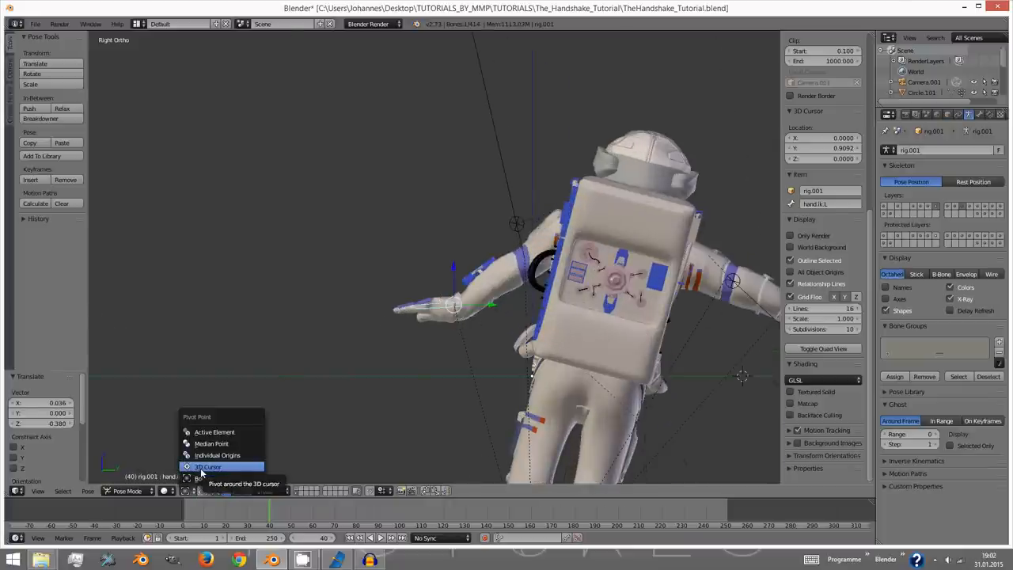
pyautogui.click(208, 467)
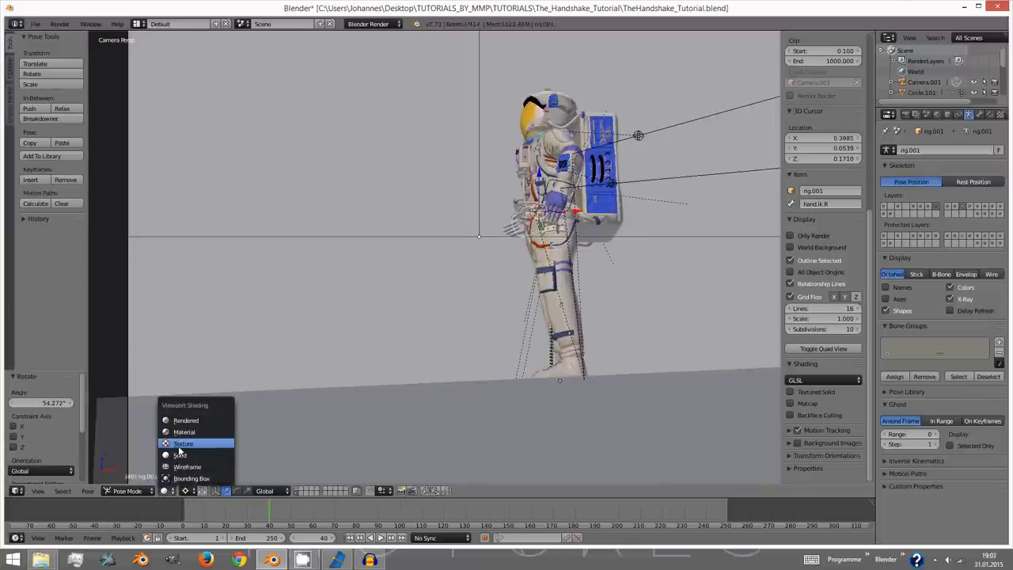
pyautogui.click(183, 443)
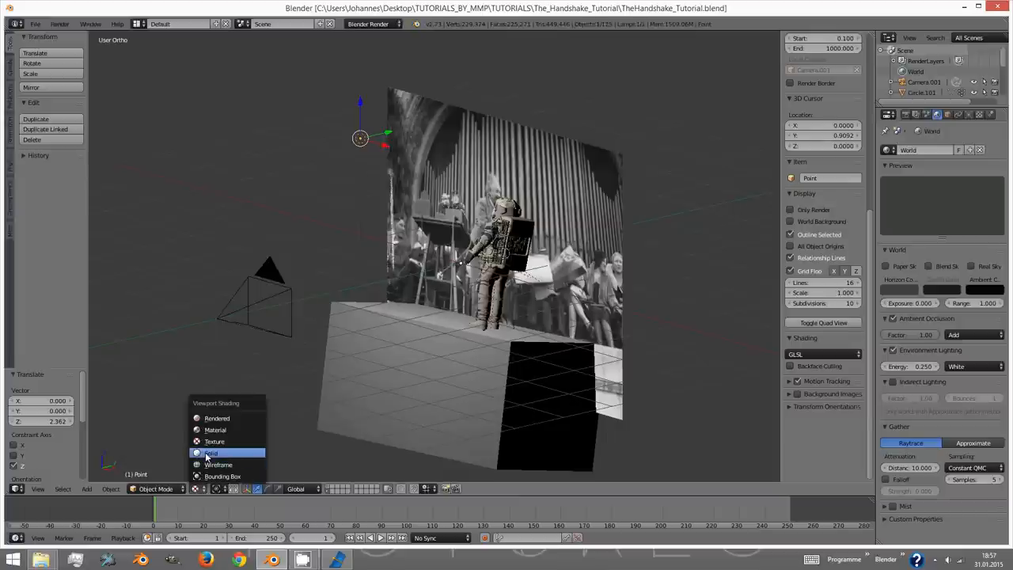
# - Set the viewport shading to Solid
pyautogui.click(212, 452)
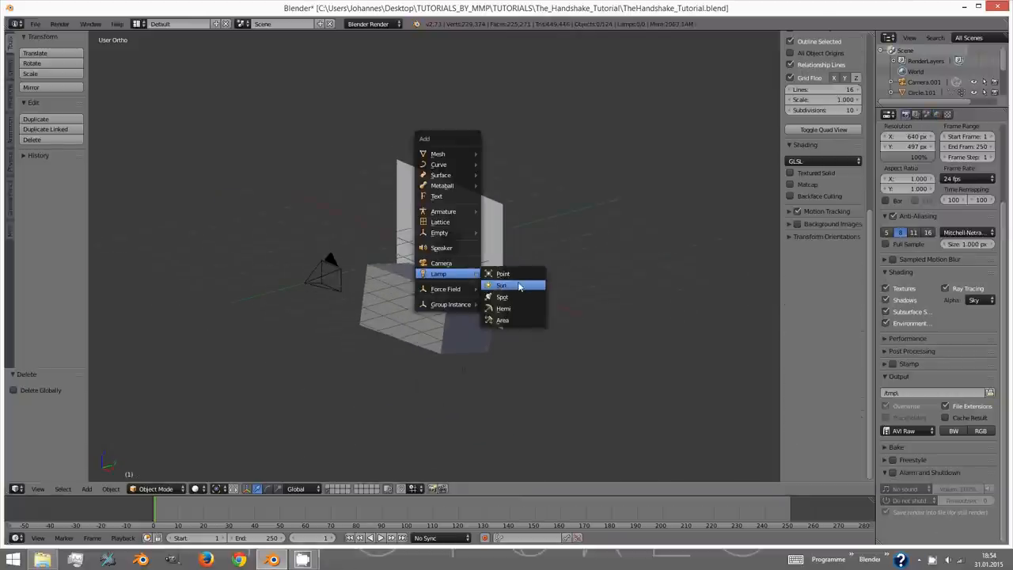
# - Add a sun lamp above the scene and set its lamp type to Sun
pyautogui.click(501, 285)
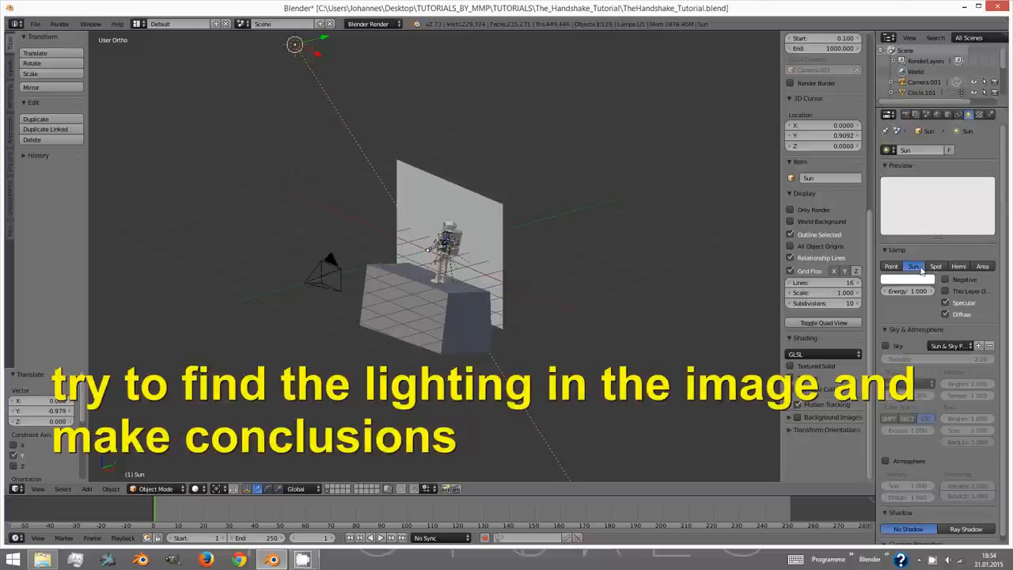
pyautogui.click(908, 280)
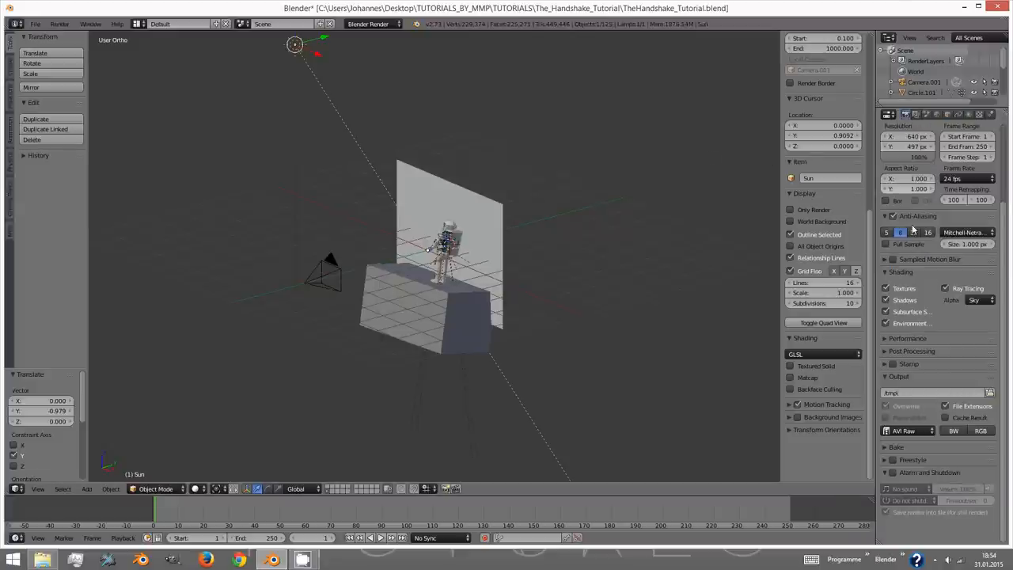
# - Set the render output to PNG with RGBA, and exclude Sky from the render layer
pyautogui.click(906, 431)
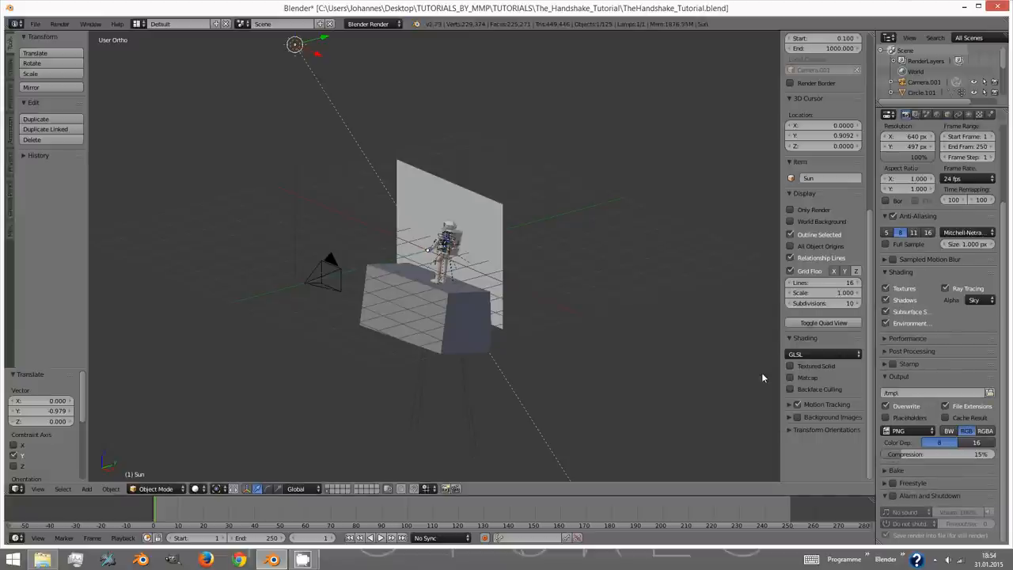
pyautogui.click(985, 431)
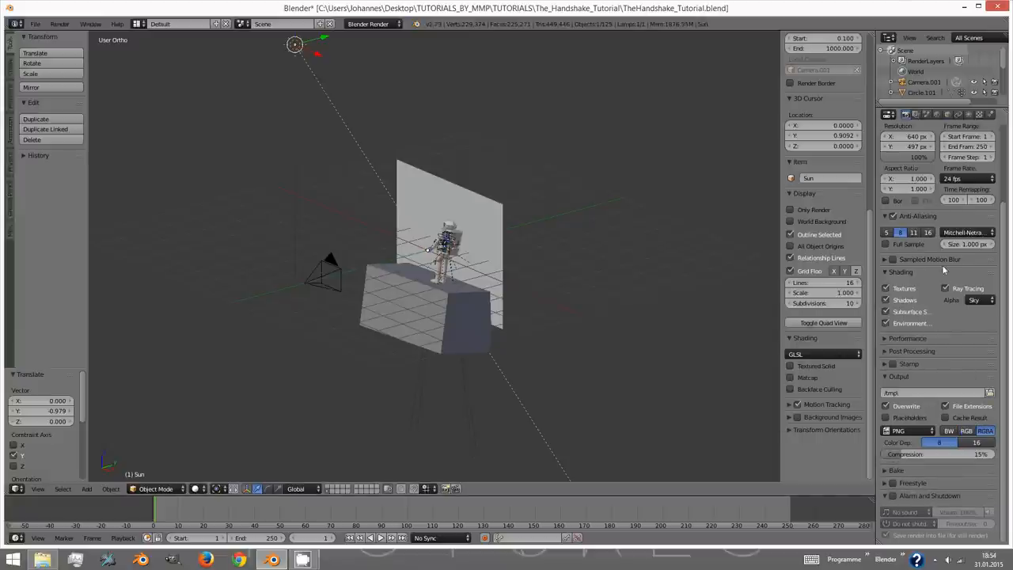
pyautogui.click(916, 115)
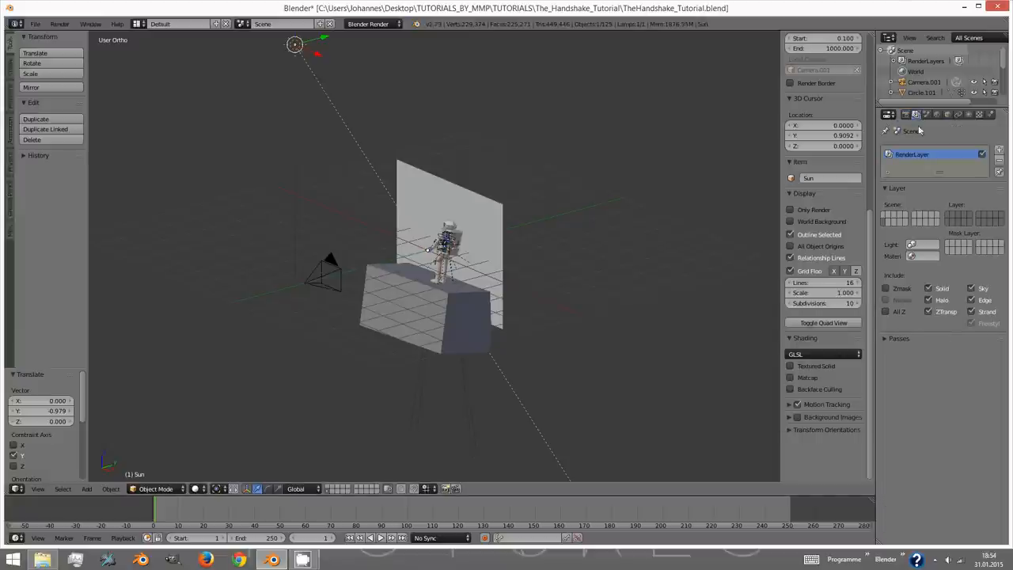
pyautogui.click(972, 288)
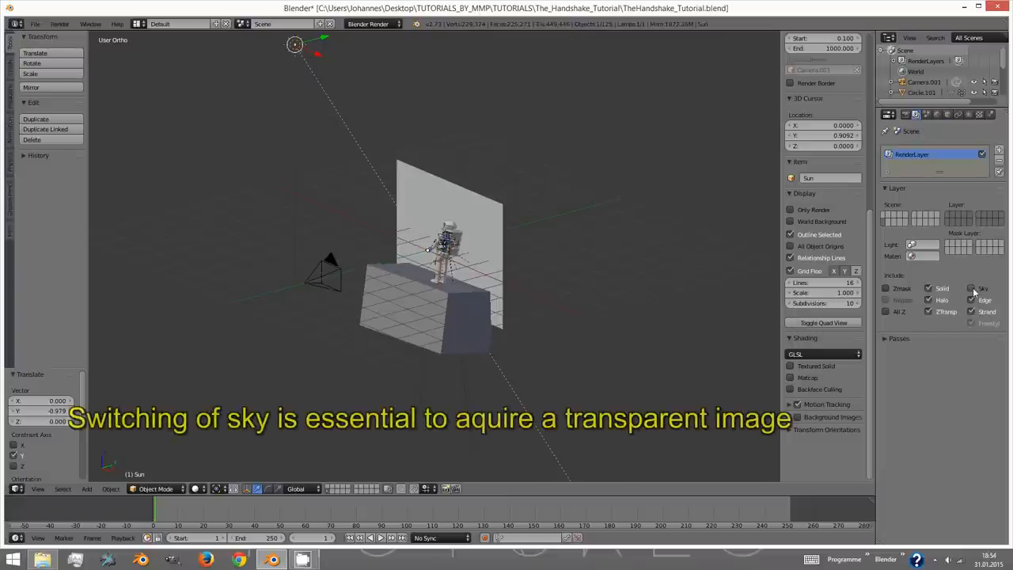
pyautogui.click(972, 289)
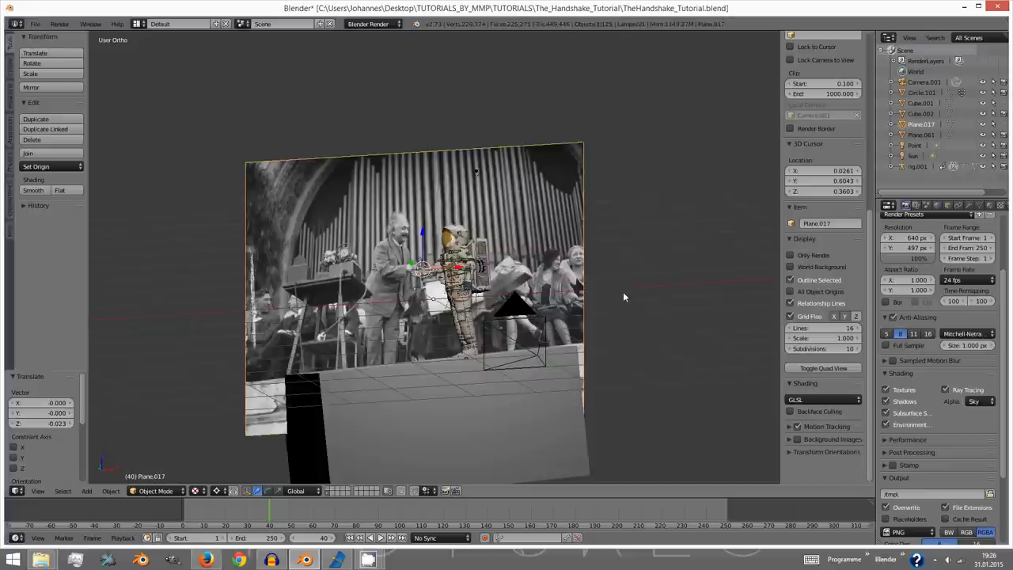
# - Save, enable Ambient Occlusion and Environment Lighting, then render the astronaut
pyautogui.press('ctrl+s')
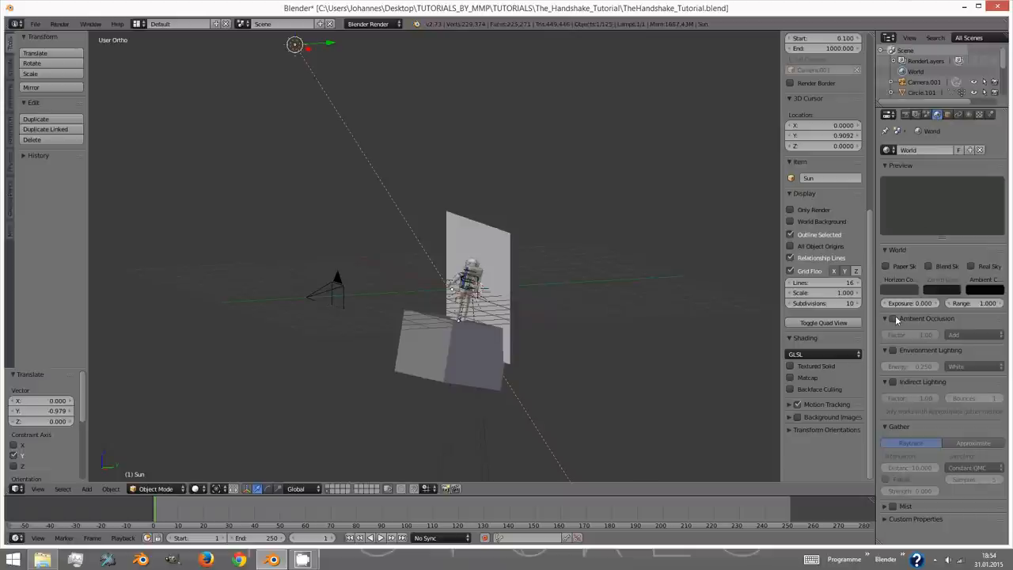
pyautogui.click(893, 318)
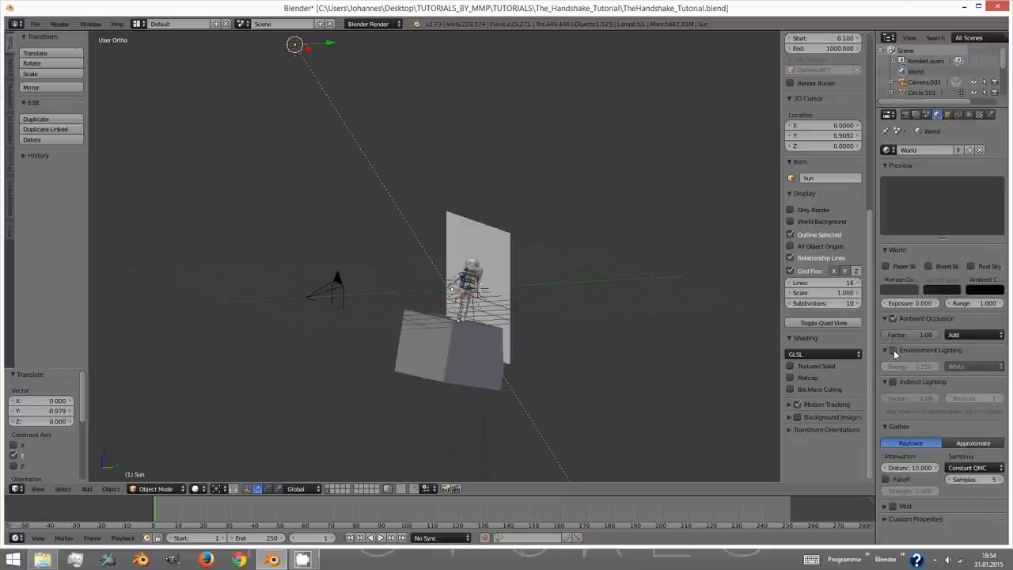
pyautogui.click(893, 350)
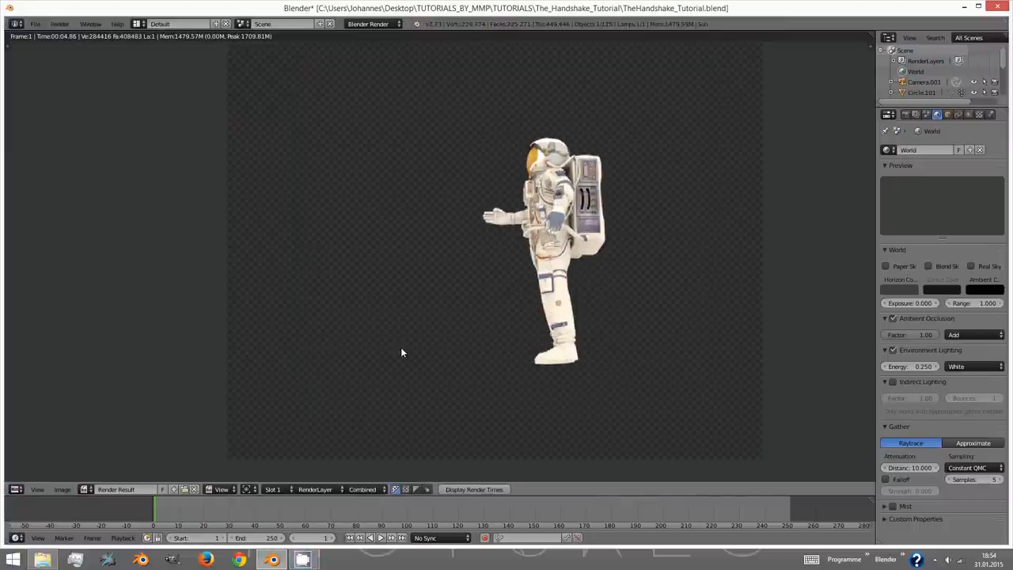
pyautogui.click(173, 559)
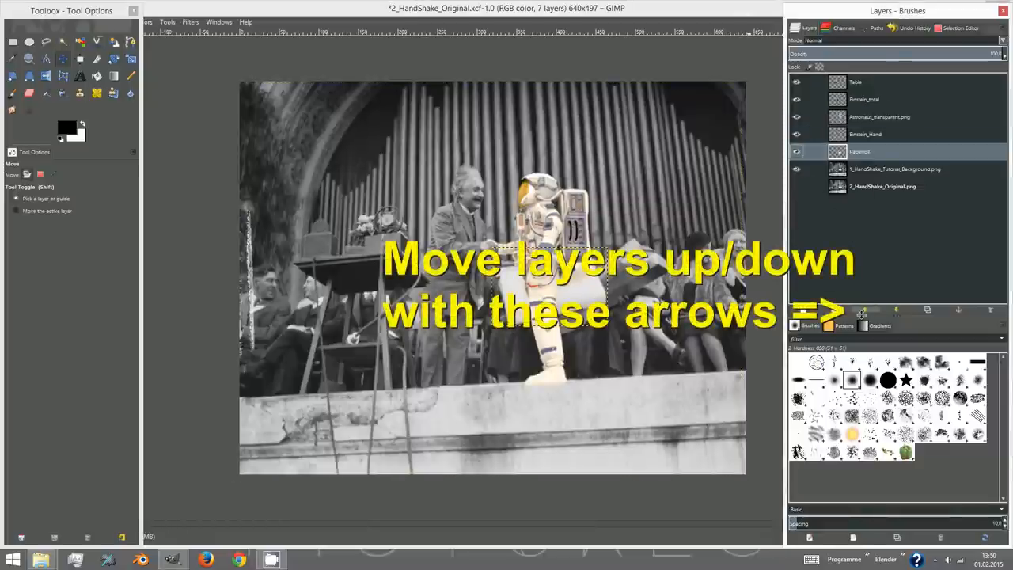
# - Raise the Papersit layer above the Astronaut_transparent.png layer
pyautogui.click(861, 310)
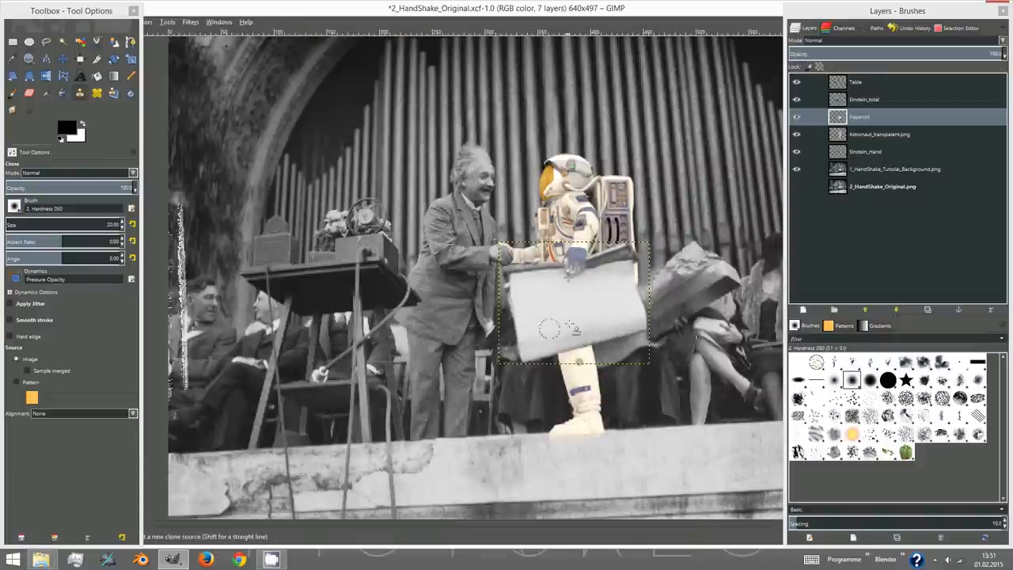
pyautogui.click(143, 21)
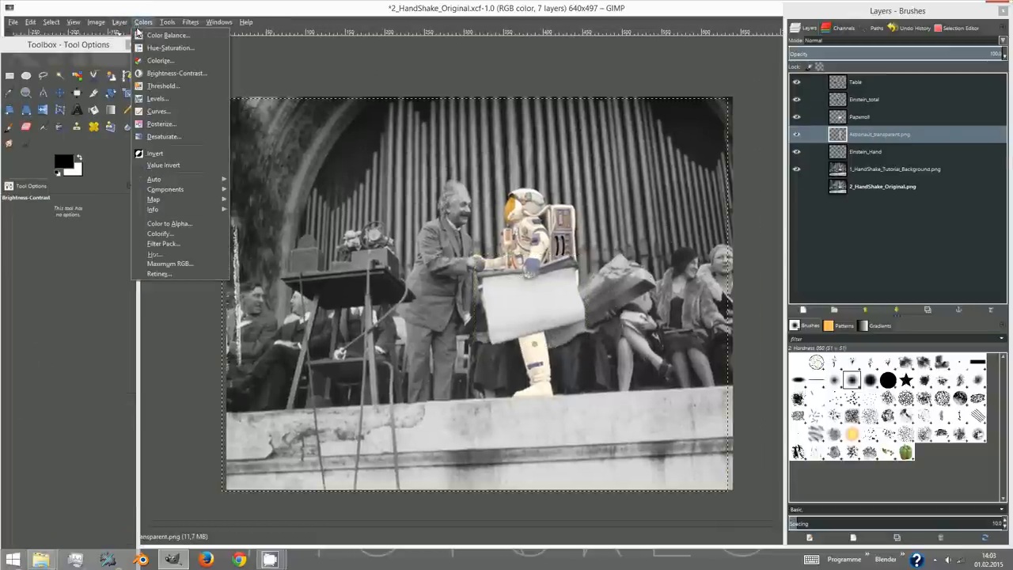
# - Desaturate the astronaut layer by Lightness and apply a slight Gaussian blur
pyautogui.click(163, 136)
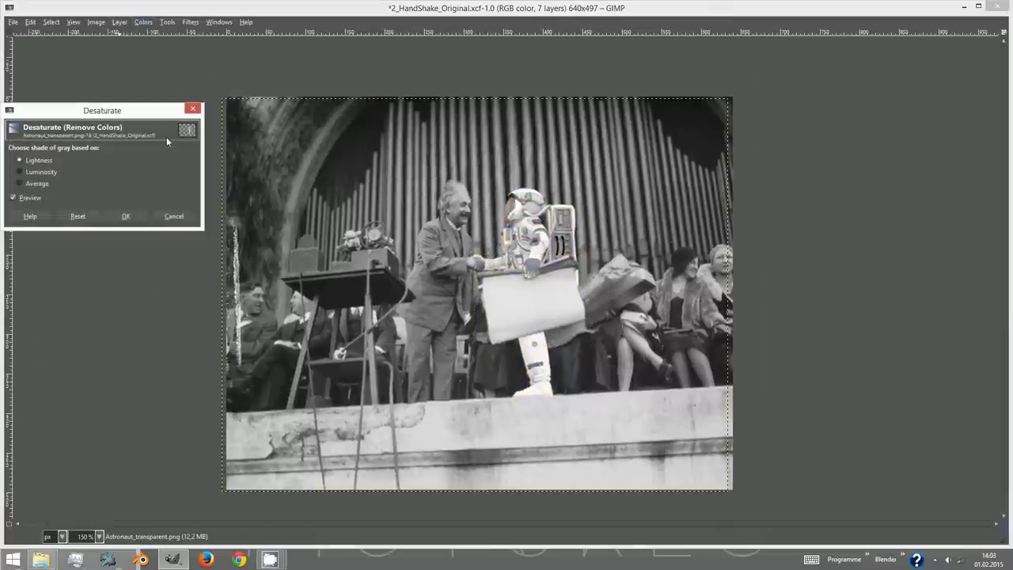
pyautogui.click(20, 171)
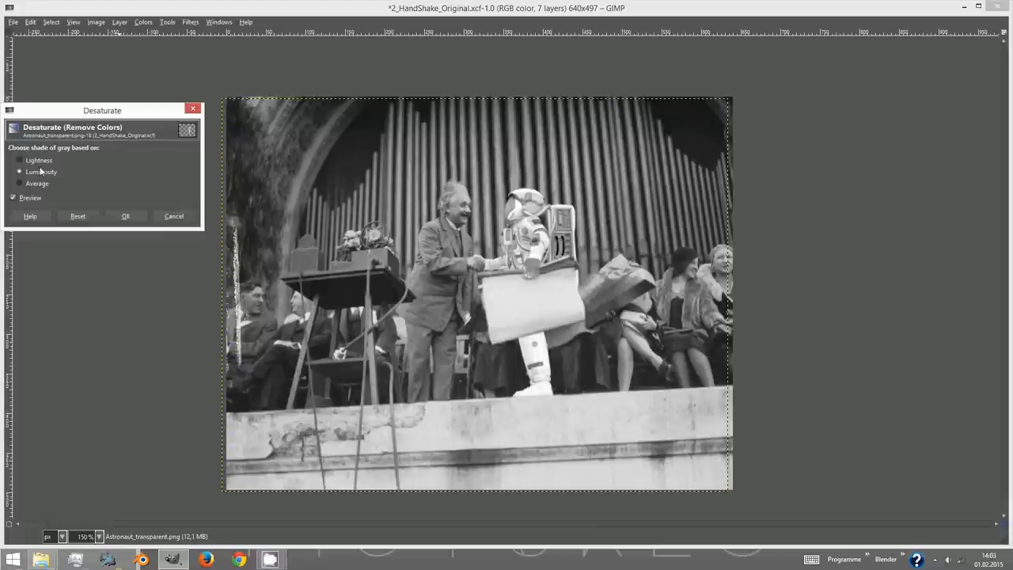
pyautogui.click(20, 160)
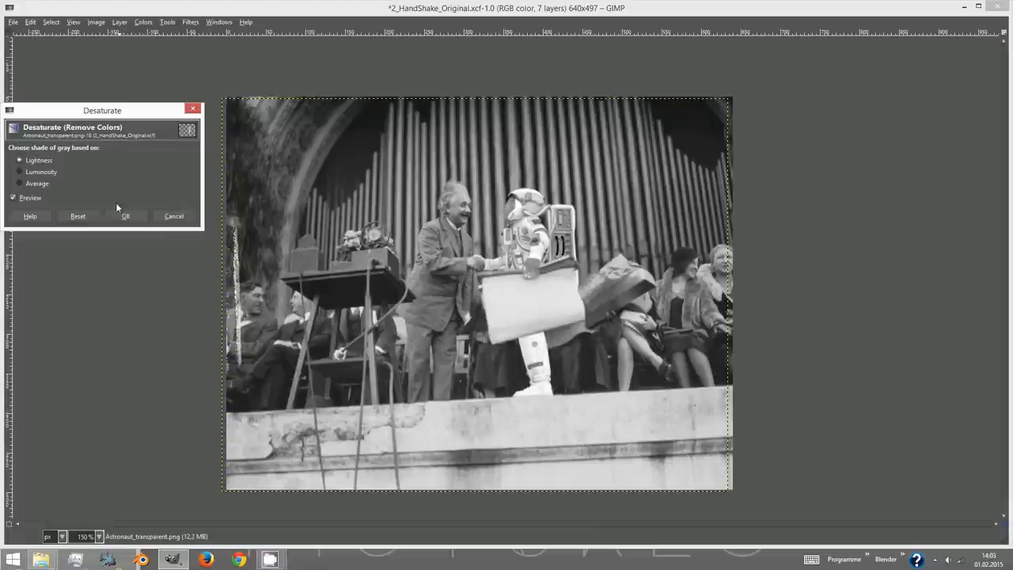
pyautogui.click(192, 21)
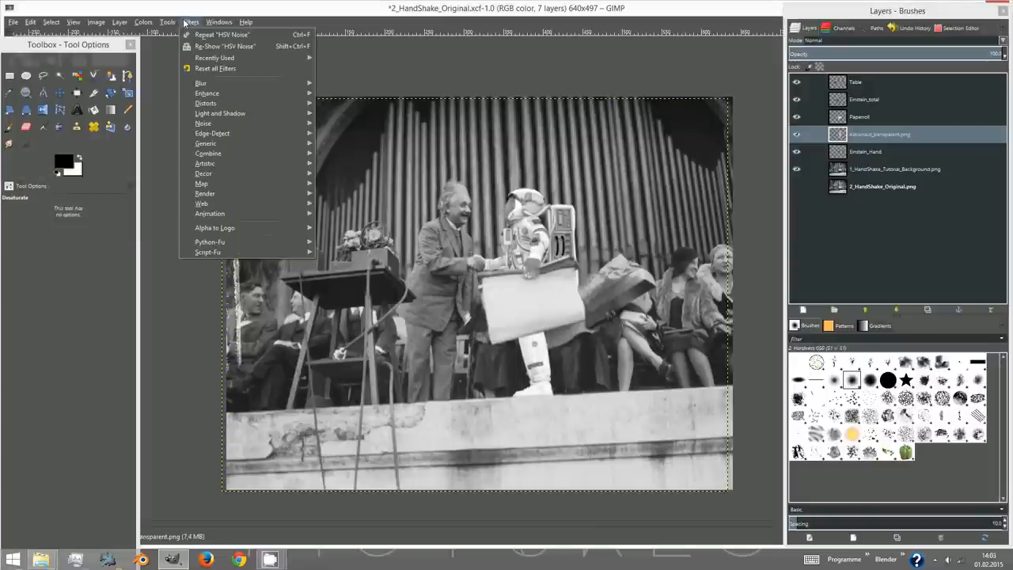
pyautogui.moveTo(206, 103)
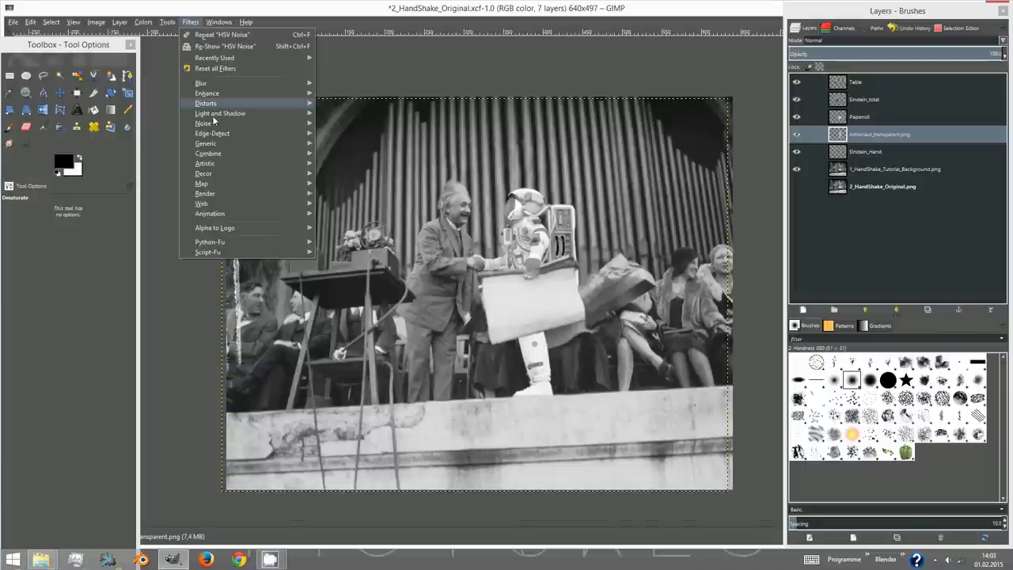
pyautogui.moveTo(201, 82)
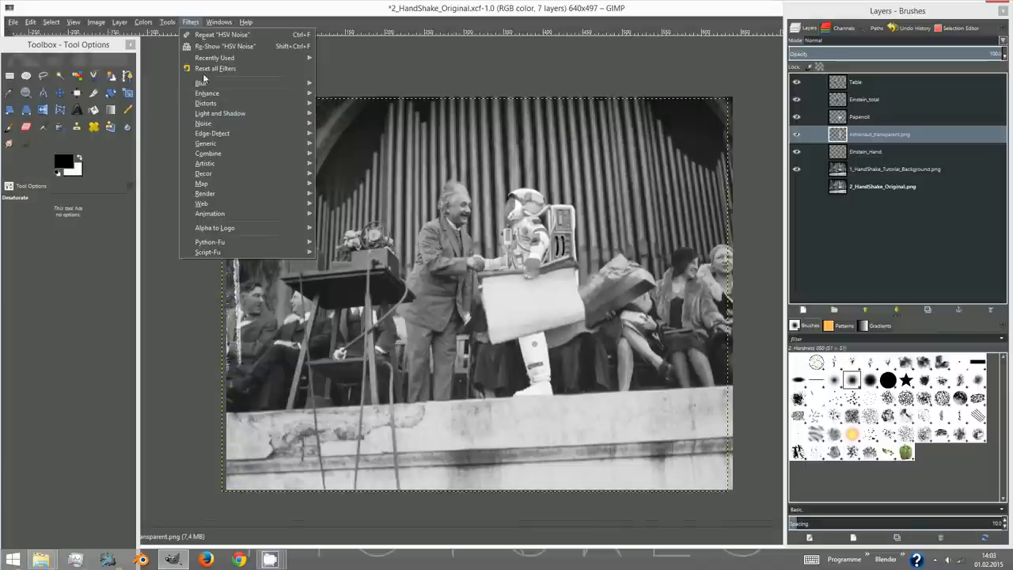
pyautogui.moveTo(203, 57)
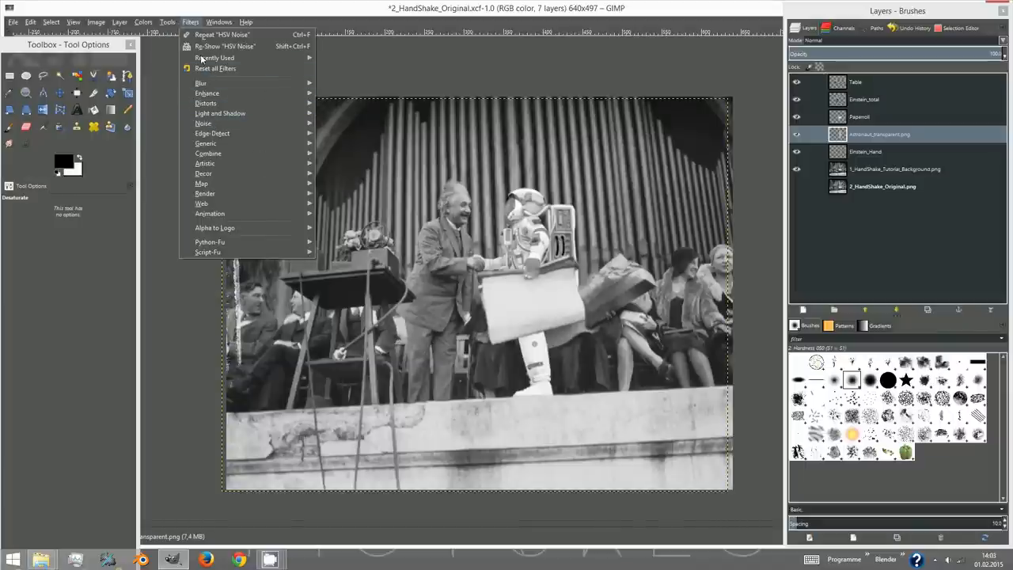
pyautogui.moveTo(201, 82)
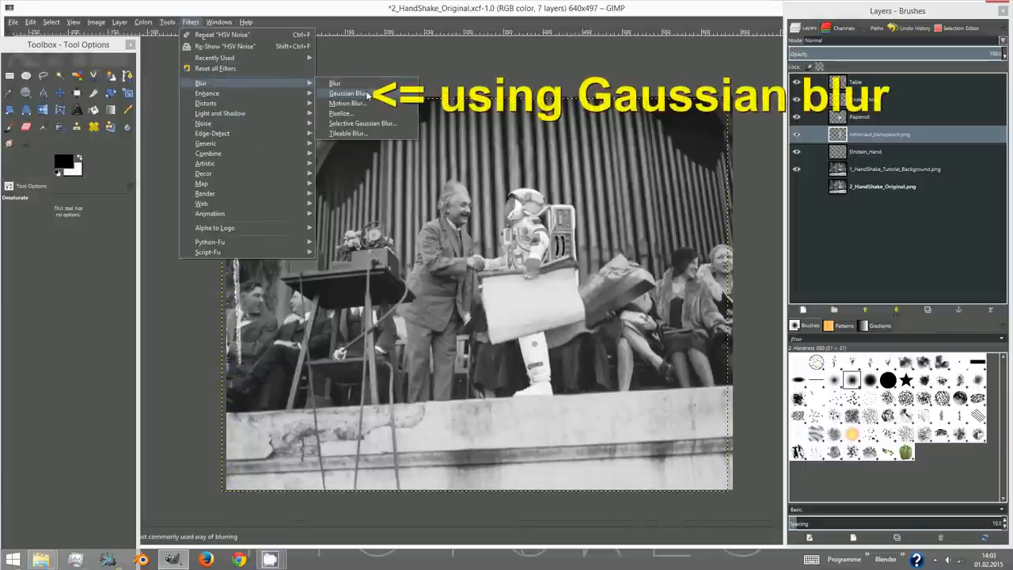
pyautogui.click(347, 93)
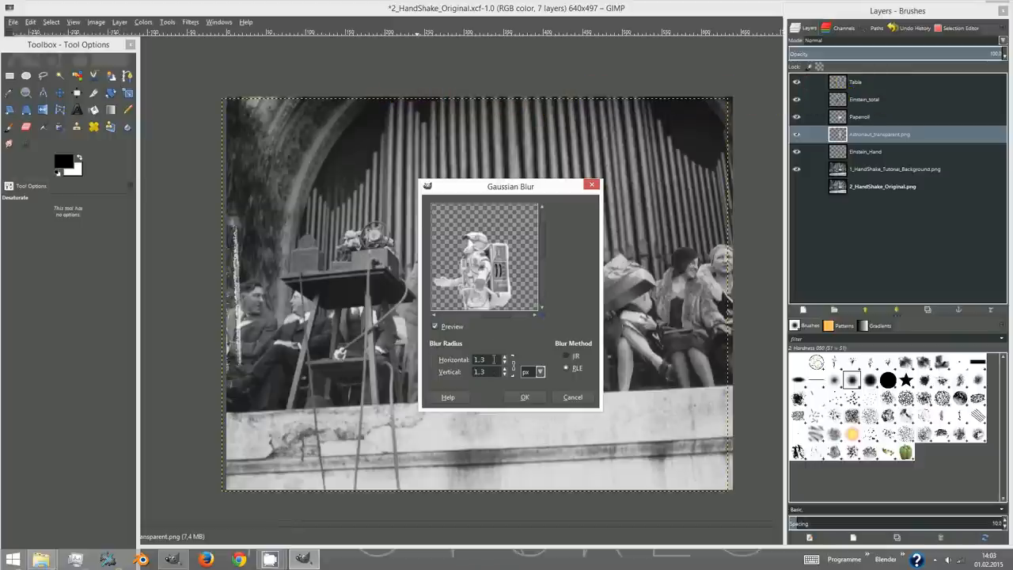
pyautogui.click(524, 397)
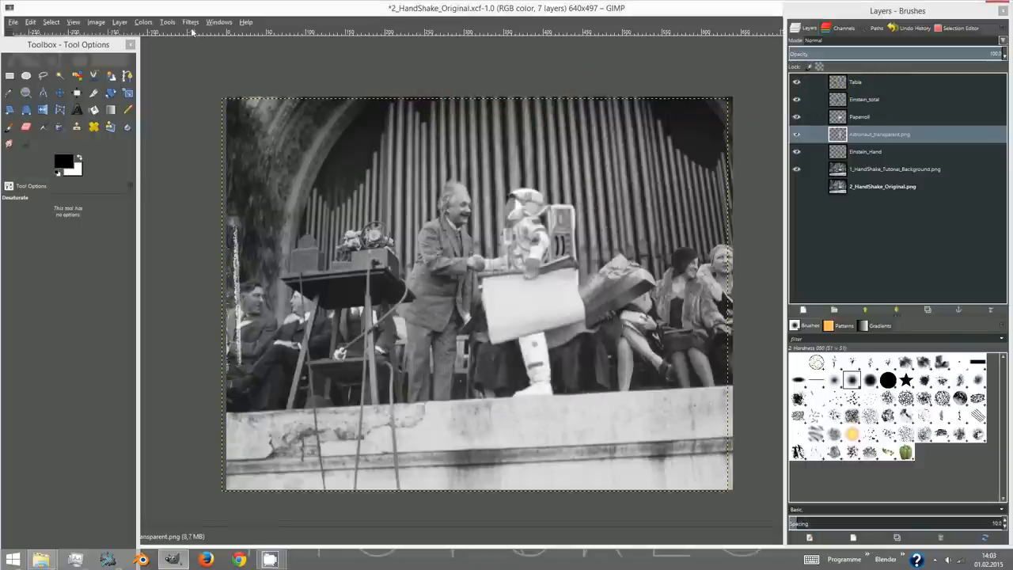
# - Adjust the astronaut's brightness and contrast, then add HSV Noise grain
pyautogui.click(144, 21)
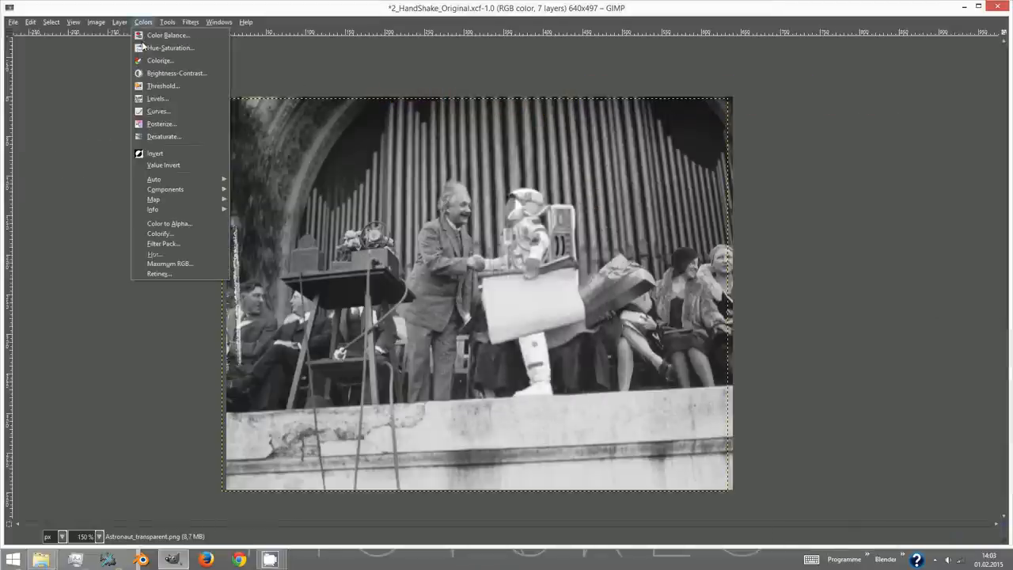
pyautogui.click(177, 73)
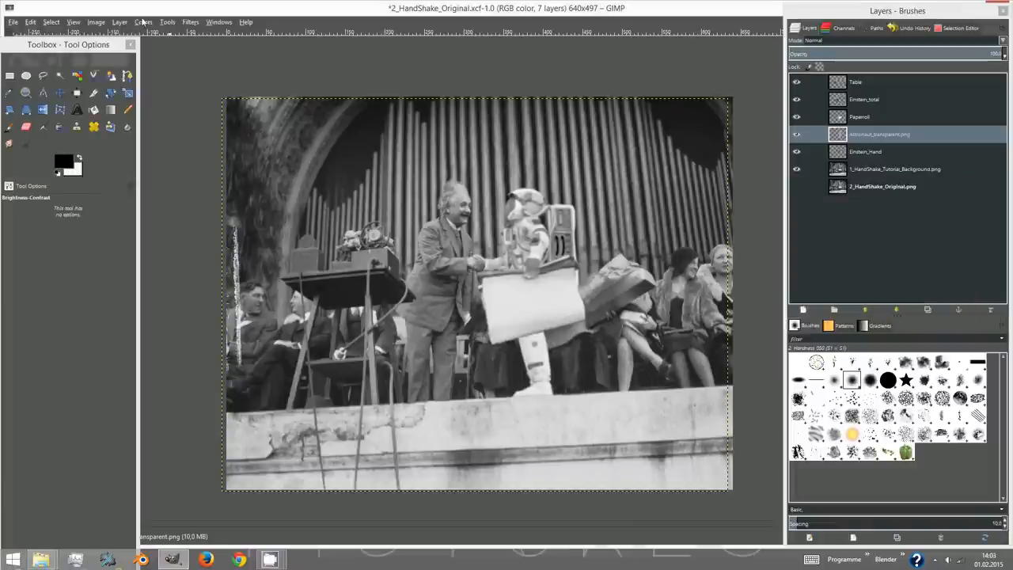
pyautogui.click(190, 21)
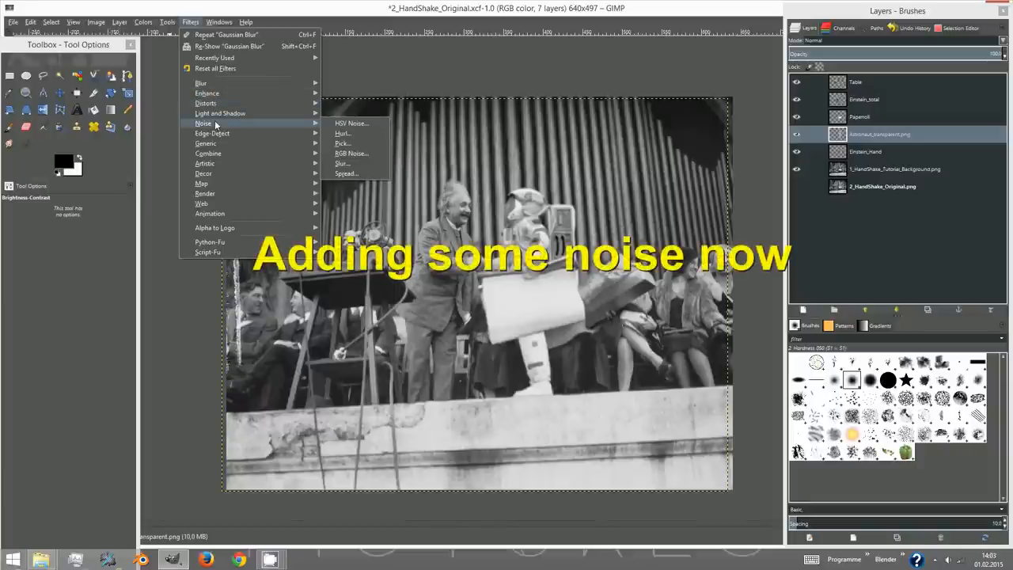
pyautogui.click(350, 123)
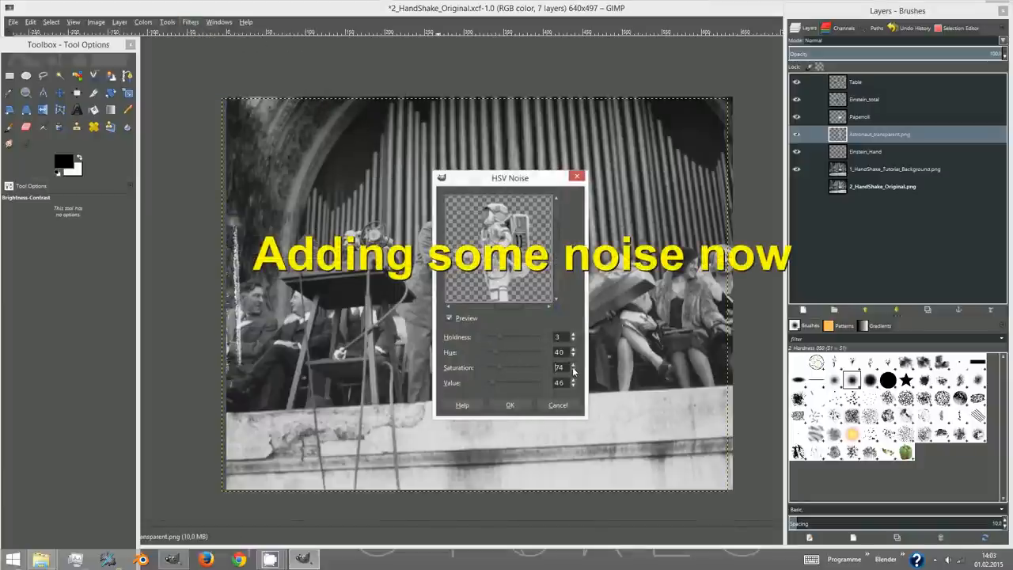
pyautogui.click(510, 405)
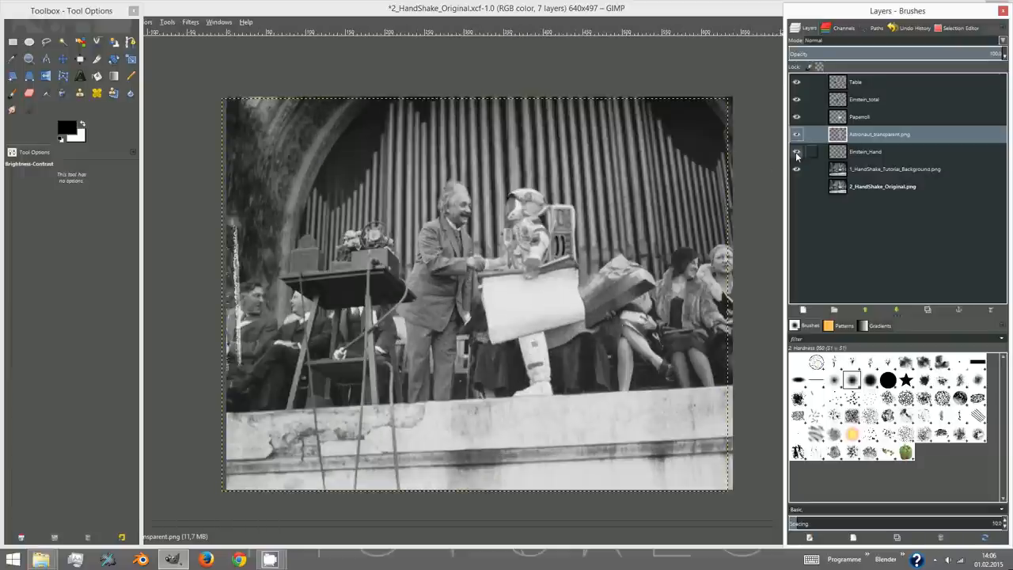
# - Hide the other layers and export the image as Einstein+Astronaut.png
pyautogui.click(797, 82)
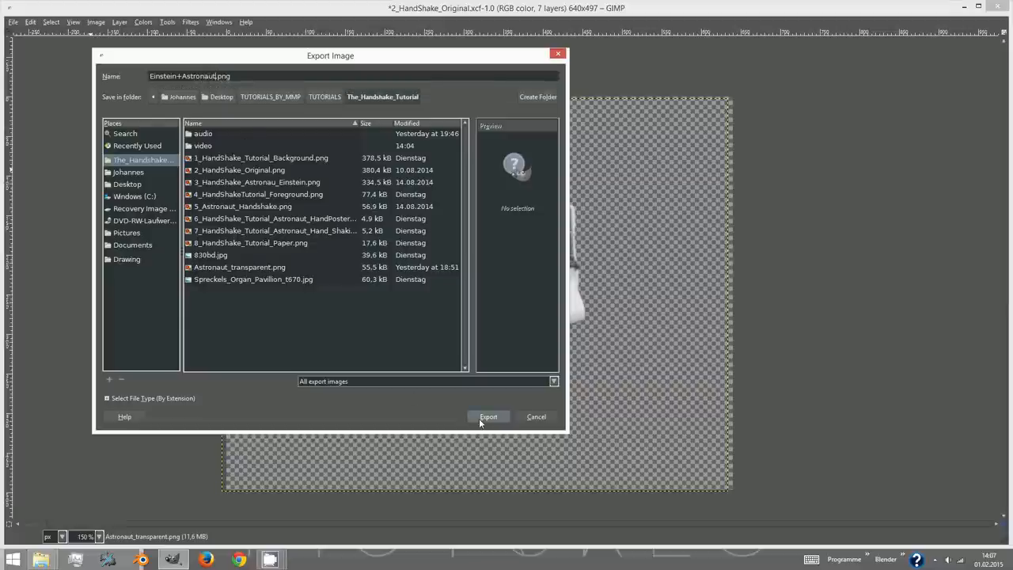
pyautogui.click(488, 417)
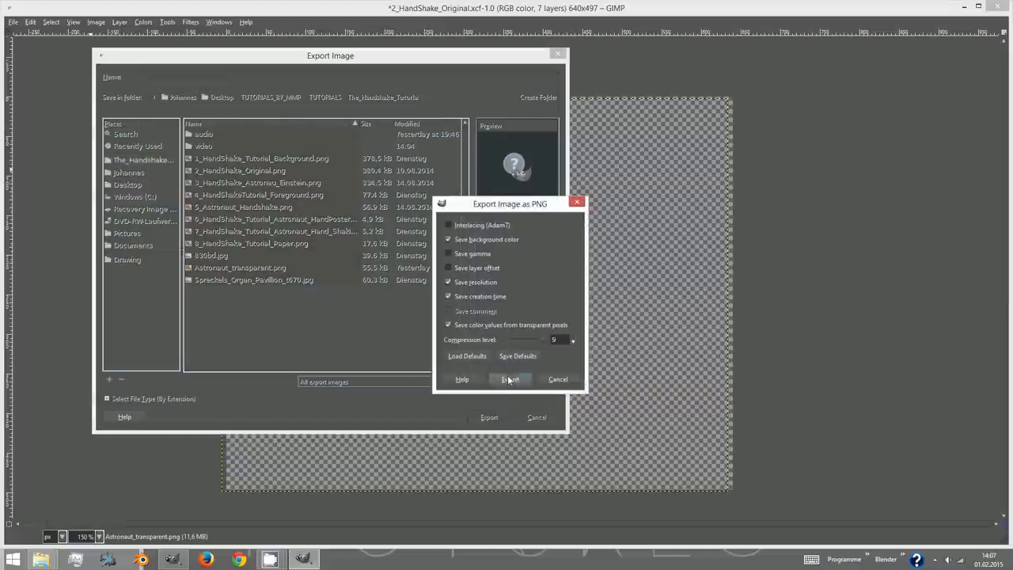
pyautogui.click(511, 379)
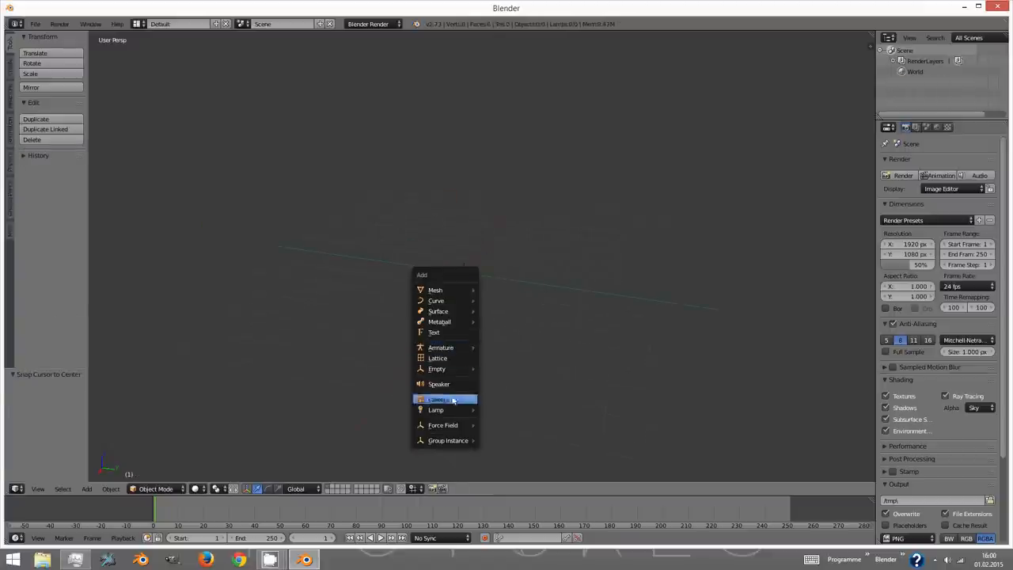
# - Add a camera and a plane, and give the plane a new material and texture
pyautogui.click(439, 399)
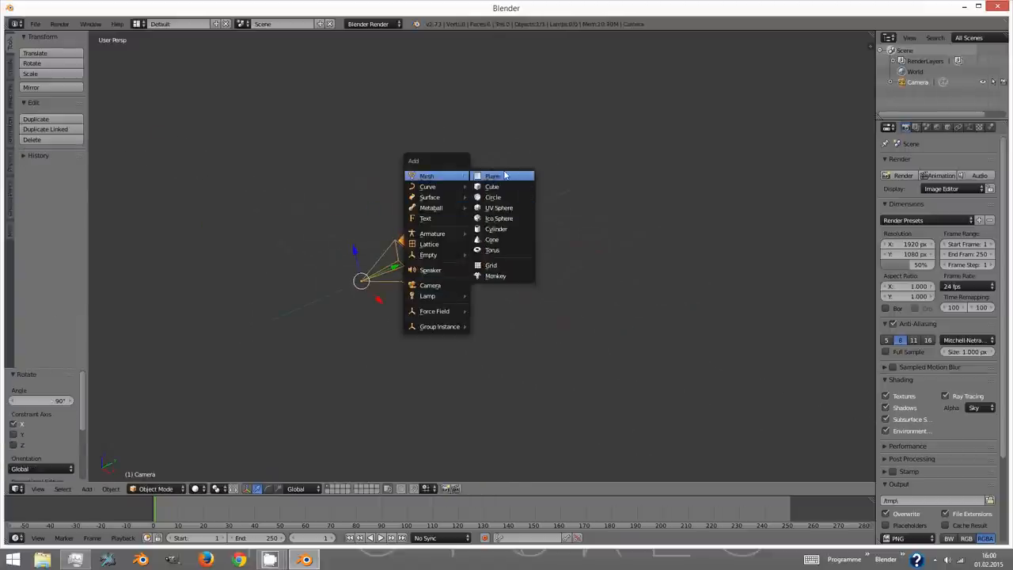
pyautogui.click(492, 175)
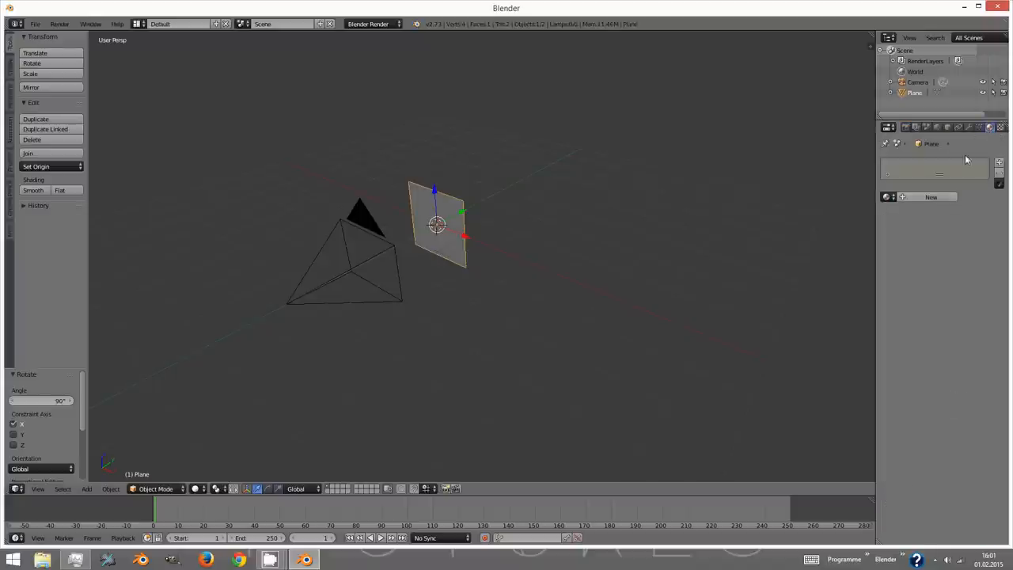
pyautogui.click(932, 197)
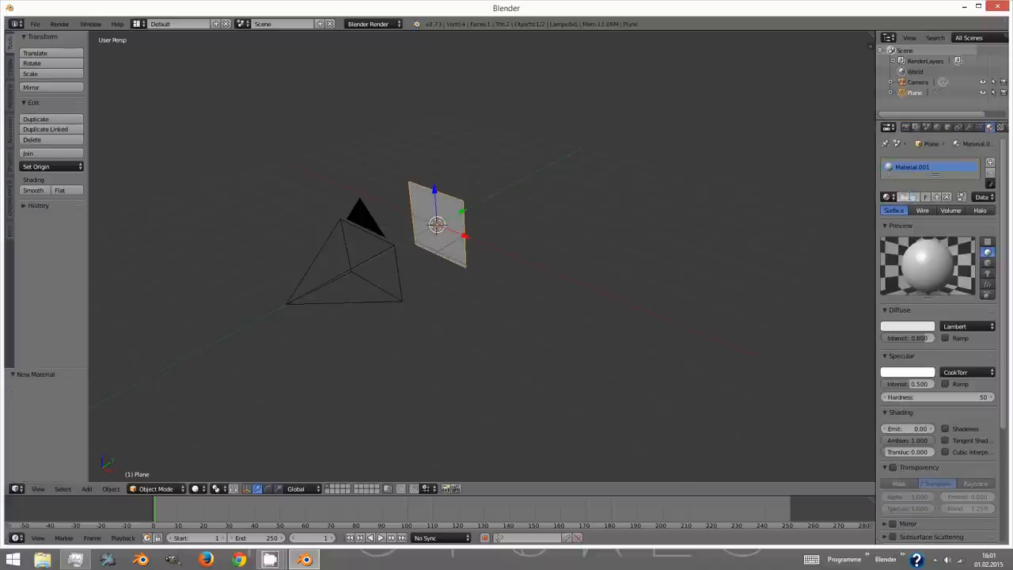
pyautogui.click(947, 428)
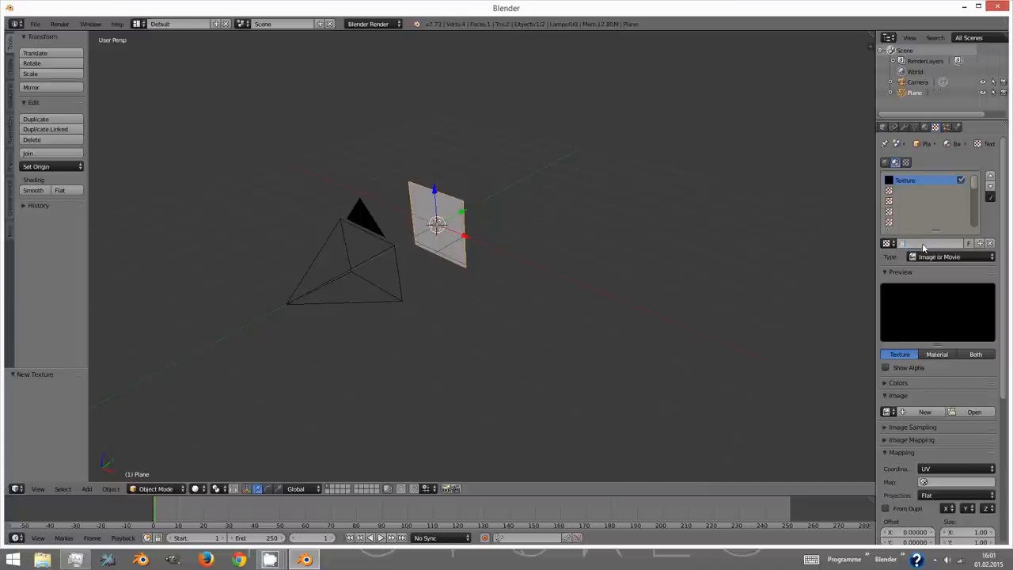
# - Name the texture Background and load the handshake background picture into it
pyautogui.write('Background')
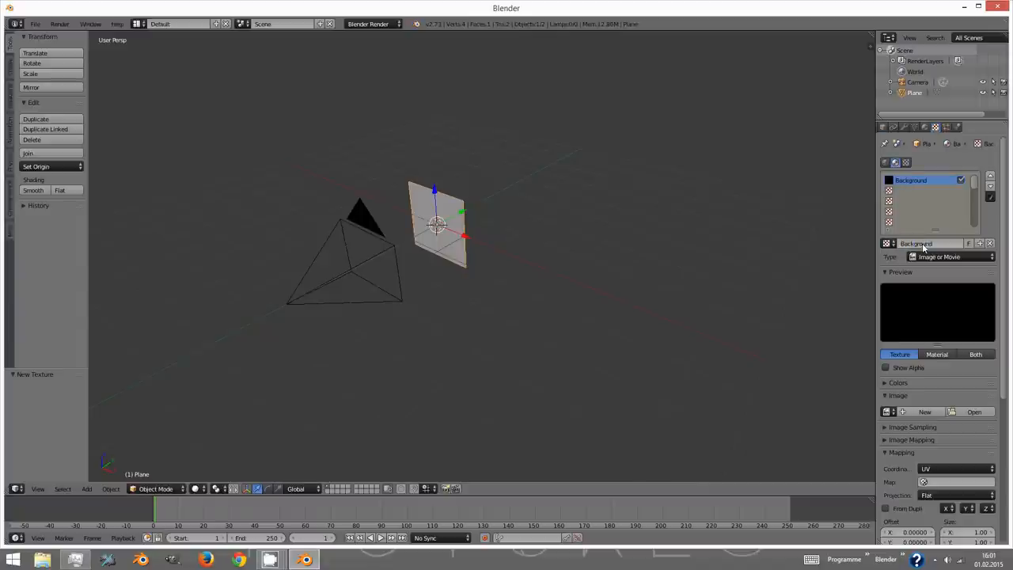
pyautogui.click(974, 412)
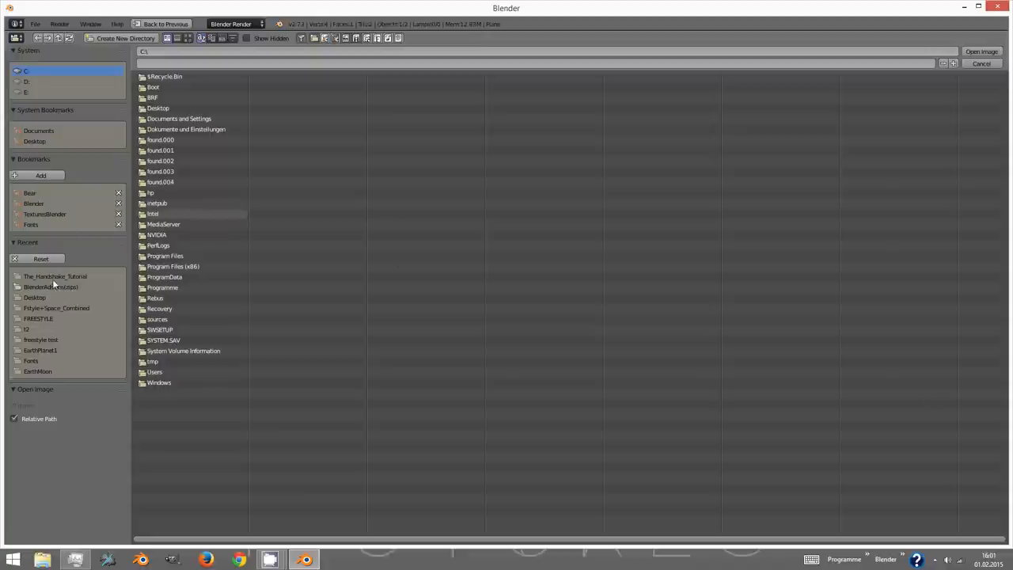
pyautogui.doubleClick(56, 276)
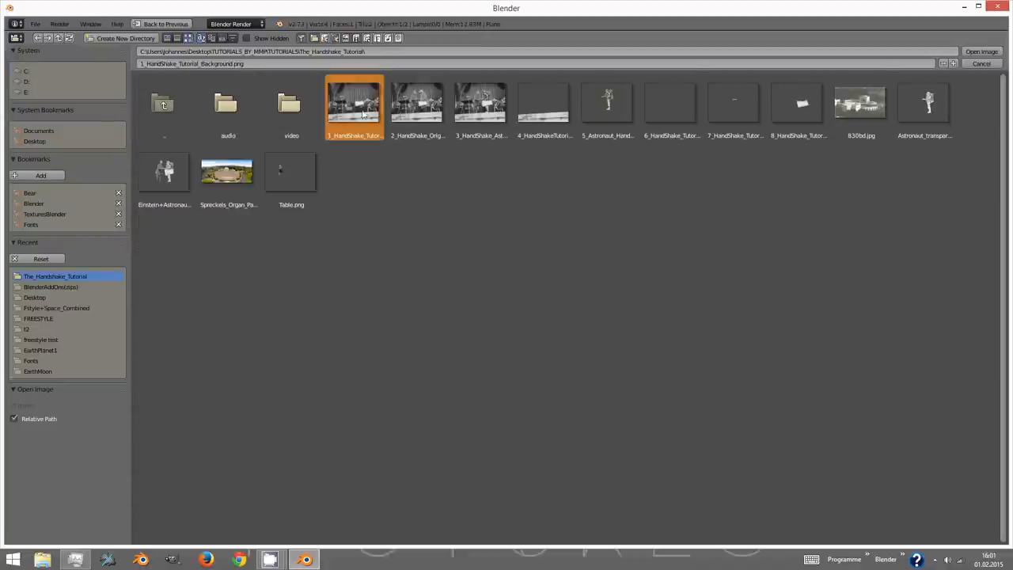
pyautogui.click(982, 51)
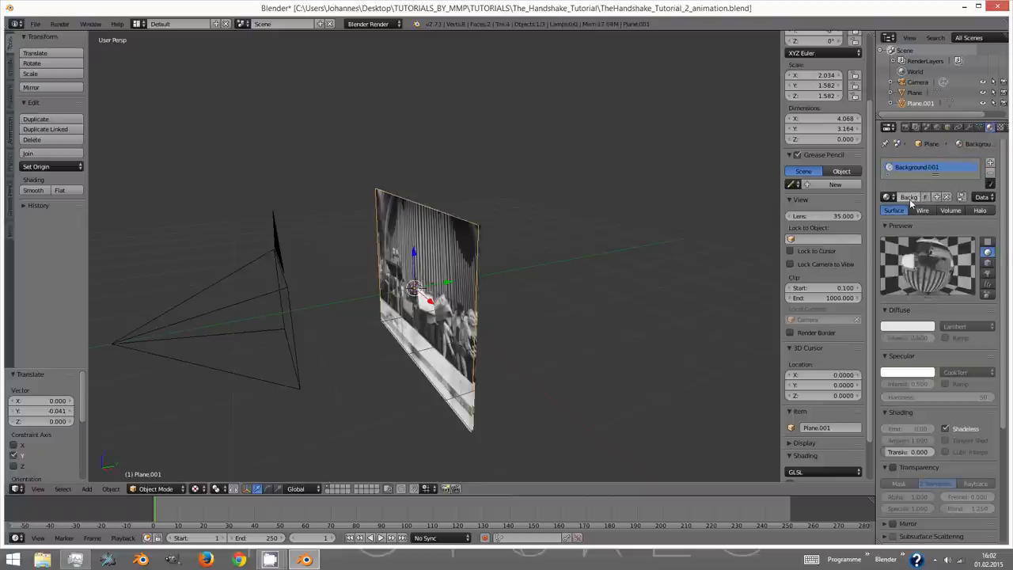
# - Change a setting in the Properties editor for the photo plane
pyautogui.click(909, 197)
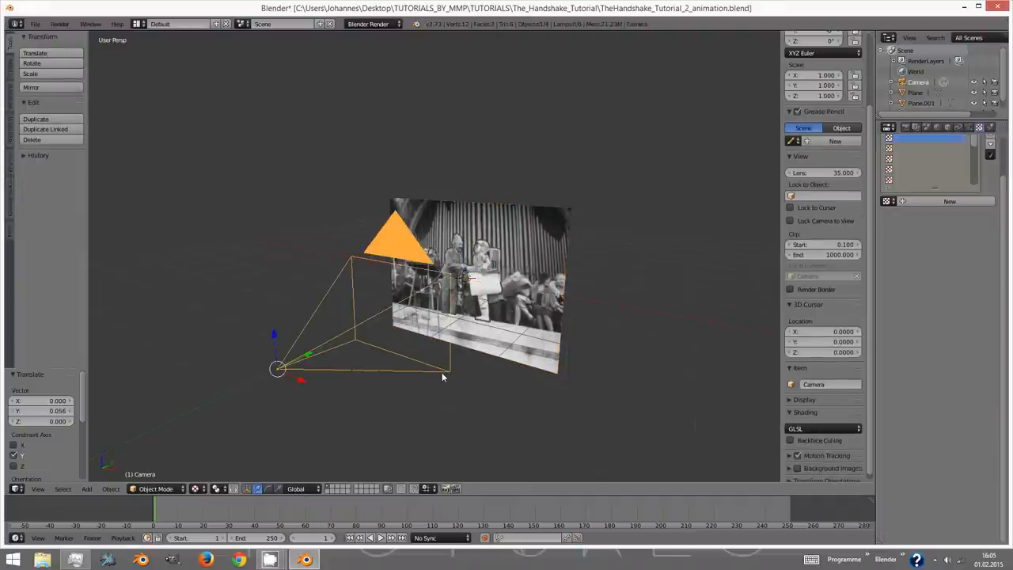
# - View the scene through the camera and render a test image
pyautogui.press('KP_0')
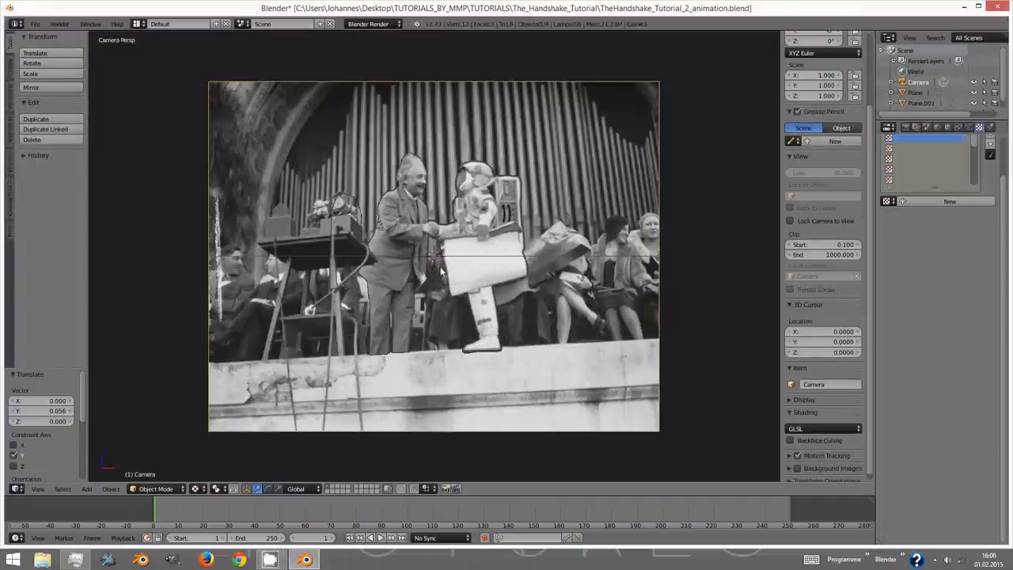
pyautogui.press('F12')
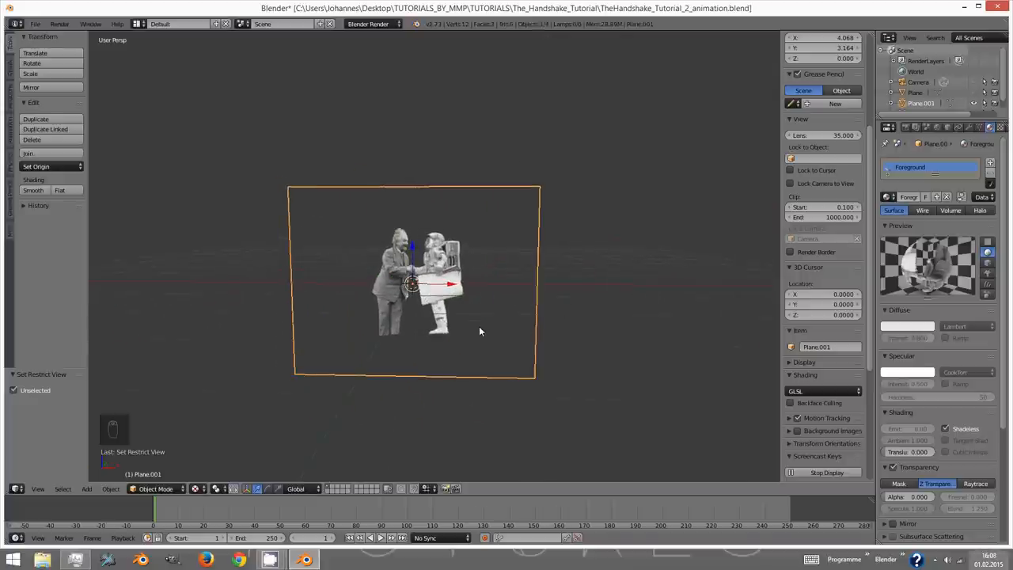
pyautogui.moveTo(411, 343)
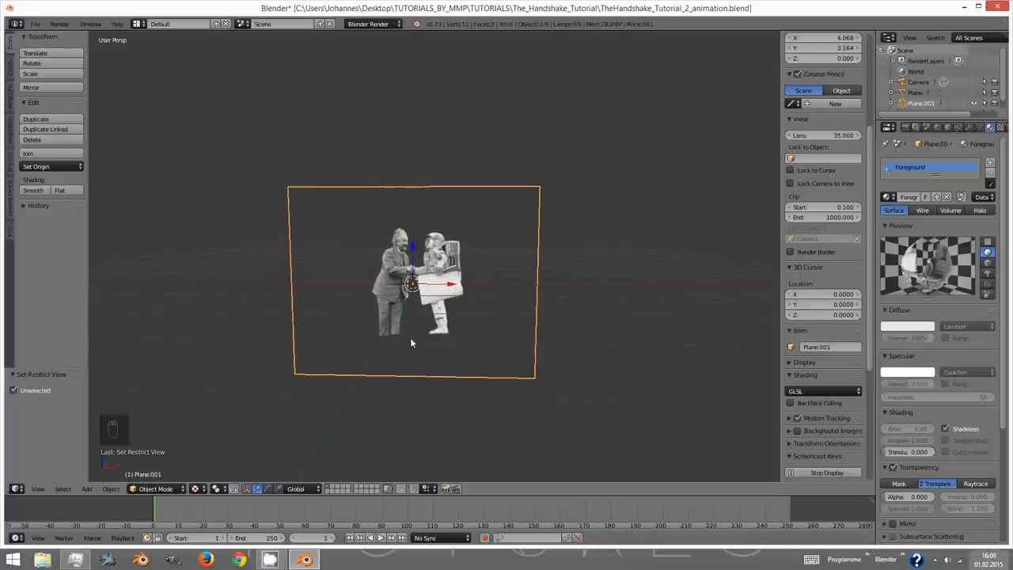
# - Add a lattice object, show its Lattice data settings, and save the file
pyautogui.press('shift+a')
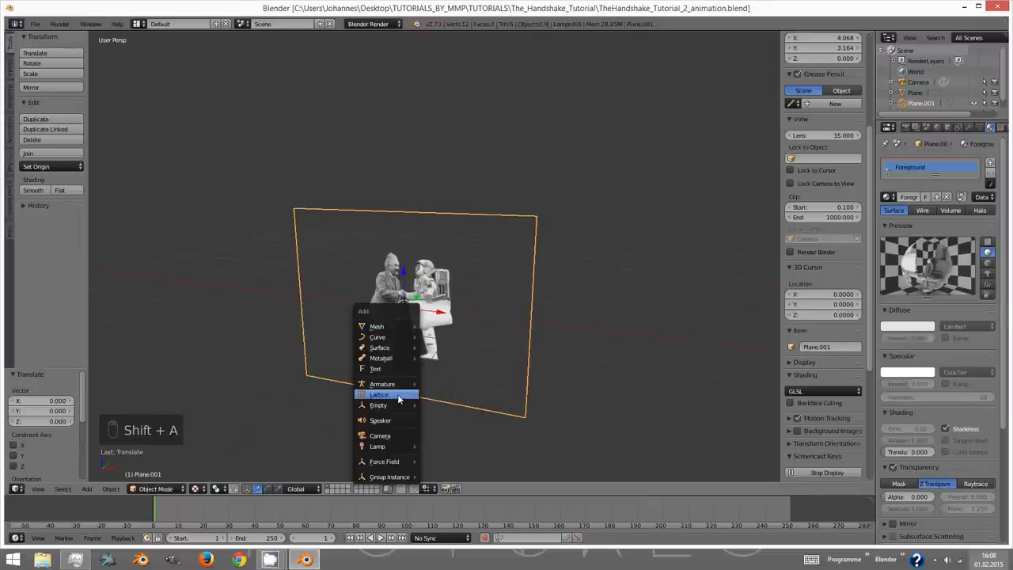
pyautogui.click(379, 394)
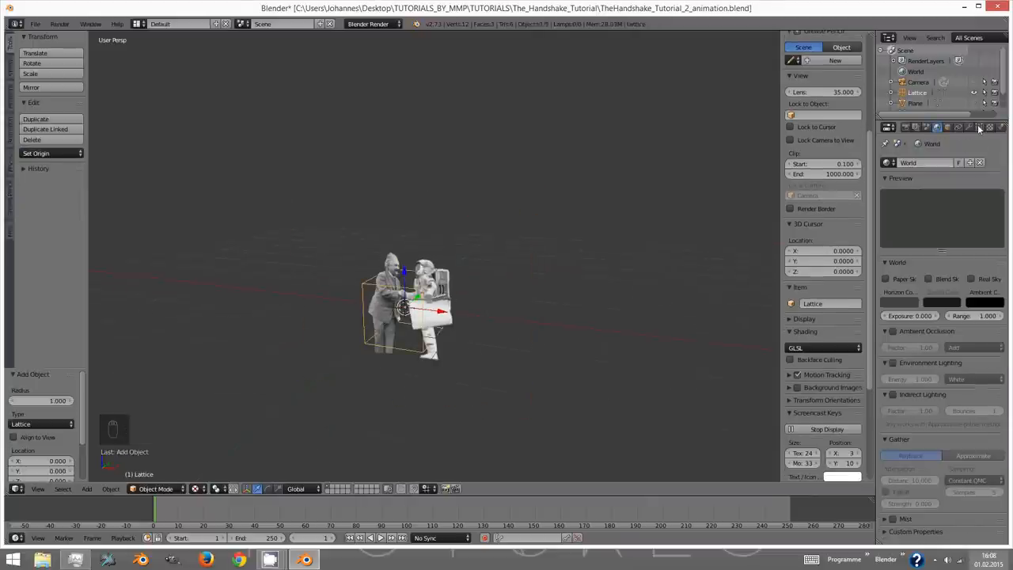
pyautogui.click(979, 127)
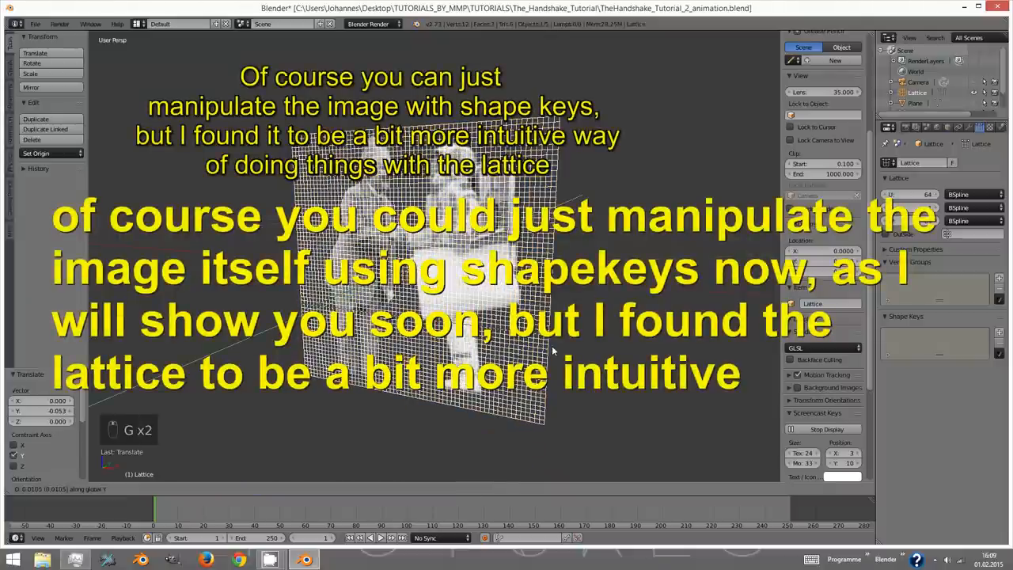
pyautogui.press('ctrl+s')
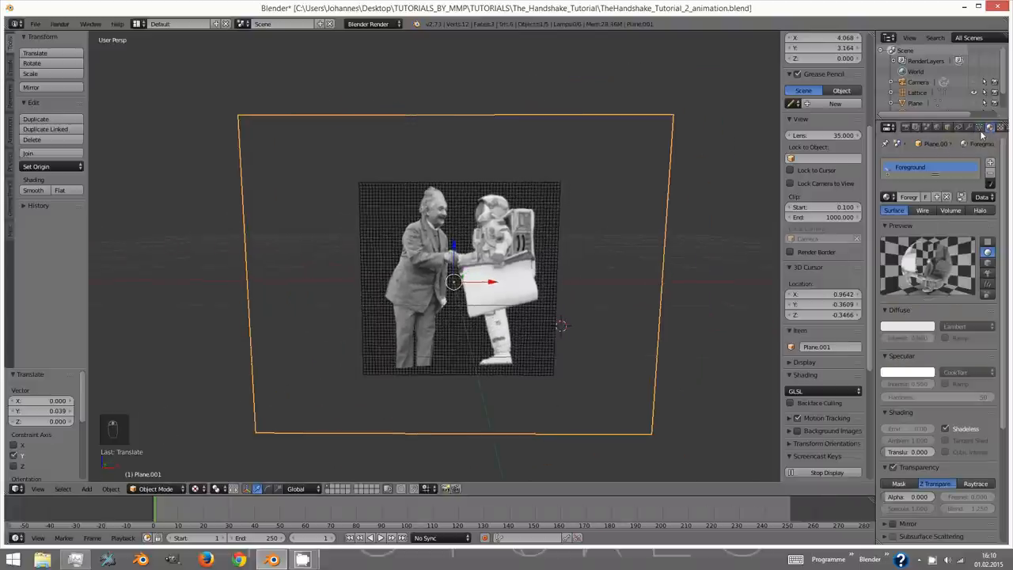
# - Add a Lattice modifier bound to the lattice, then subdivide the plane twice in Edit Mode
pyautogui.click(898, 162)
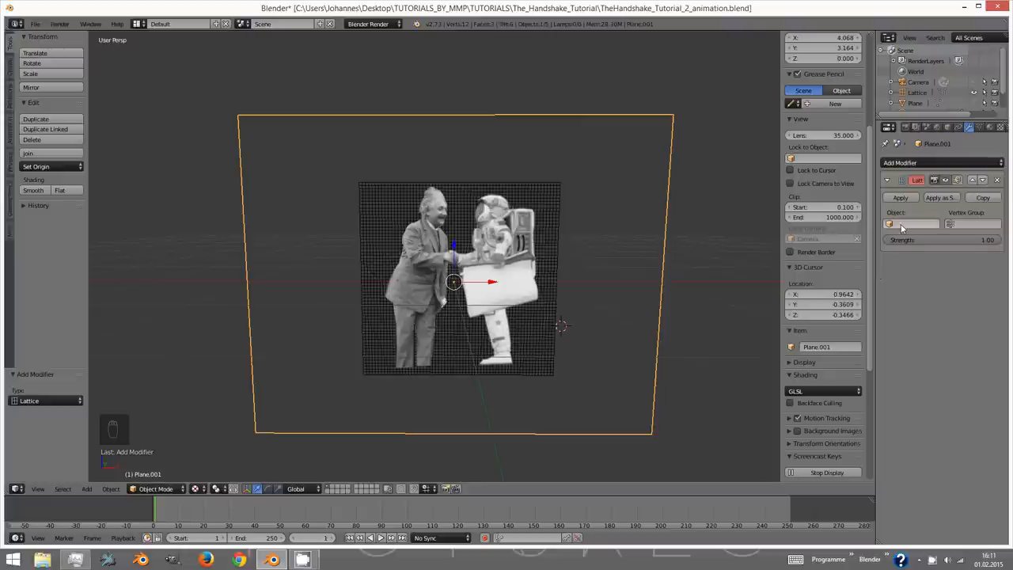
pyautogui.click(910, 223)
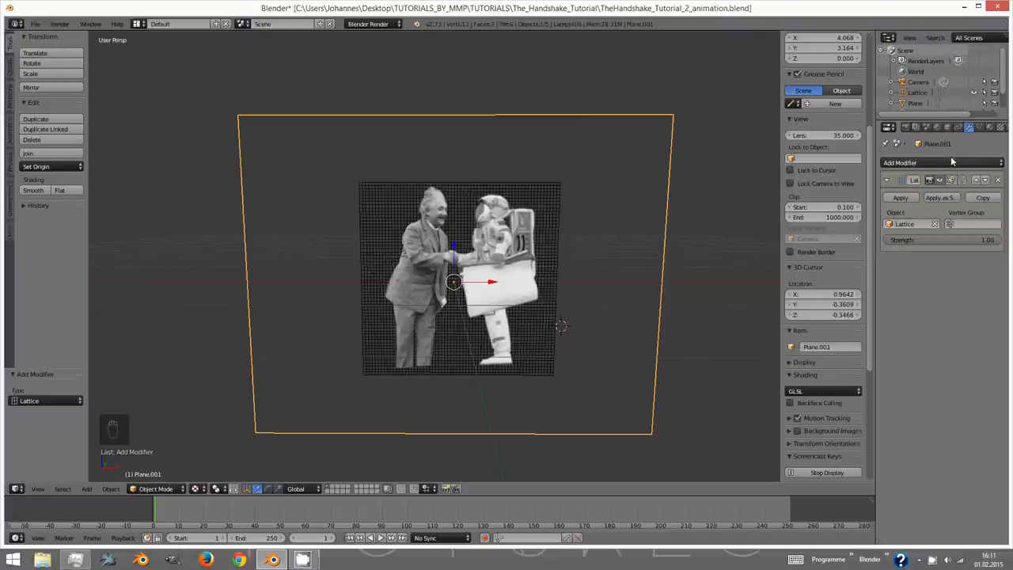
pyautogui.press('Tab')
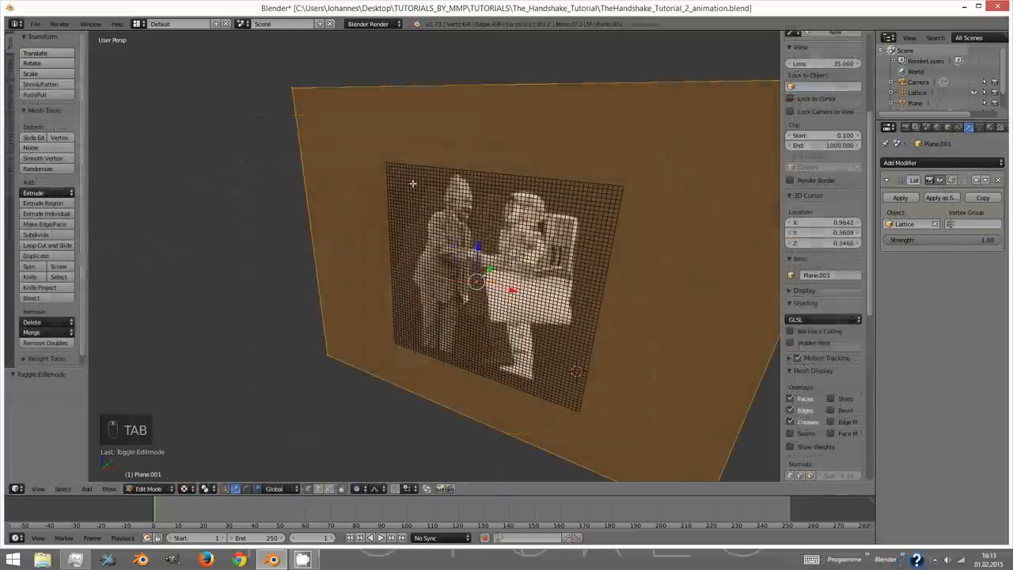
pyautogui.click(36, 235)
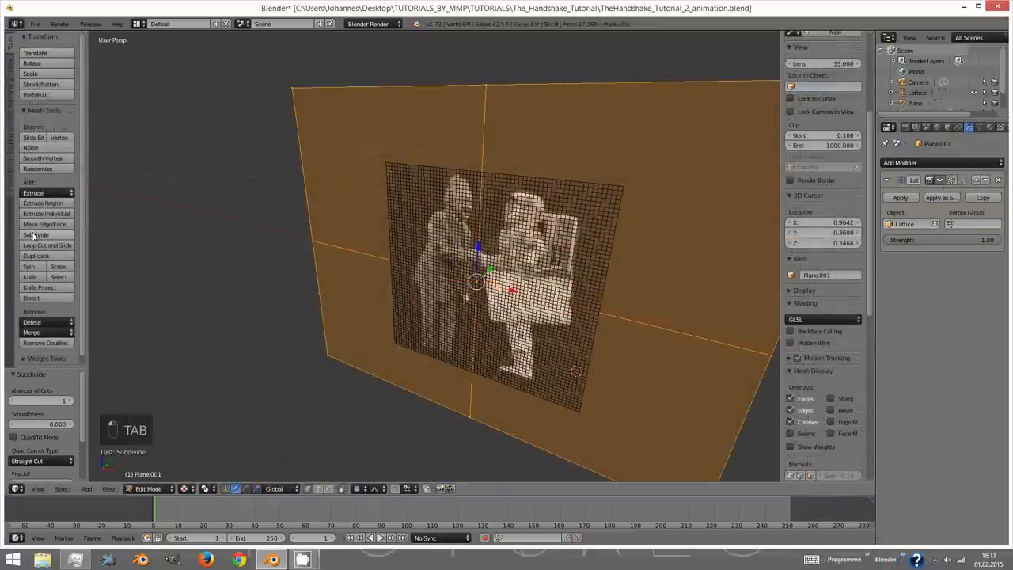
pyautogui.click(36, 234)
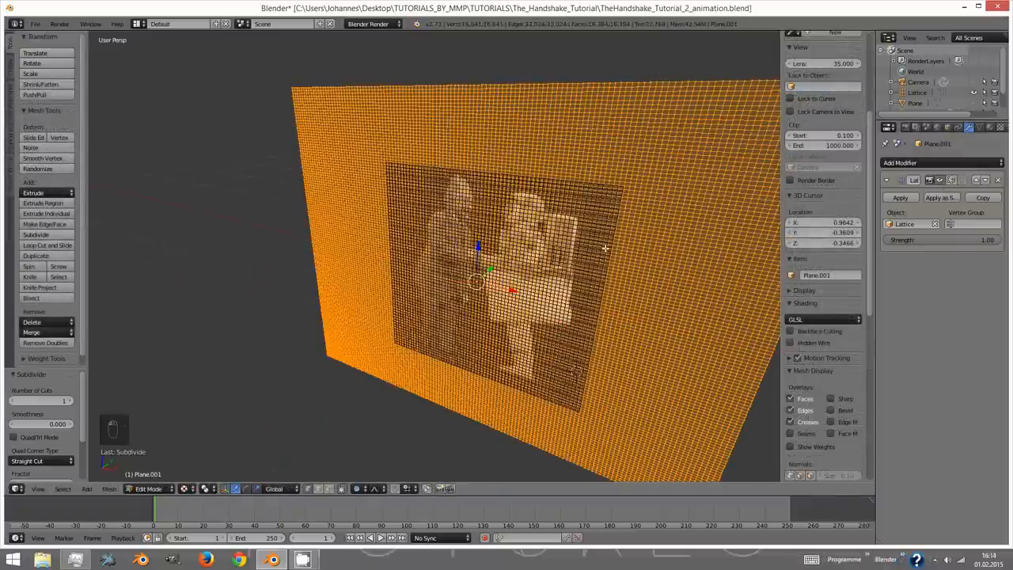
pyautogui.press('Tab')
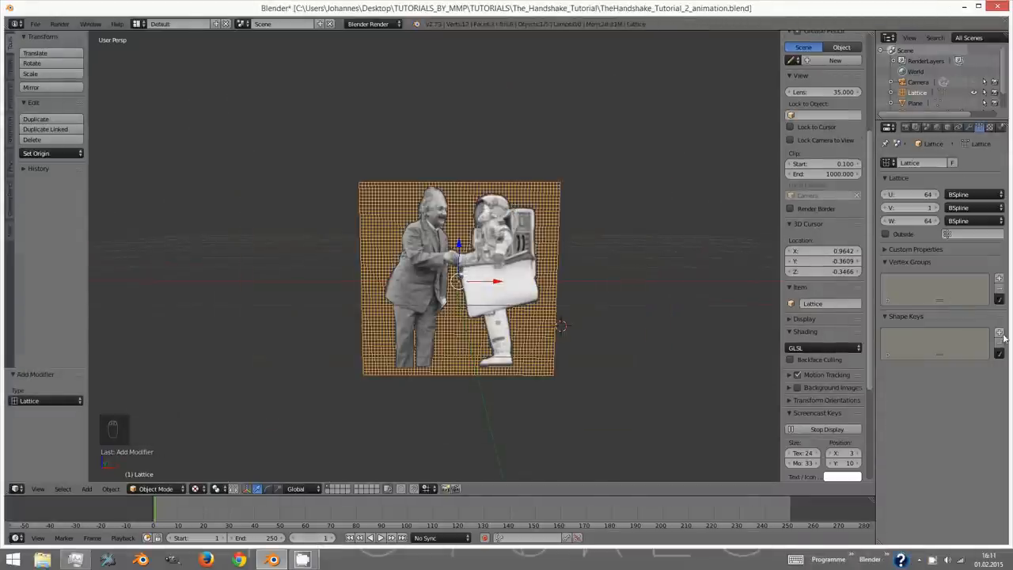
# - Add Basis and Handshake shape keys to the lattice and select Handshake for editing
pyautogui.click(999, 333)
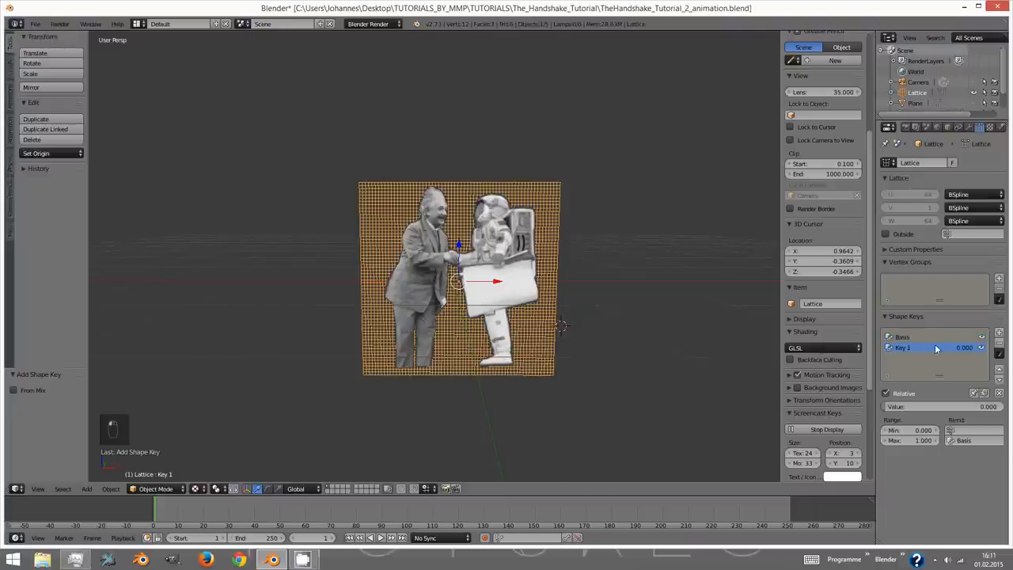
pyautogui.moveTo(913, 348)
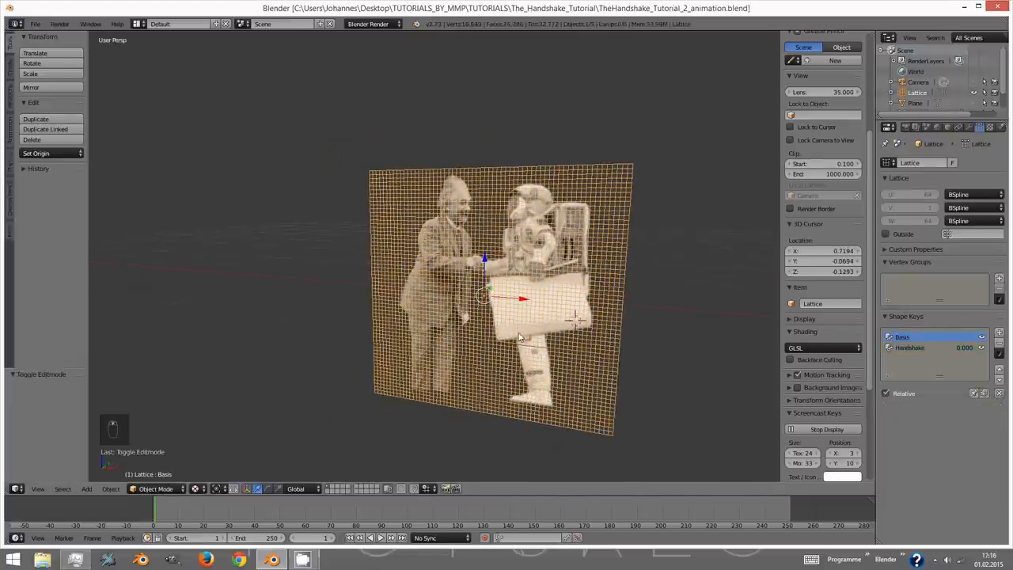
pyautogui.press('Tab')
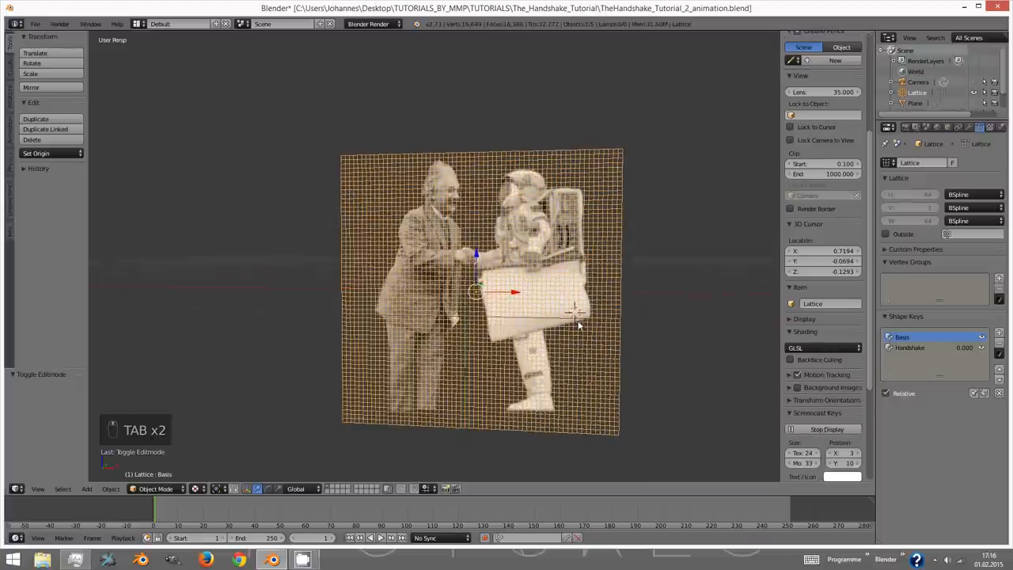
pyautogui.press('Tab')
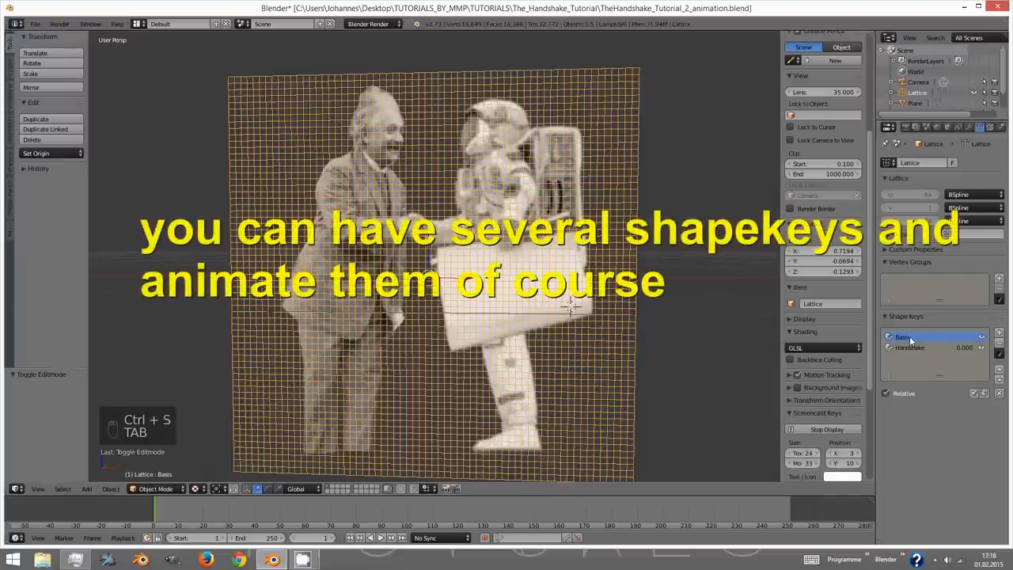
pyautogui.click(910, 347)
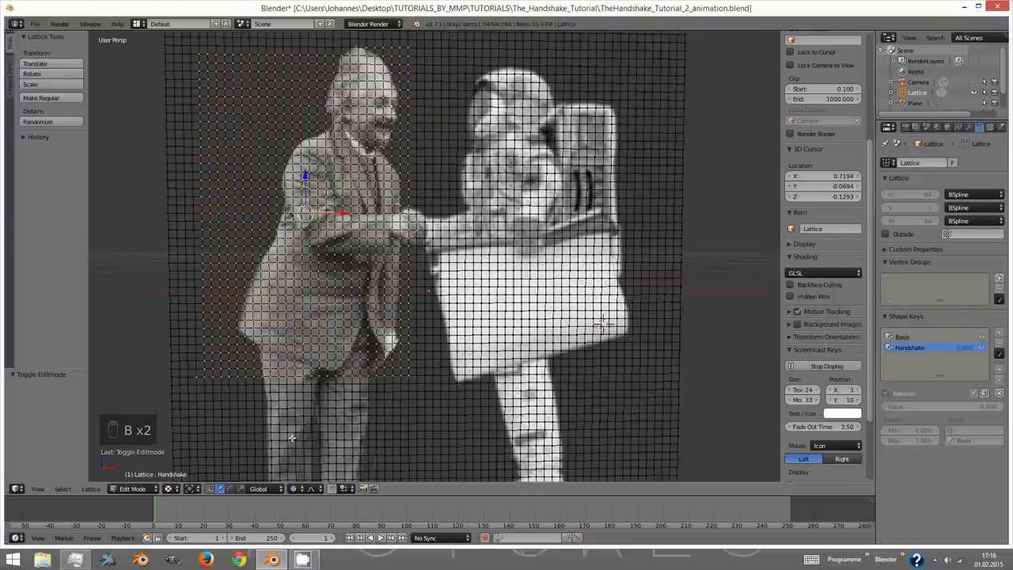
# - With proportional editing on, select the arm lattice points and move Einstein's arm toward the astronaut's hand
pyautogui.click(293, 488)
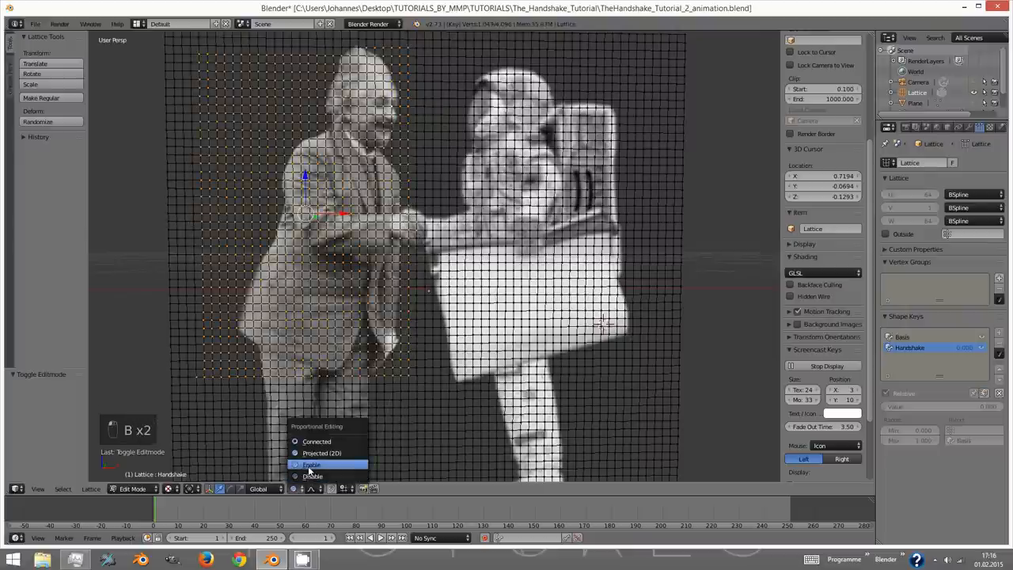
pyautogui.click(311, 464)
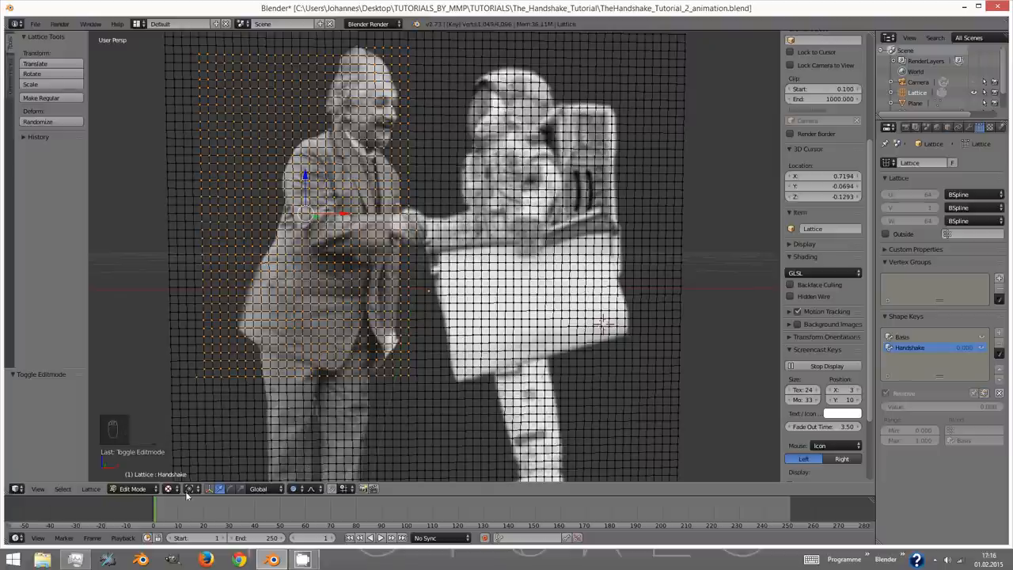
pyautogui.moveTo(305, 196); pyautogui.dragTo(309, 299)
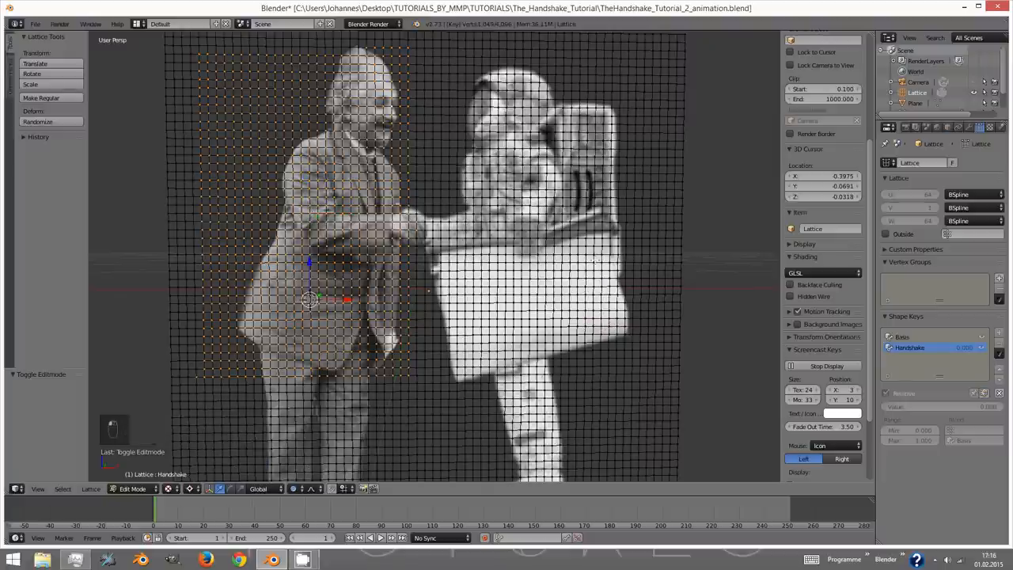
pyautogui.press('r')
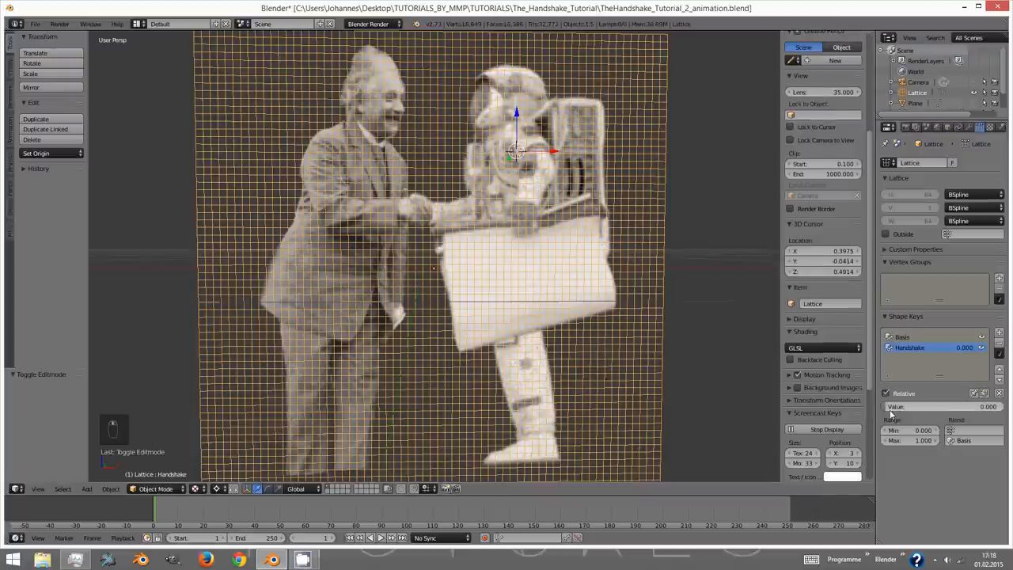
pyautogui.moveTo(895, 406)
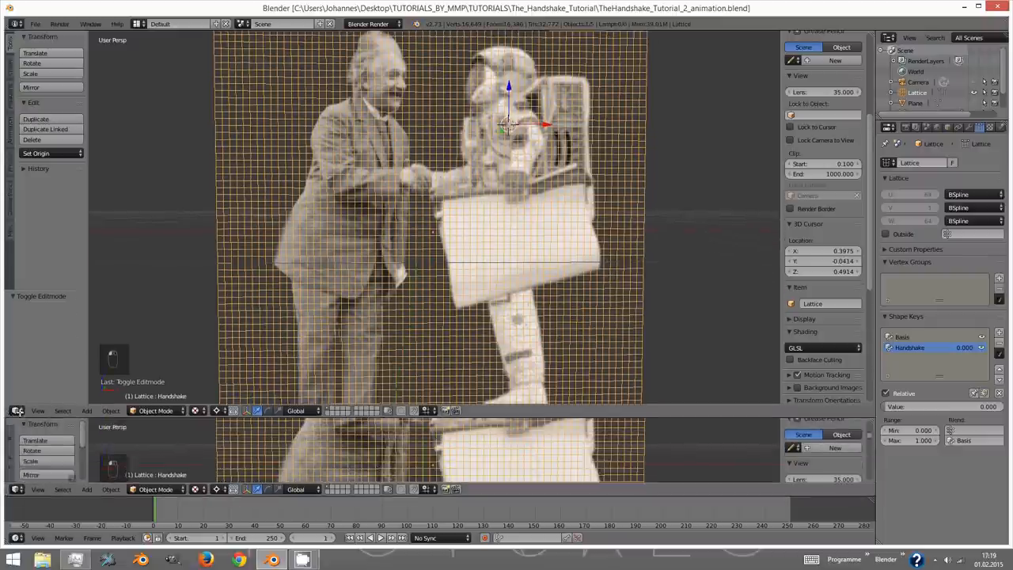
# - Switch the lower area to Dope Sheet and keyframe Handshake at 0 (frame 0) and 1 (frame 140)
pyautogui.click(17, 410)
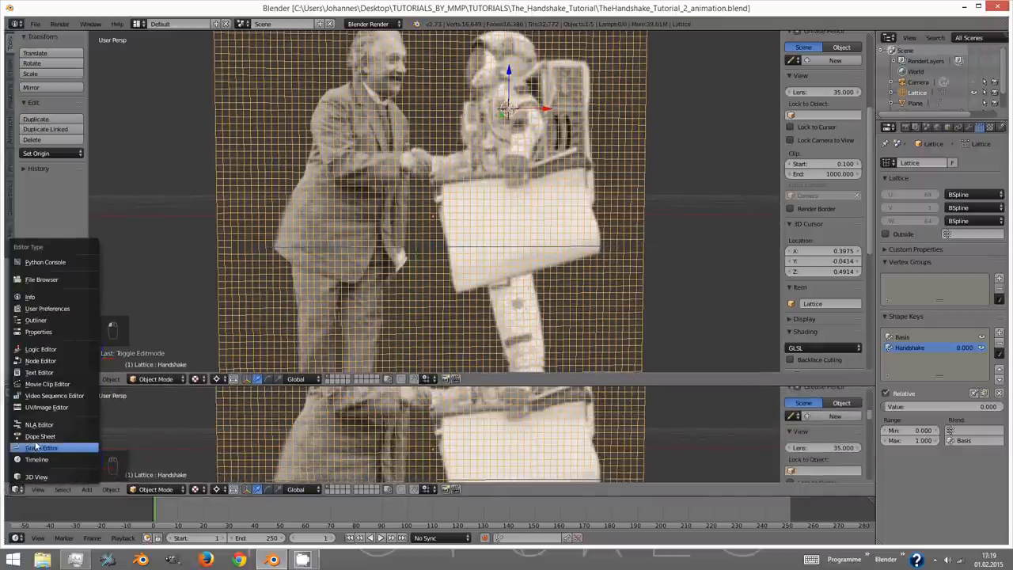
pyautogui.click(39, 436)
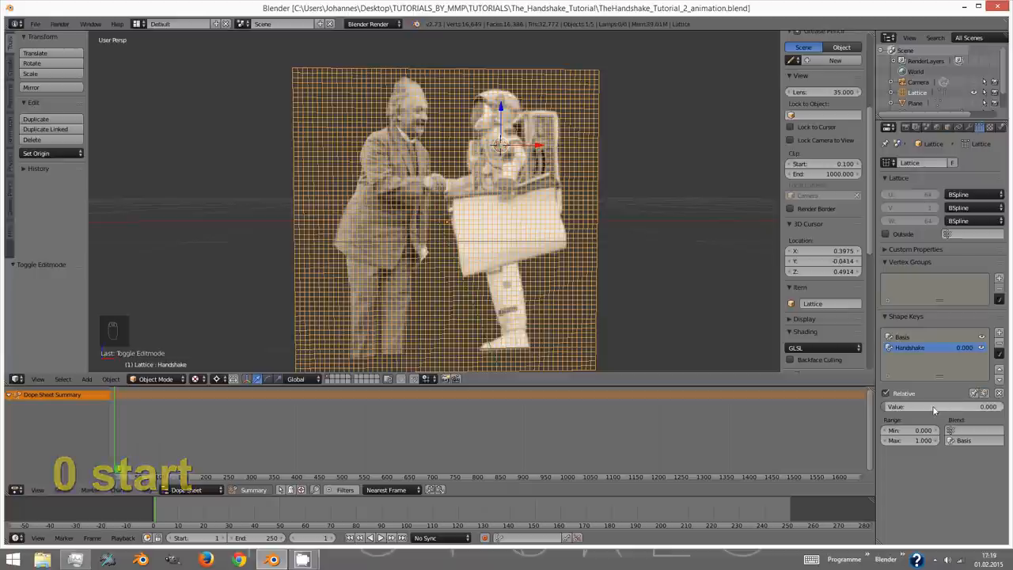
pyautogui.press('i')
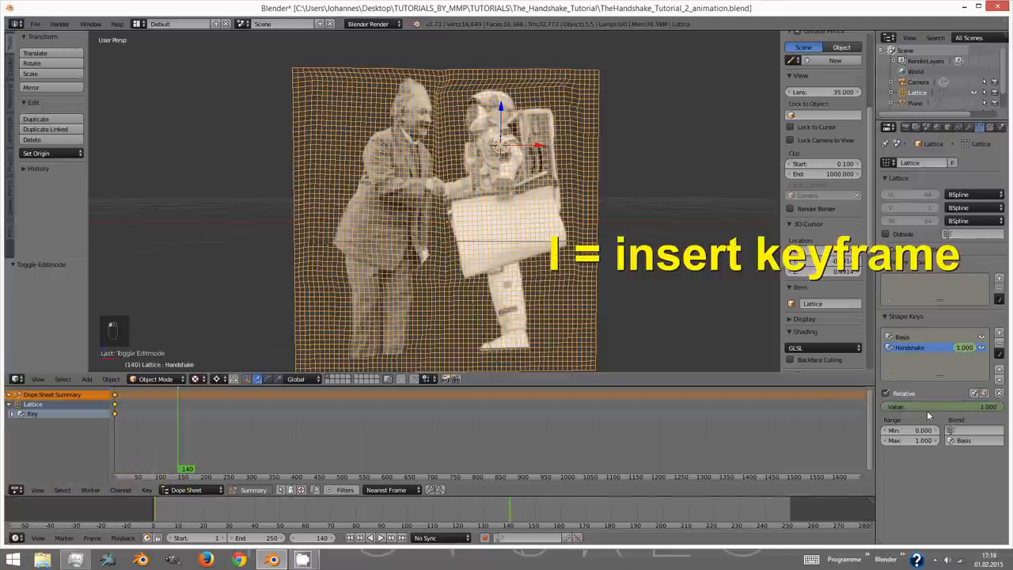
pyautogui.press('i')
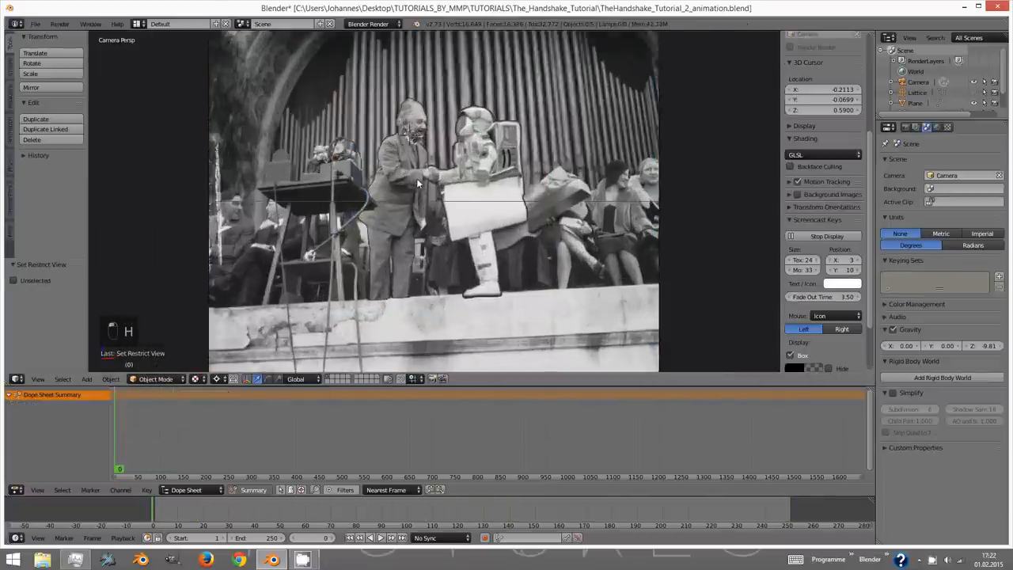
# - Set render output to AVI Raw with the file path named Einstein
pyautogui.click(380, 538)
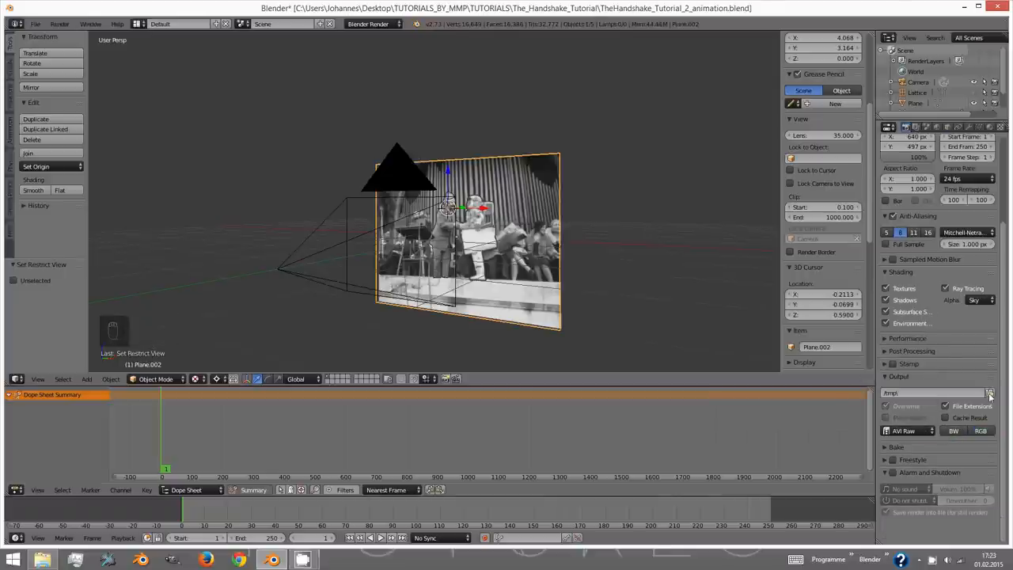
pyautogui.click(990, 393)
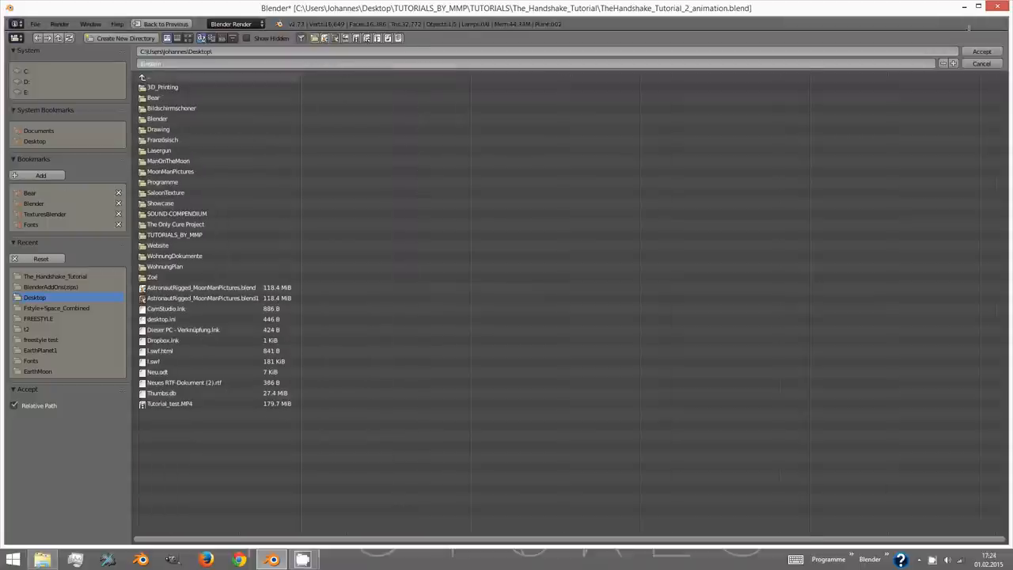
pyautogui.click(982, 63)
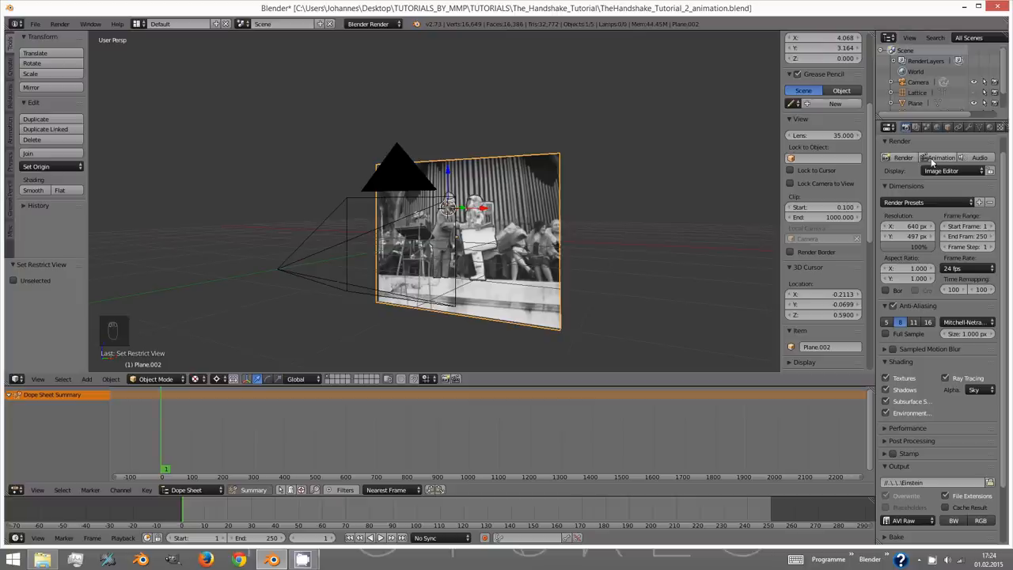